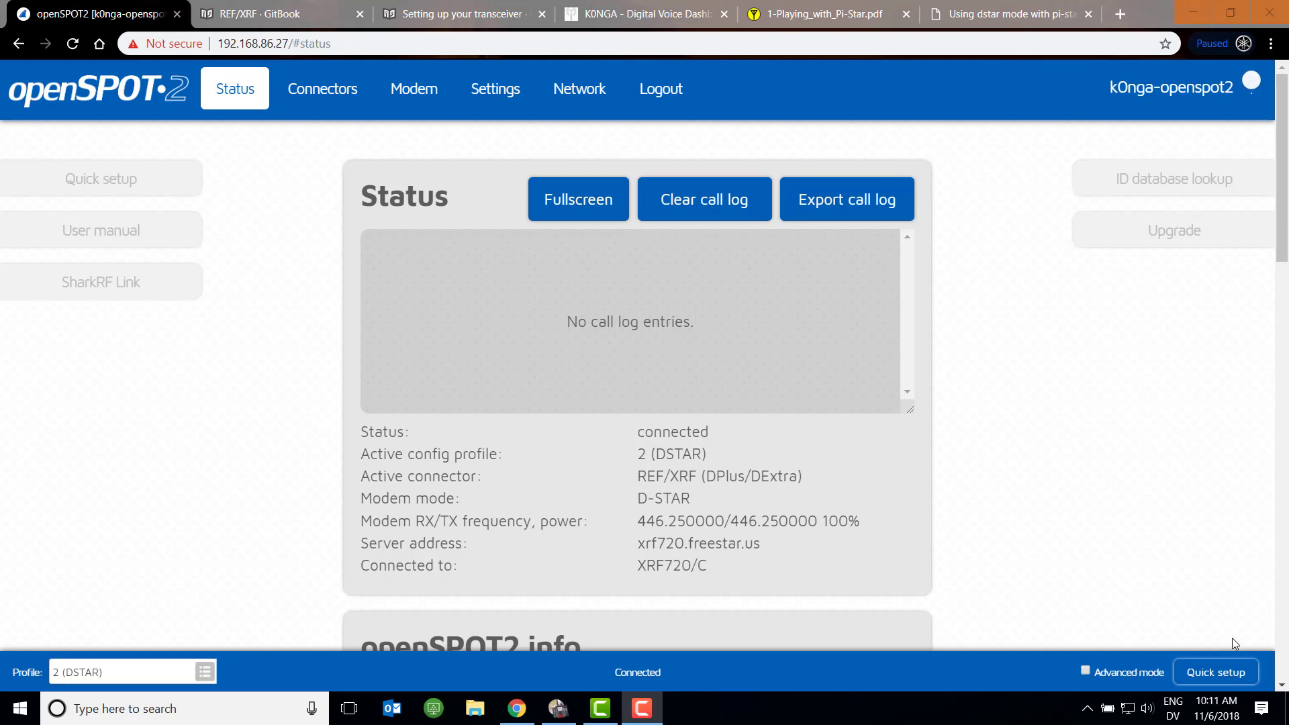
mouse_move(369, 317)
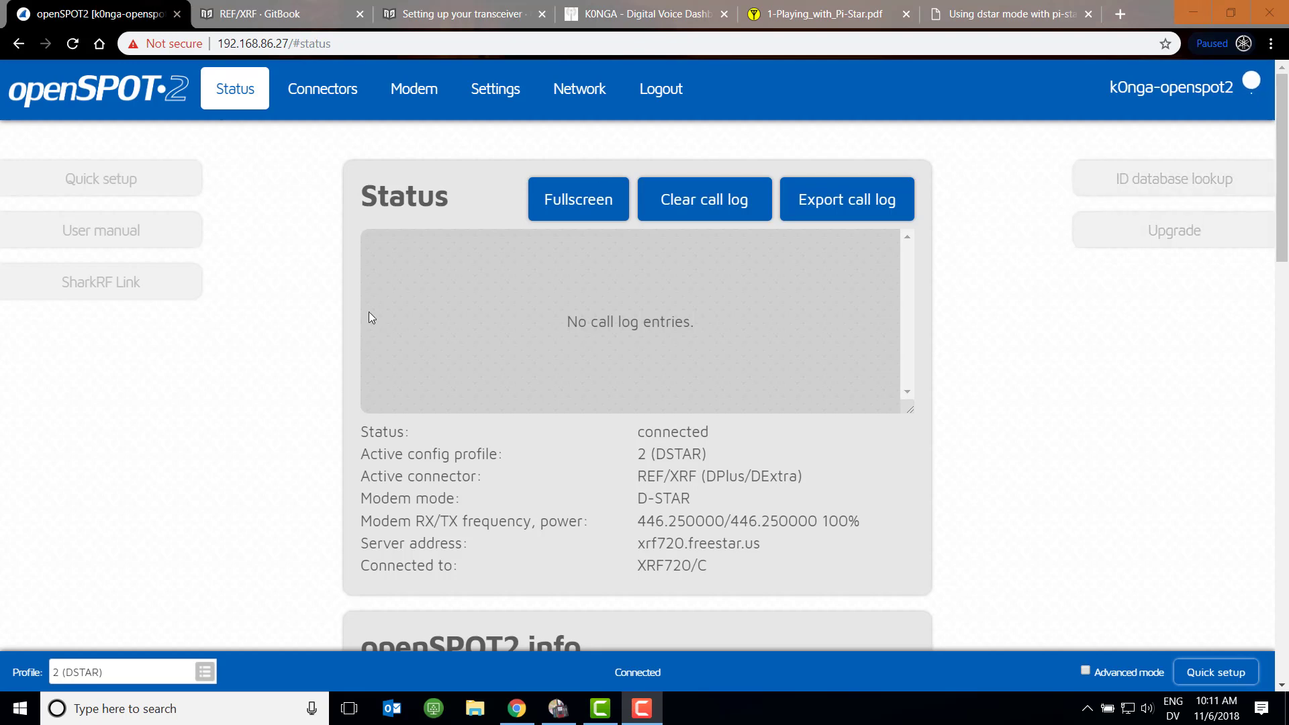
Show the REF/XRF D-STAR connector fields: reflector XRF720, module C, 446.25 MHz
click(321, 89)
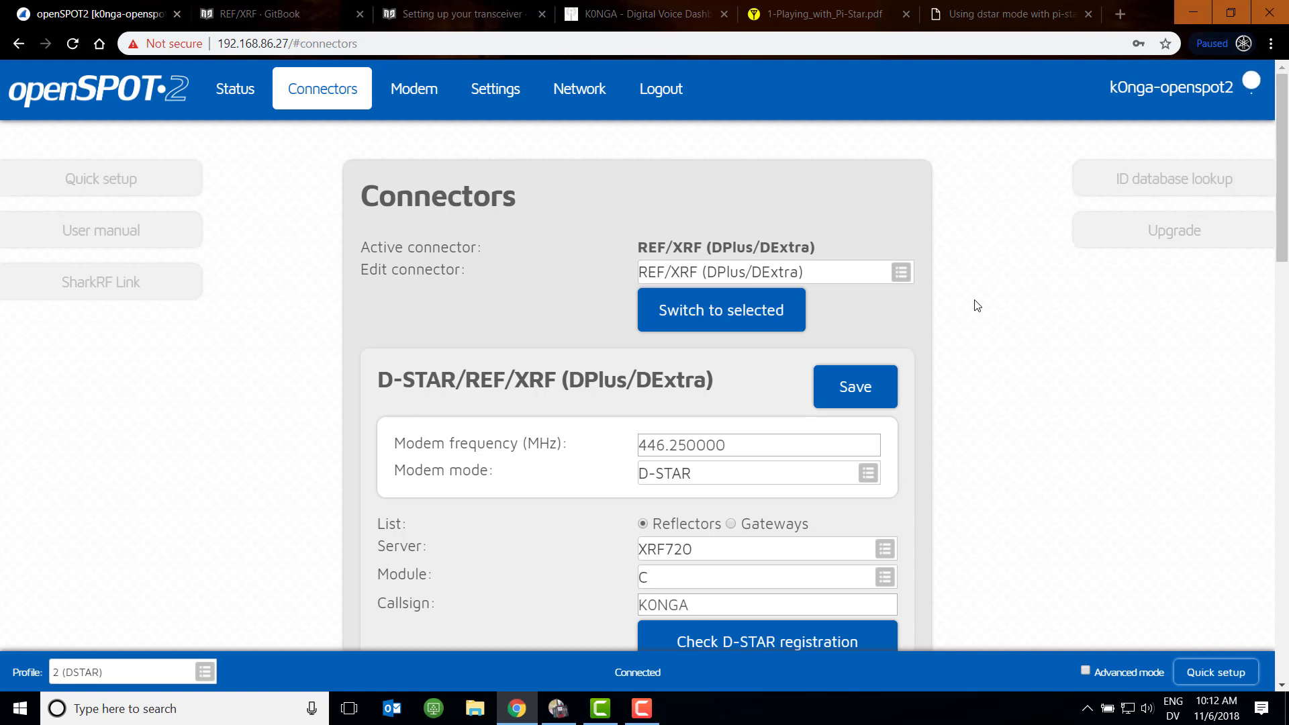
mouse_move(1178, 329)
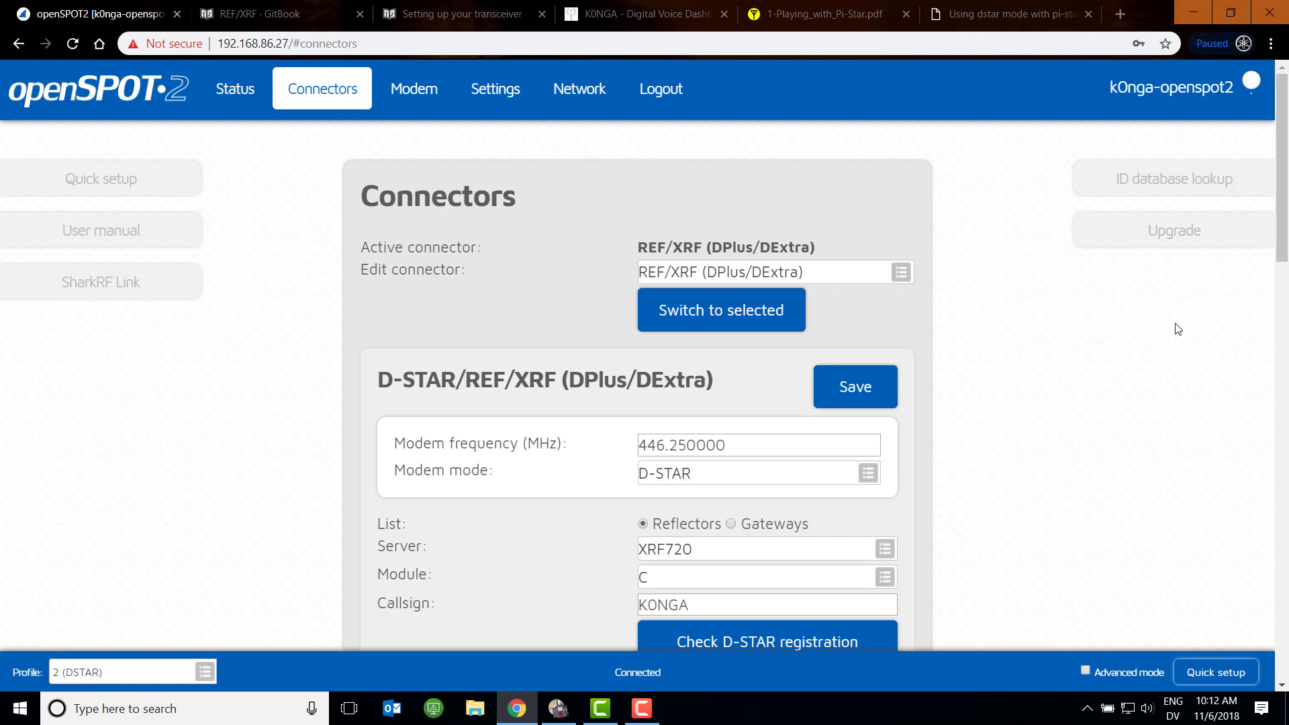
scroll(down, 3)
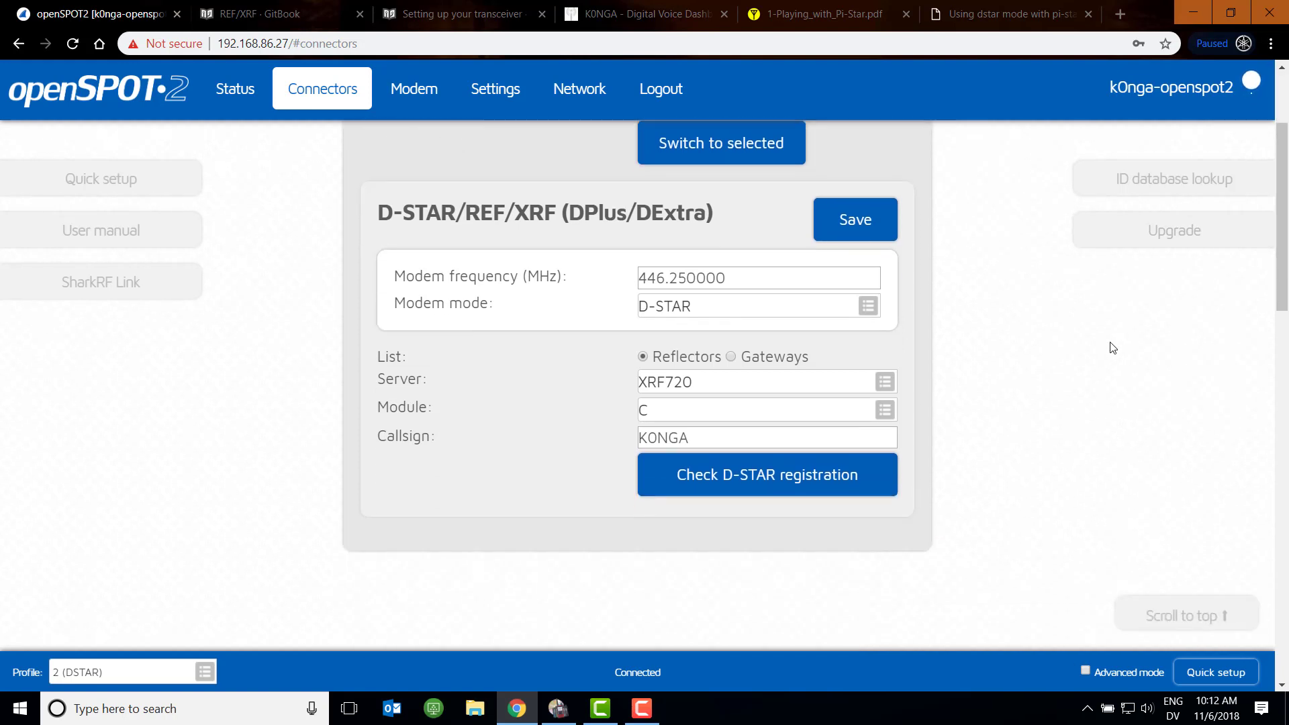
mouse_move(819, 314)
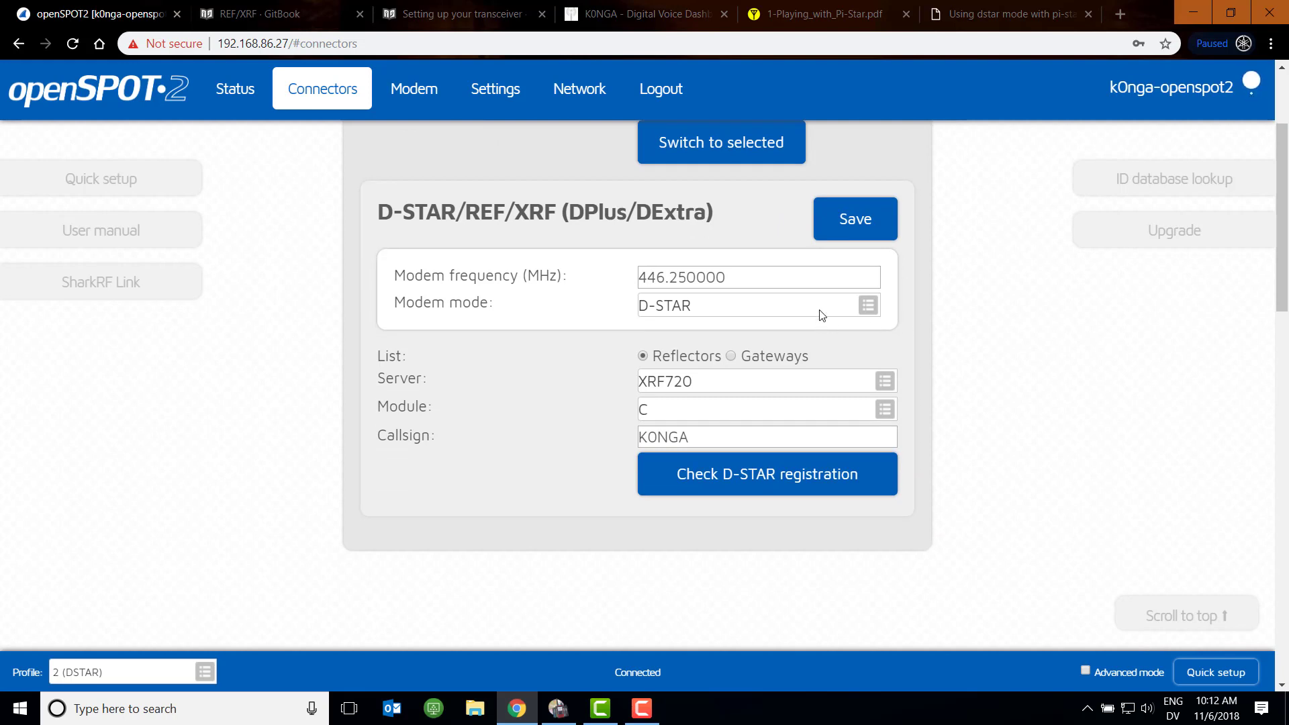
mouse_move(758, 376)
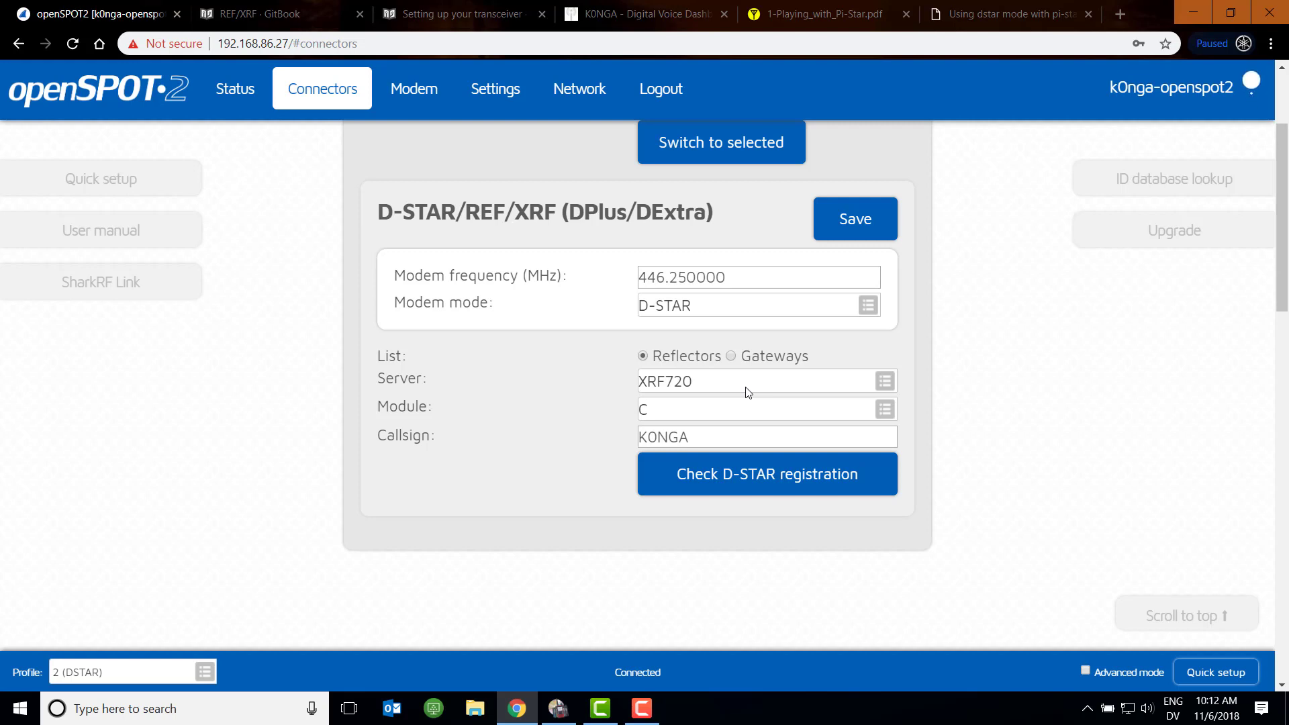
mouse_move(744, 314)
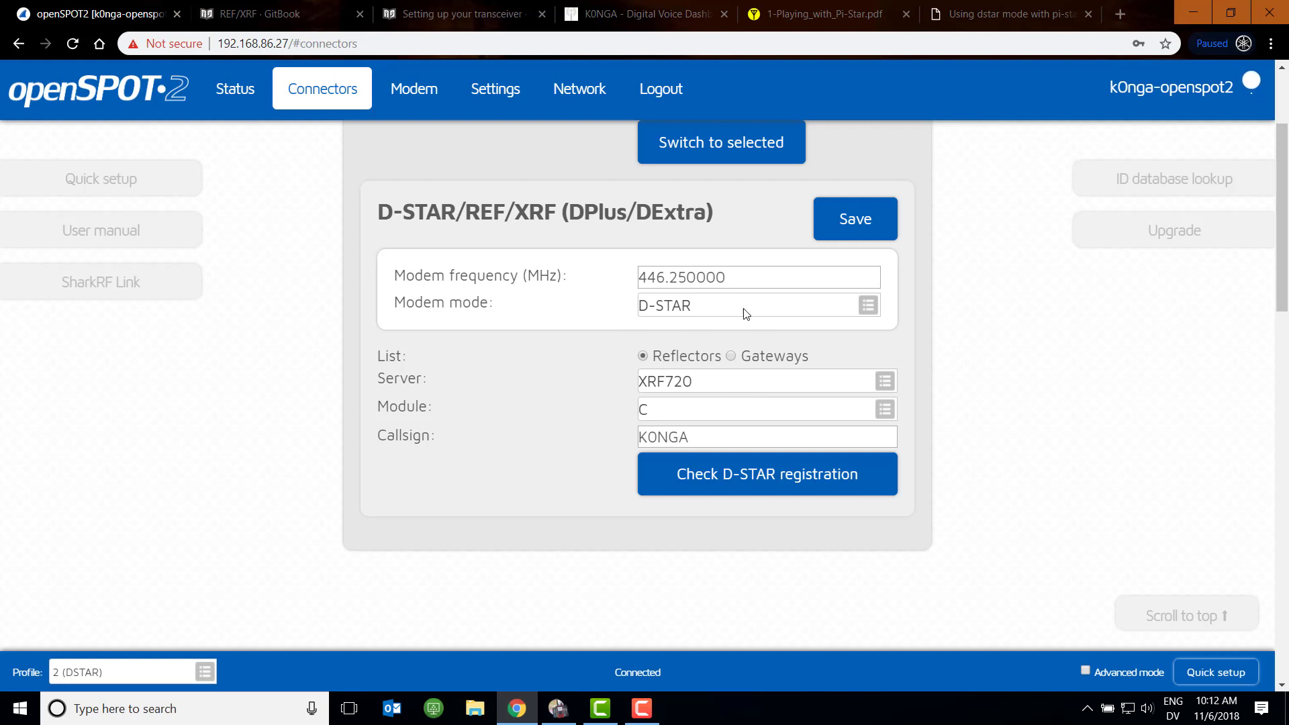
View the manual's REF/XRF page advice on registering the local module as a space
click(252, 13)
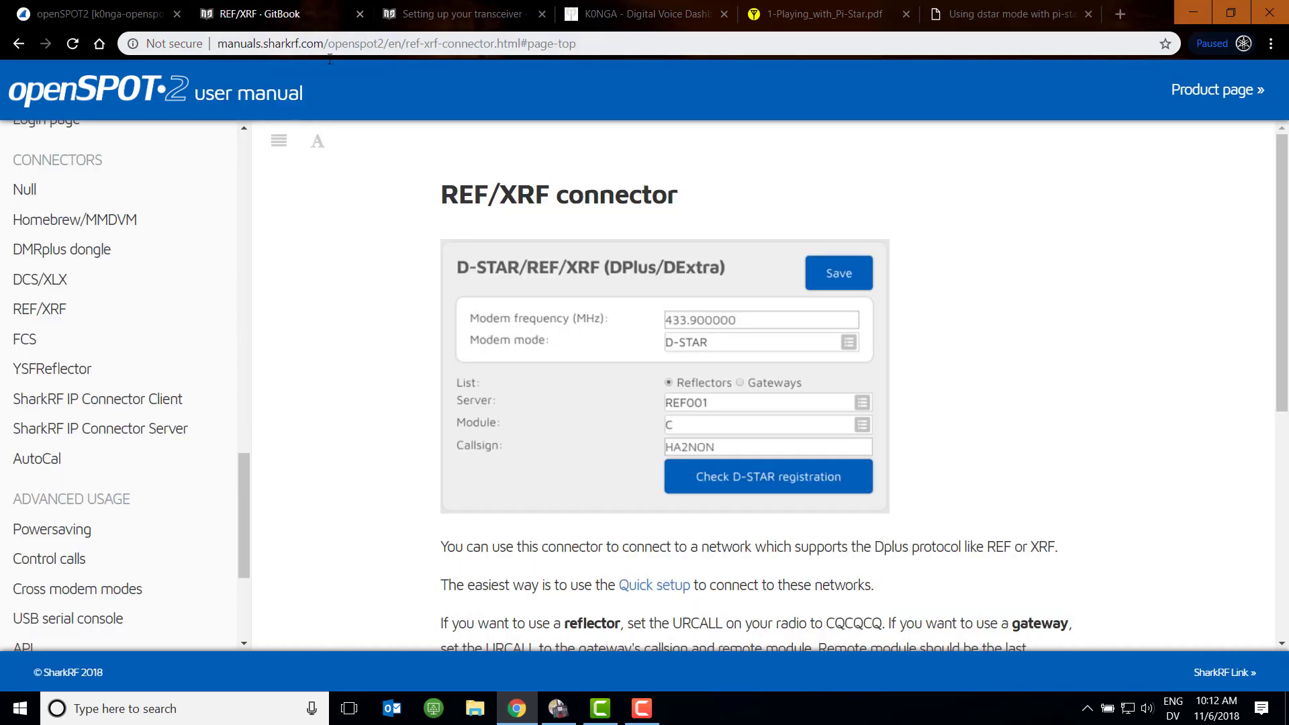
mouse_move(423, 78)
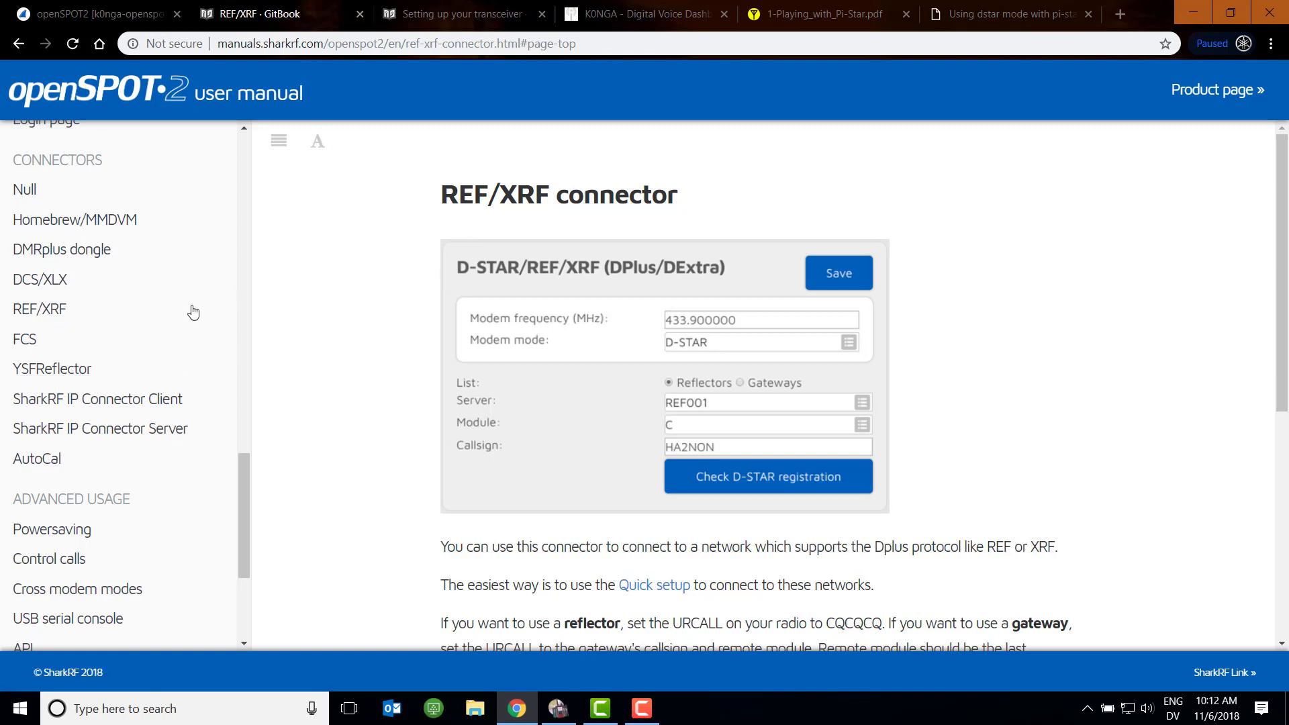
mouse_move(1050, 433)
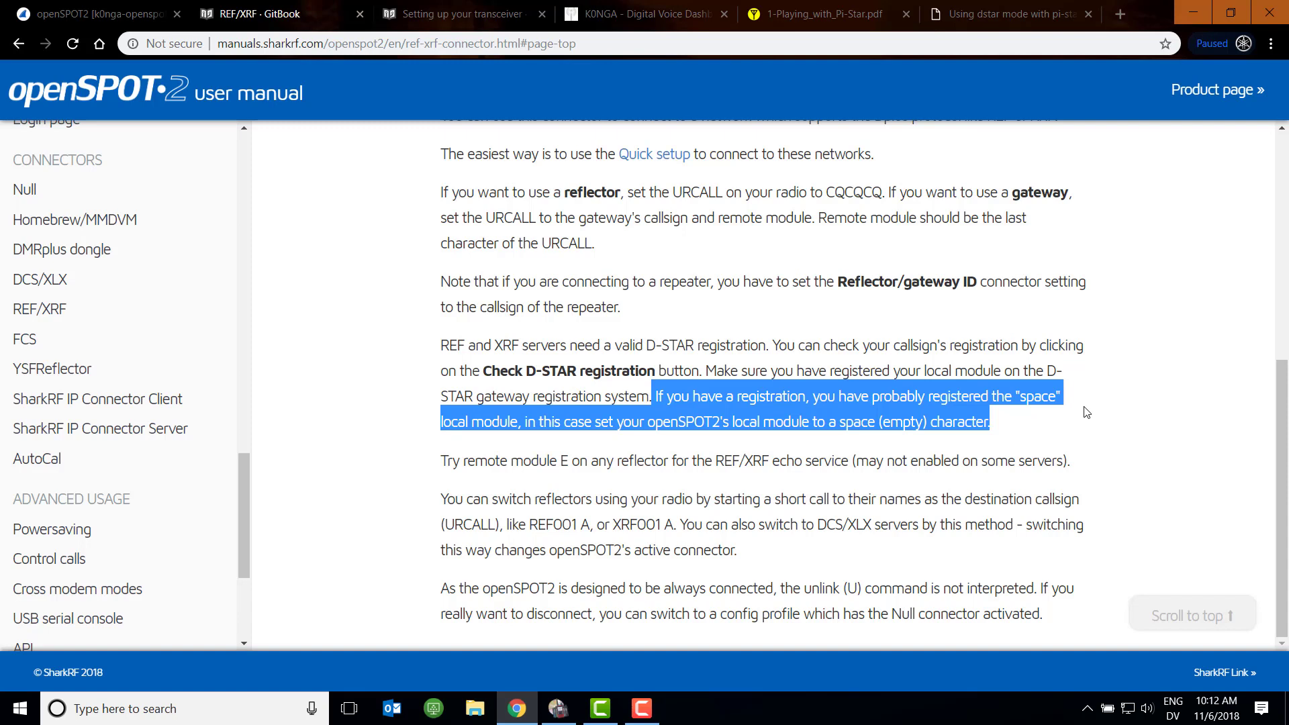
mouse_move(173, 27)
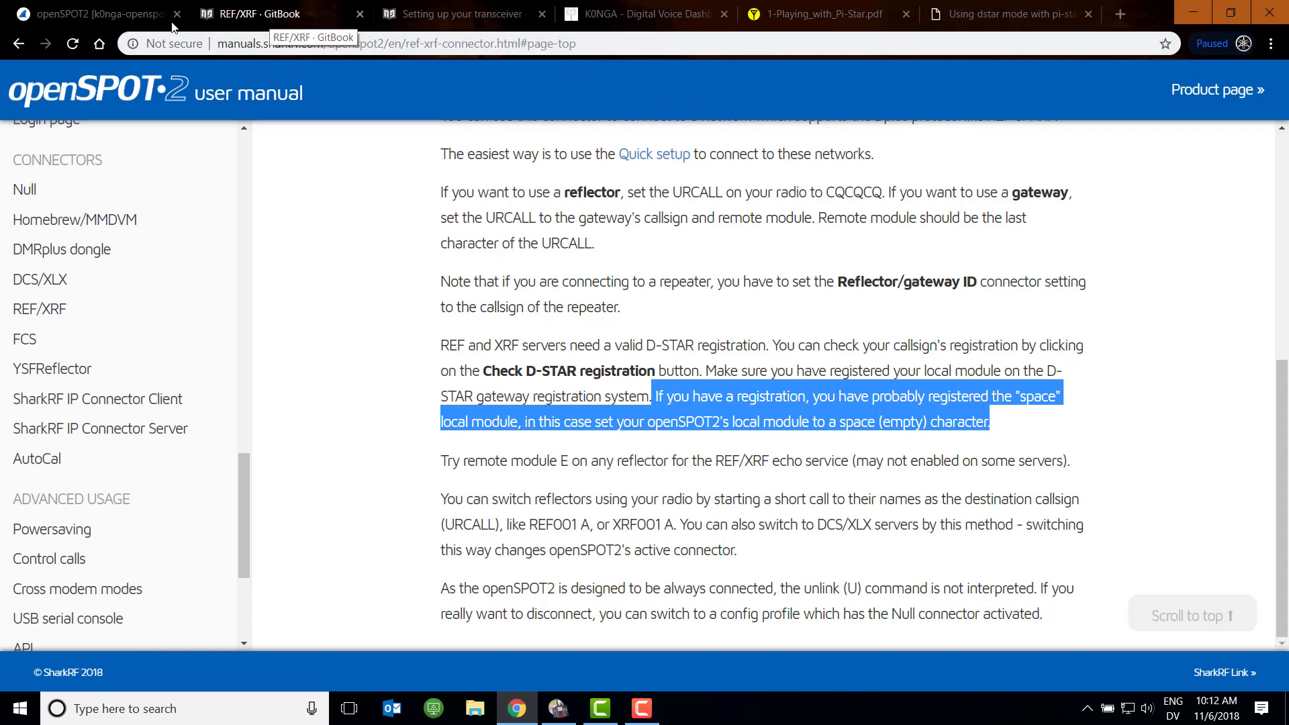
Reveal the REF/XRF connector's advanced settings in openSPOT2
click(98, 14)
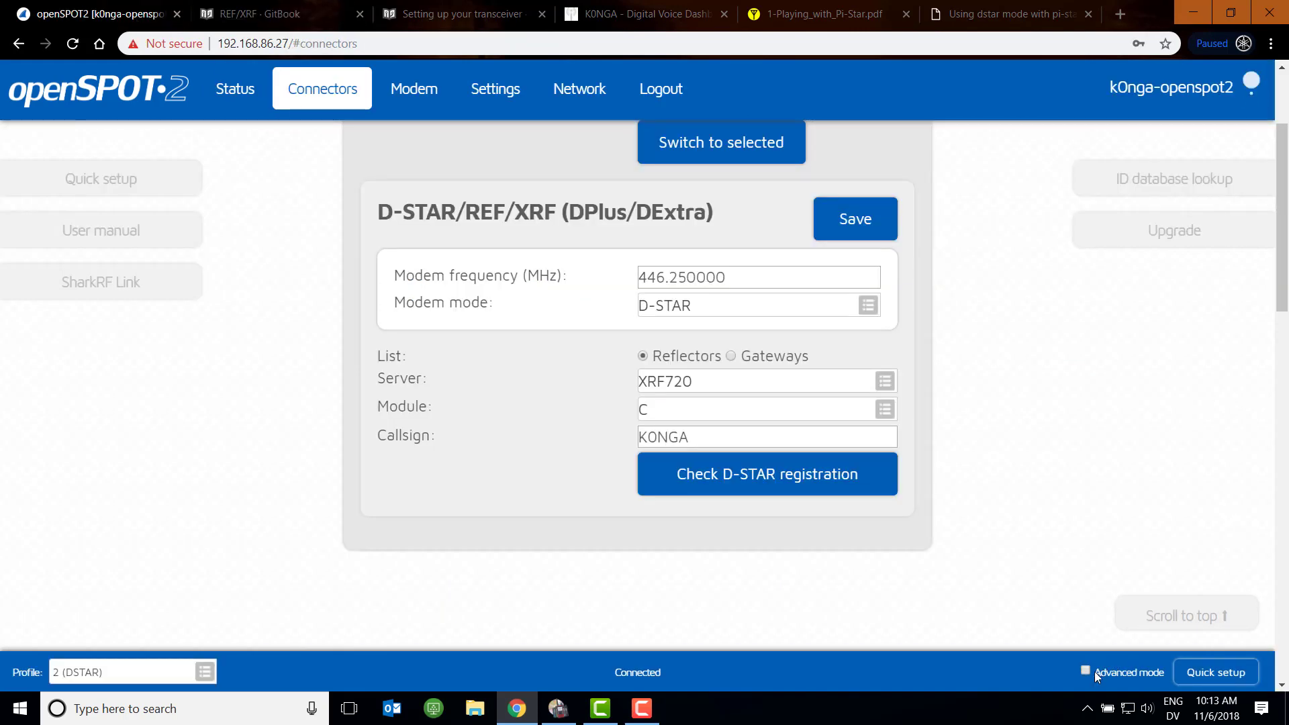
click(1085, 672)
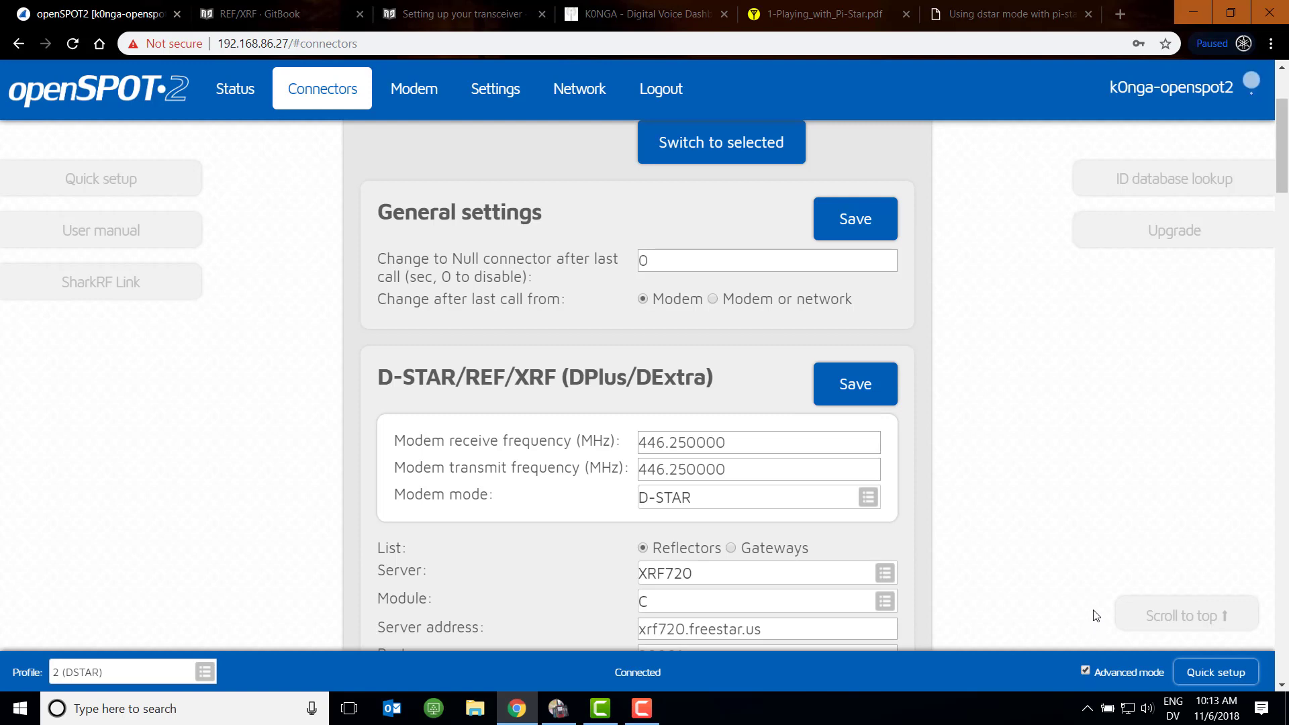
scroll(down, 3)
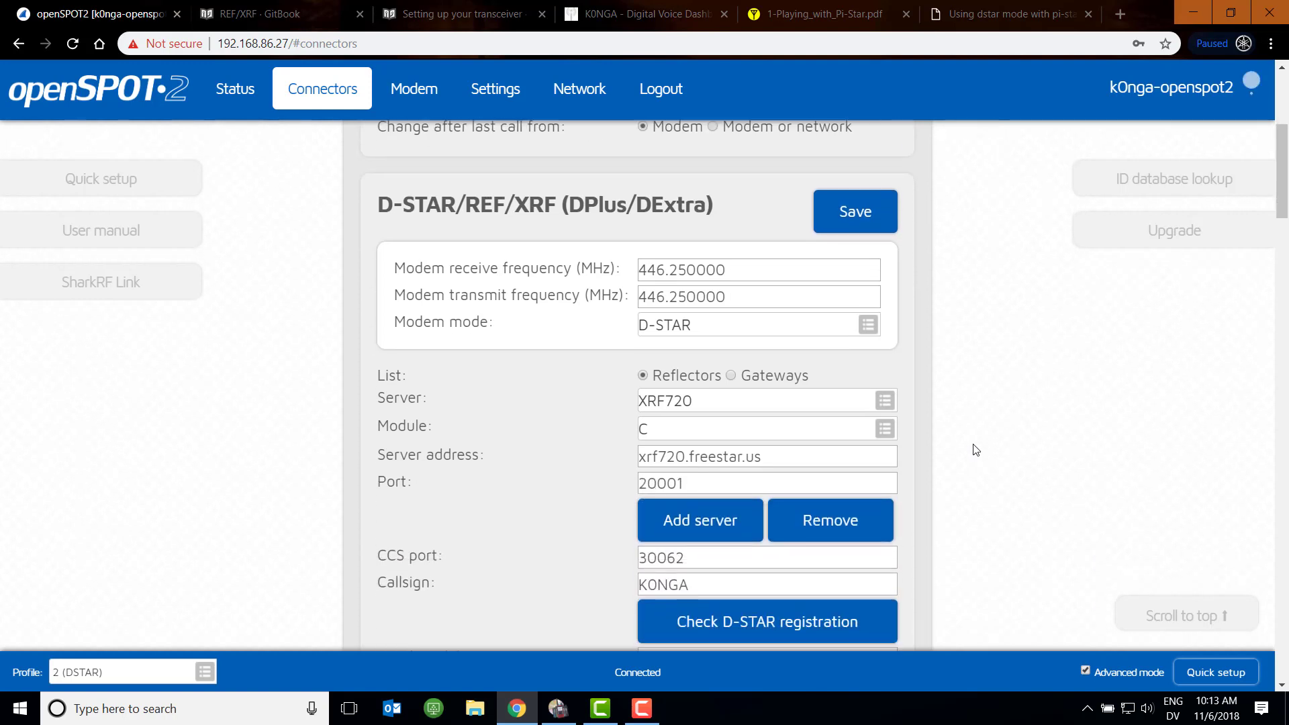
scroll(down, 3)
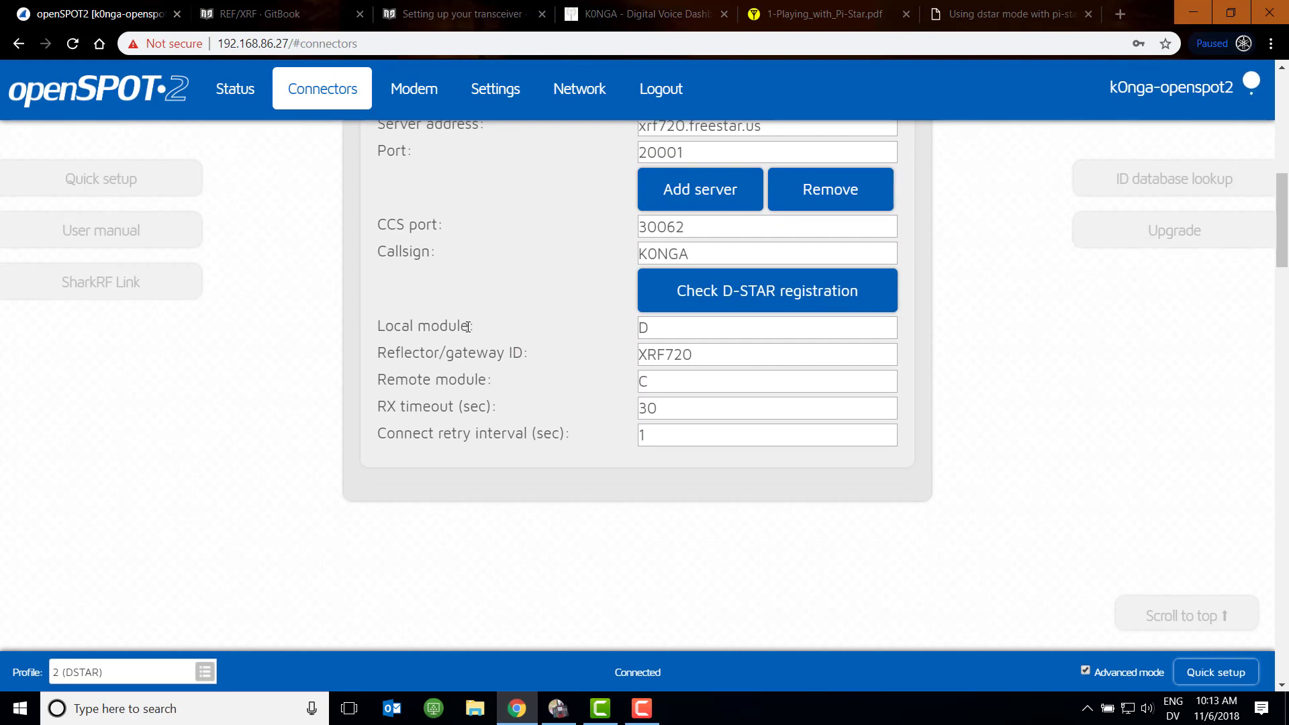
mouse_move(525, 317)
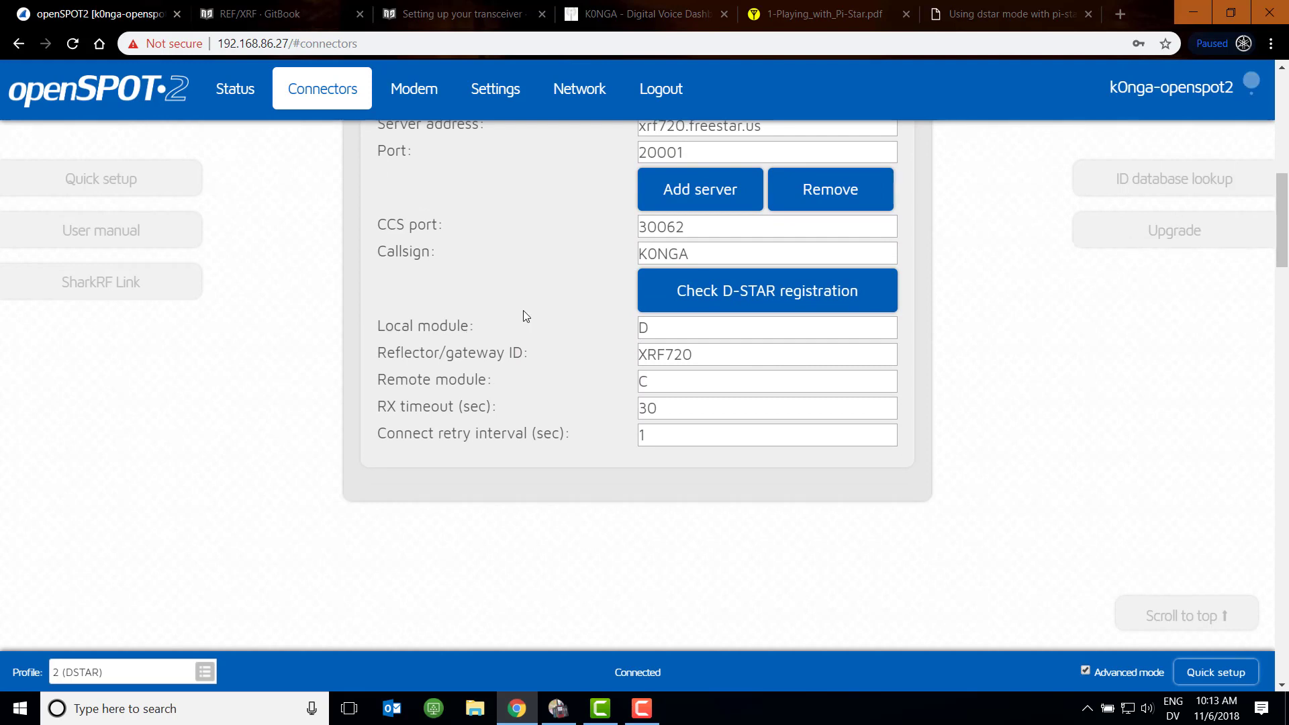
Clear the local module letter D to blank and turn advanced mode off again
click(767, 327)
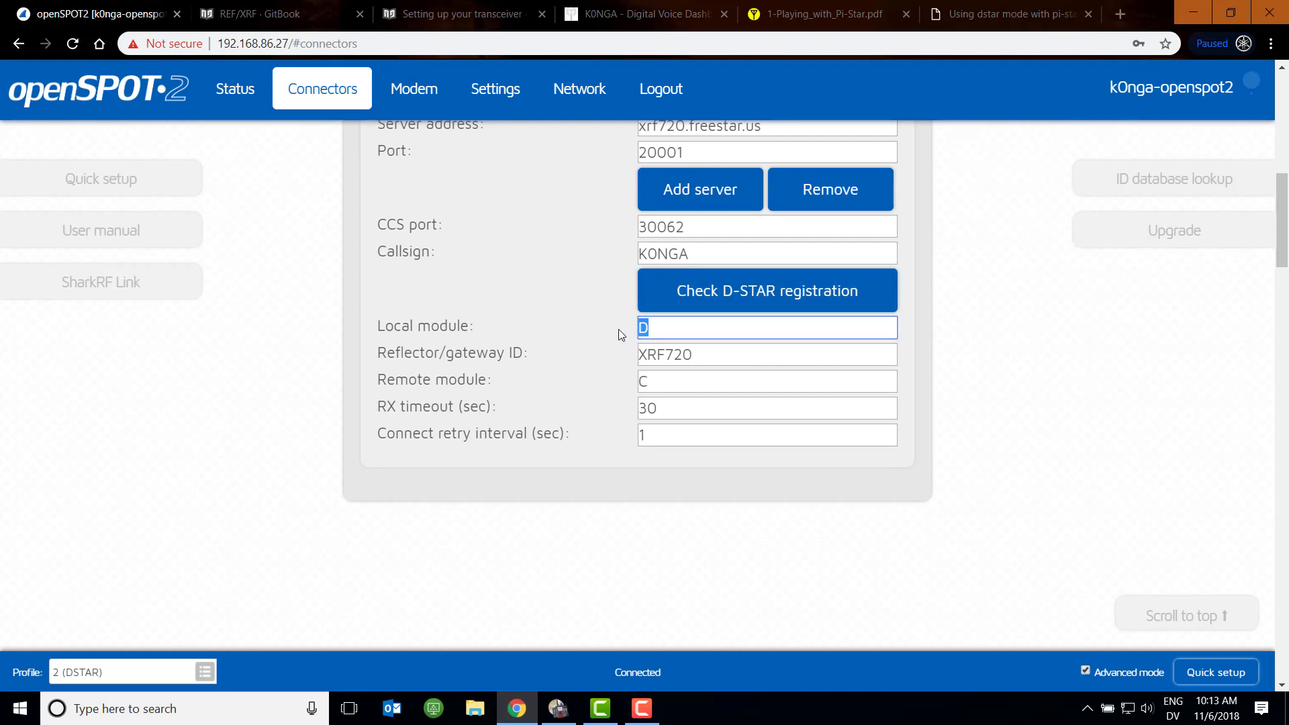
key(Backspace)
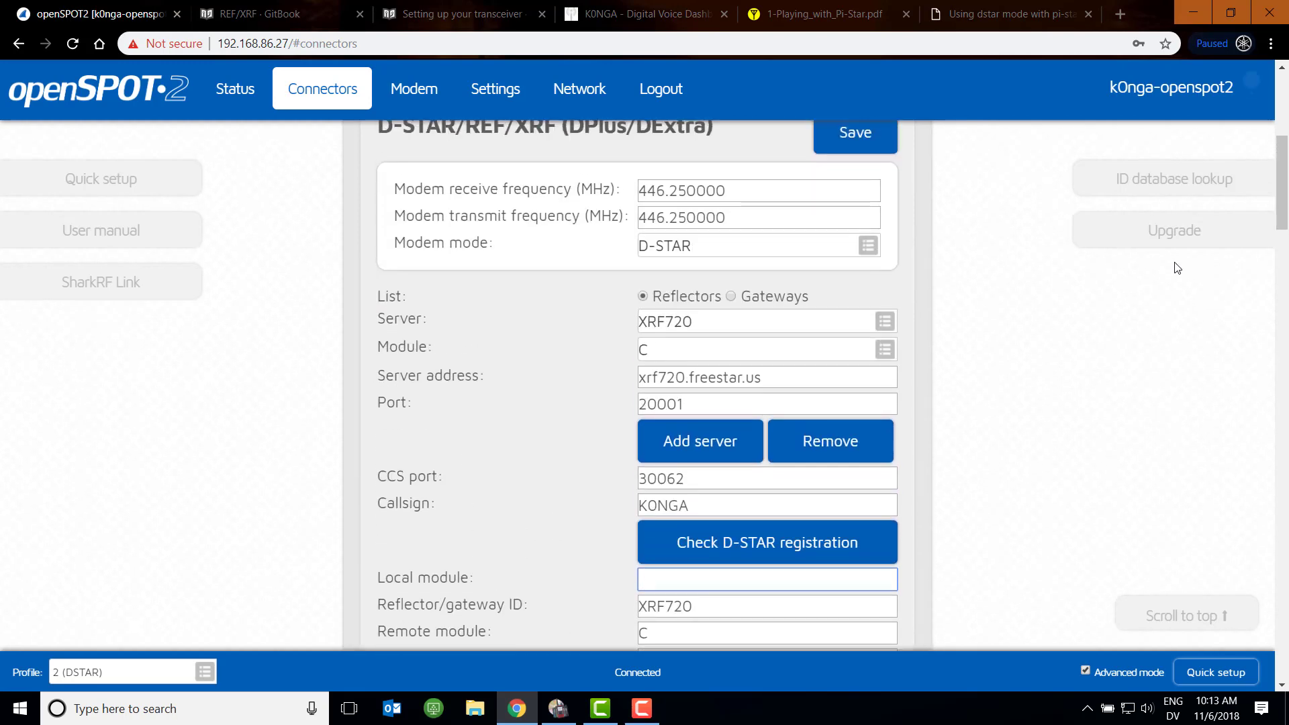
click(854, 132)
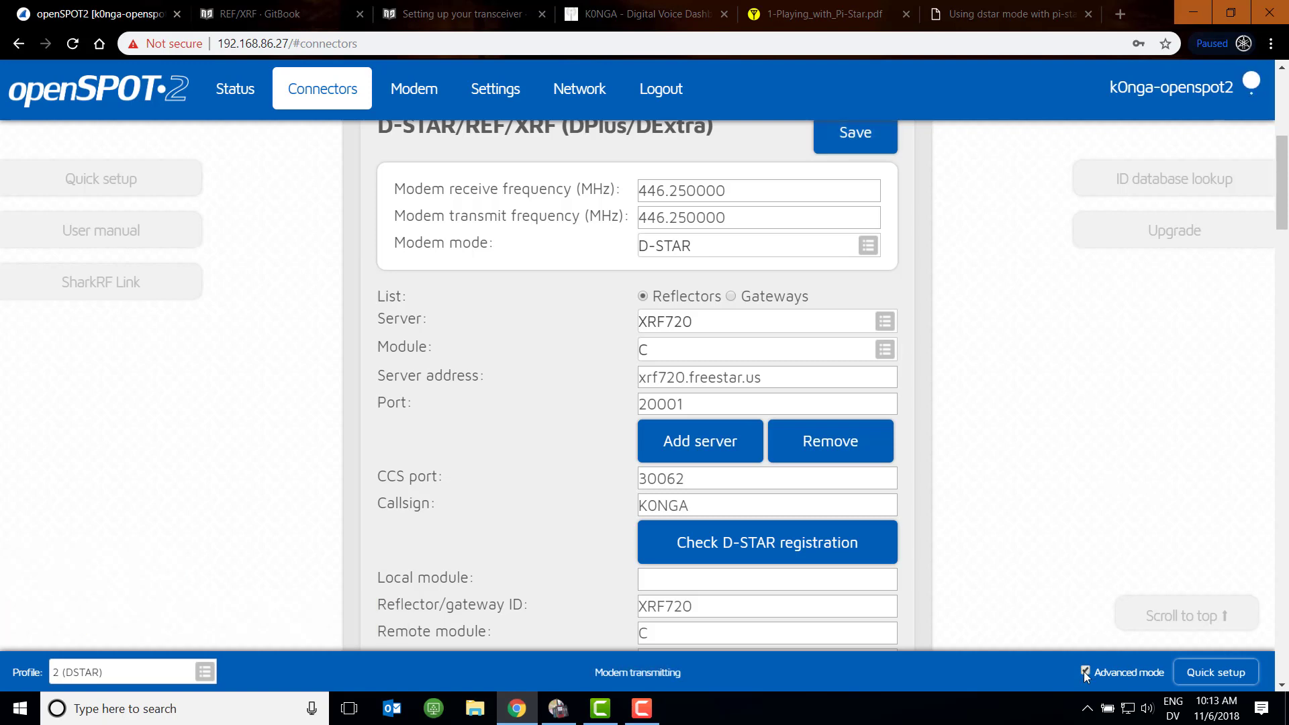
click(1085, 671)
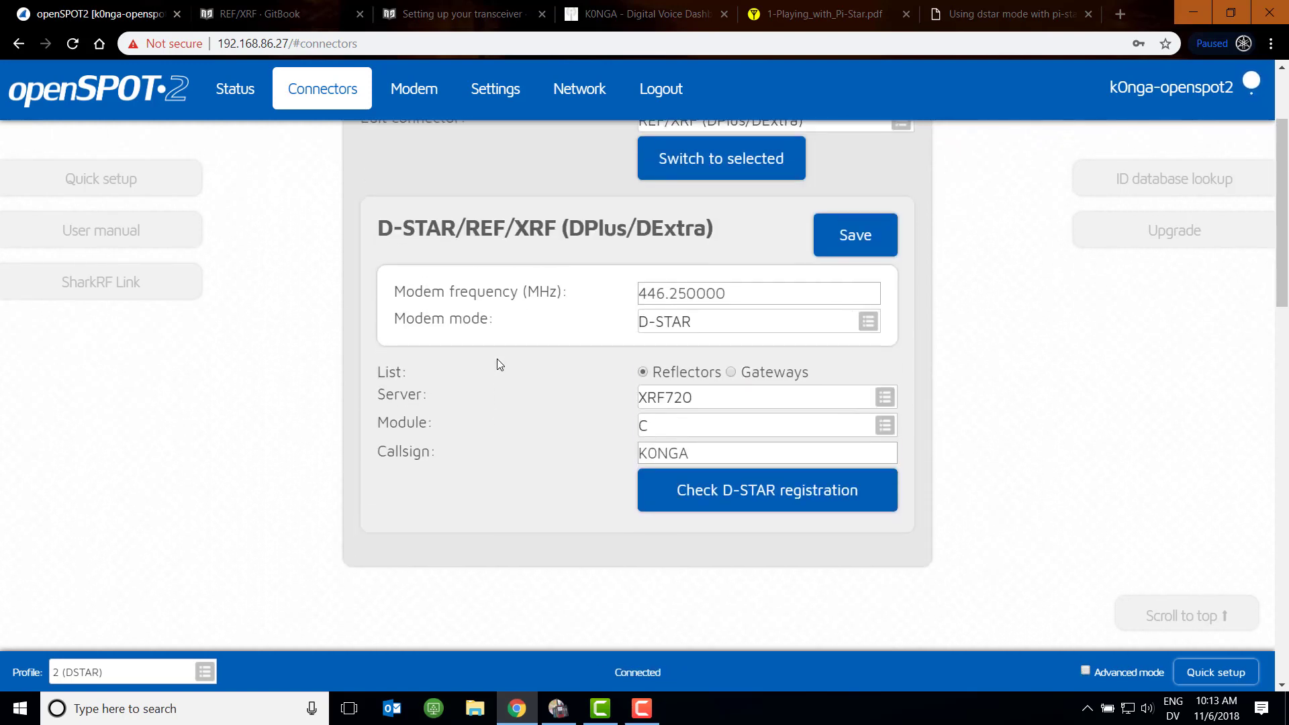
Review the Modem page: D-STAR mode, 446.250000 MHz at 13 dBm, CW ID enabled
click(414, 89)
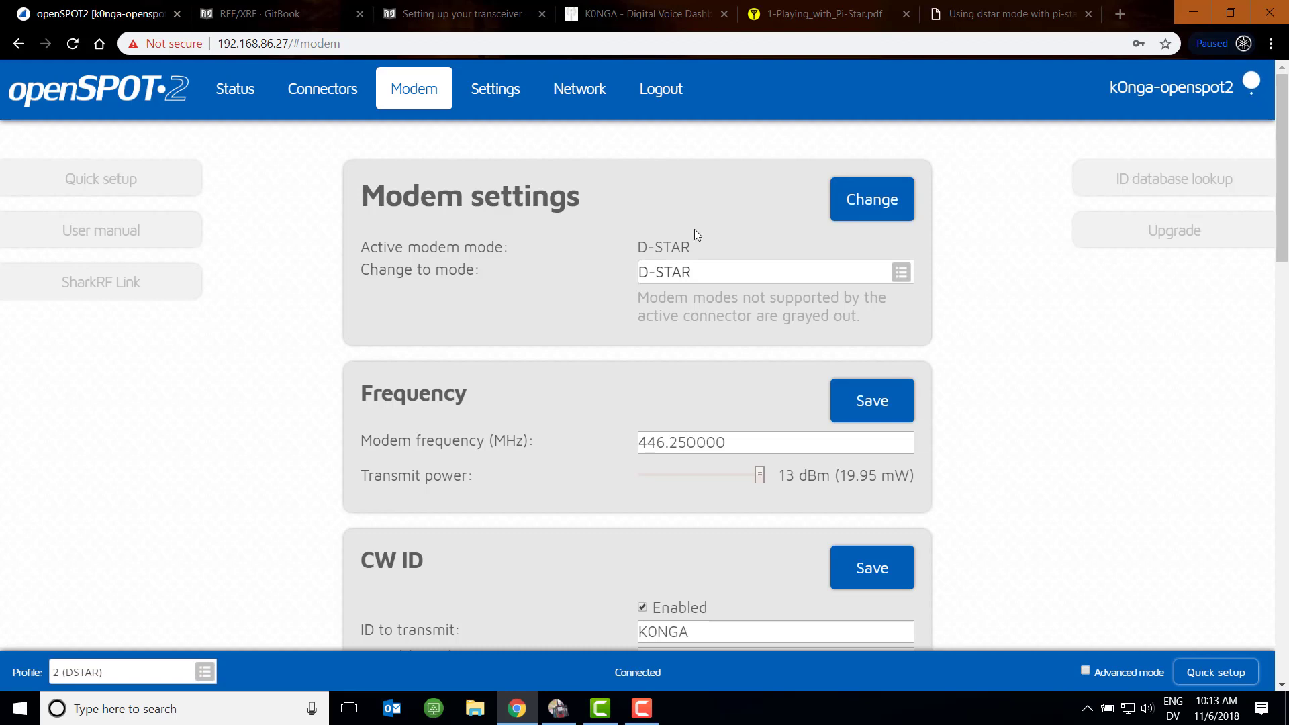
scroll(down, 3)
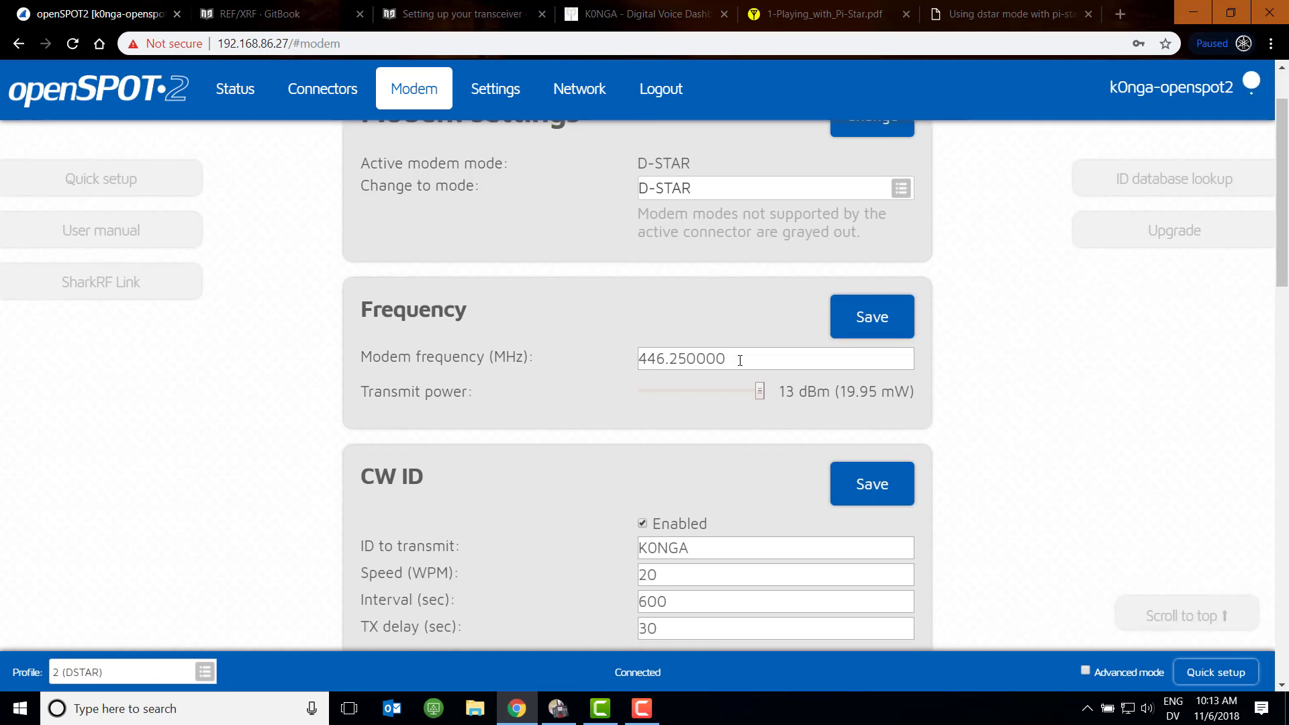
scroll(down, 3)
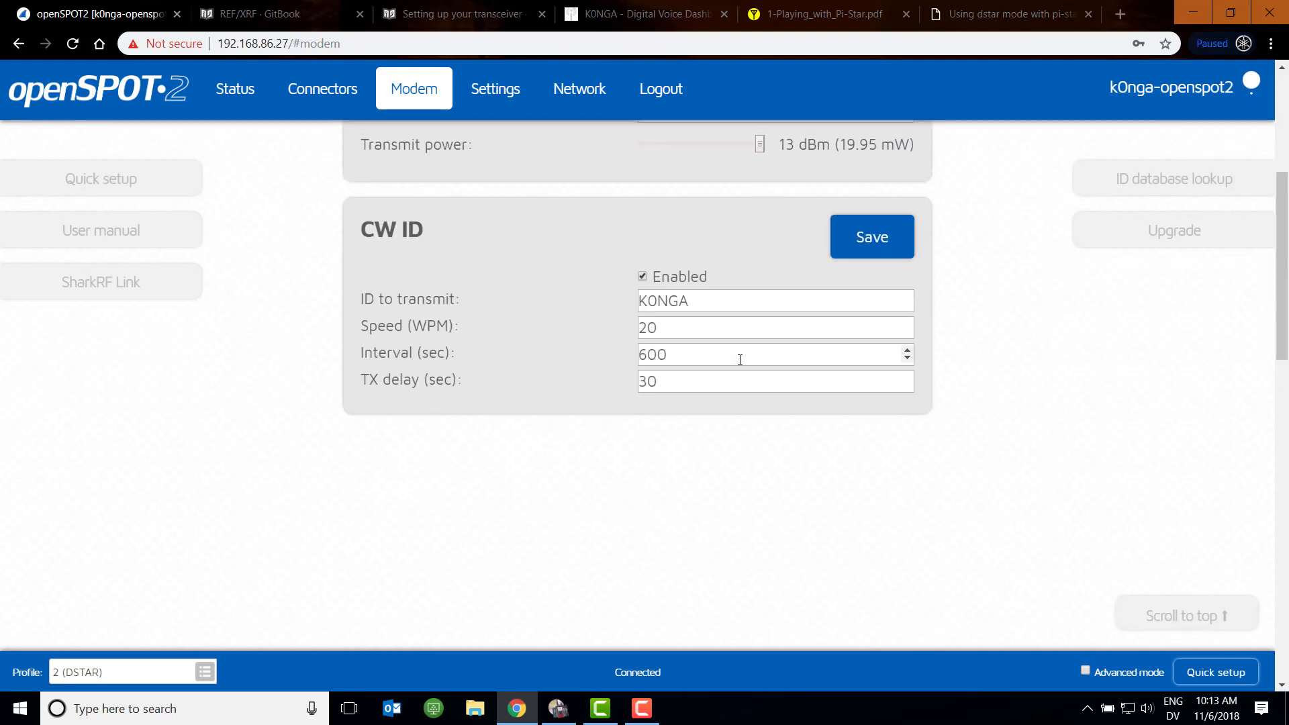
scroll(up, 3)
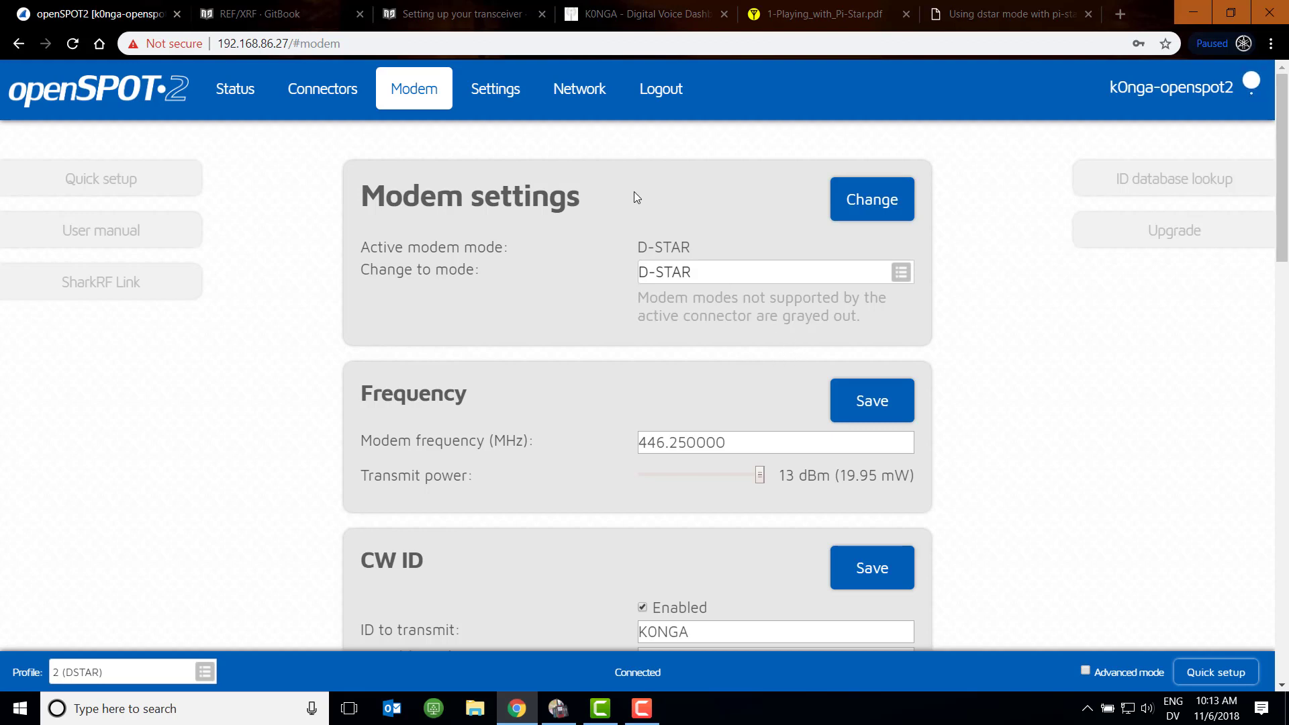
Sign in to the Pi-Star configuration page and reach the D-Star Configuration section
click(646, 13)
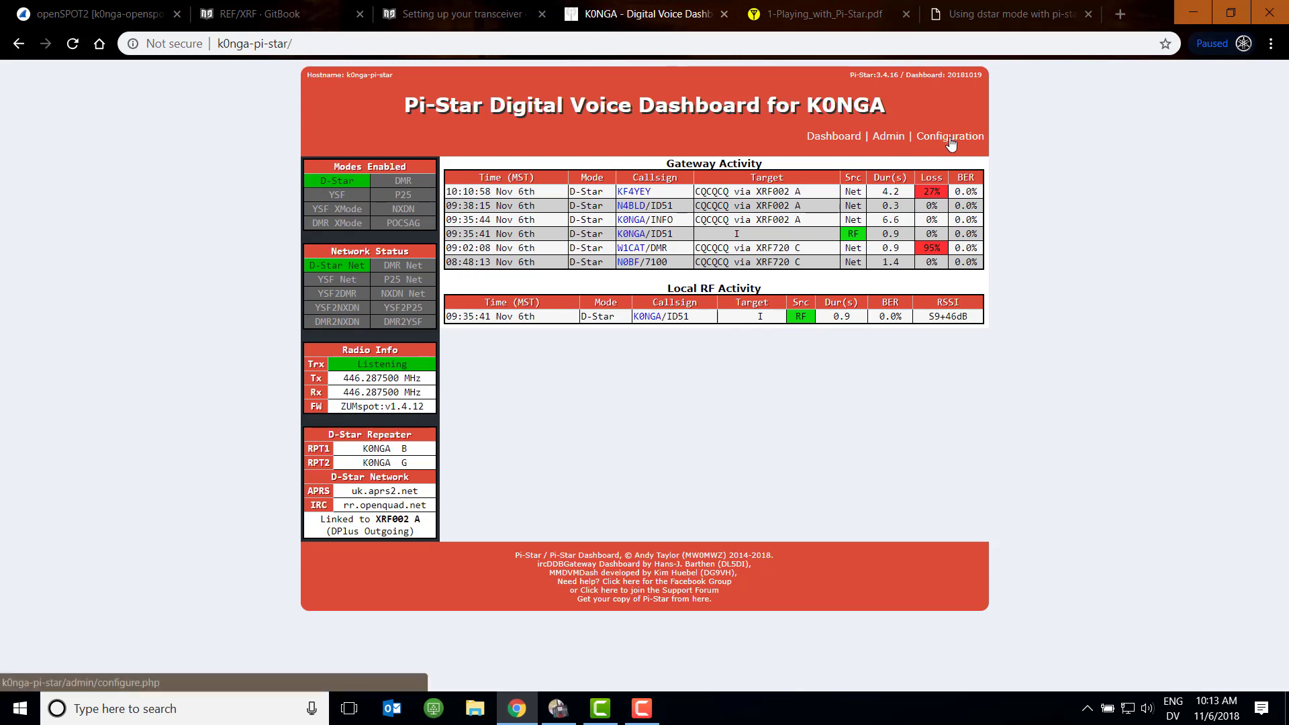
click(949, 135)
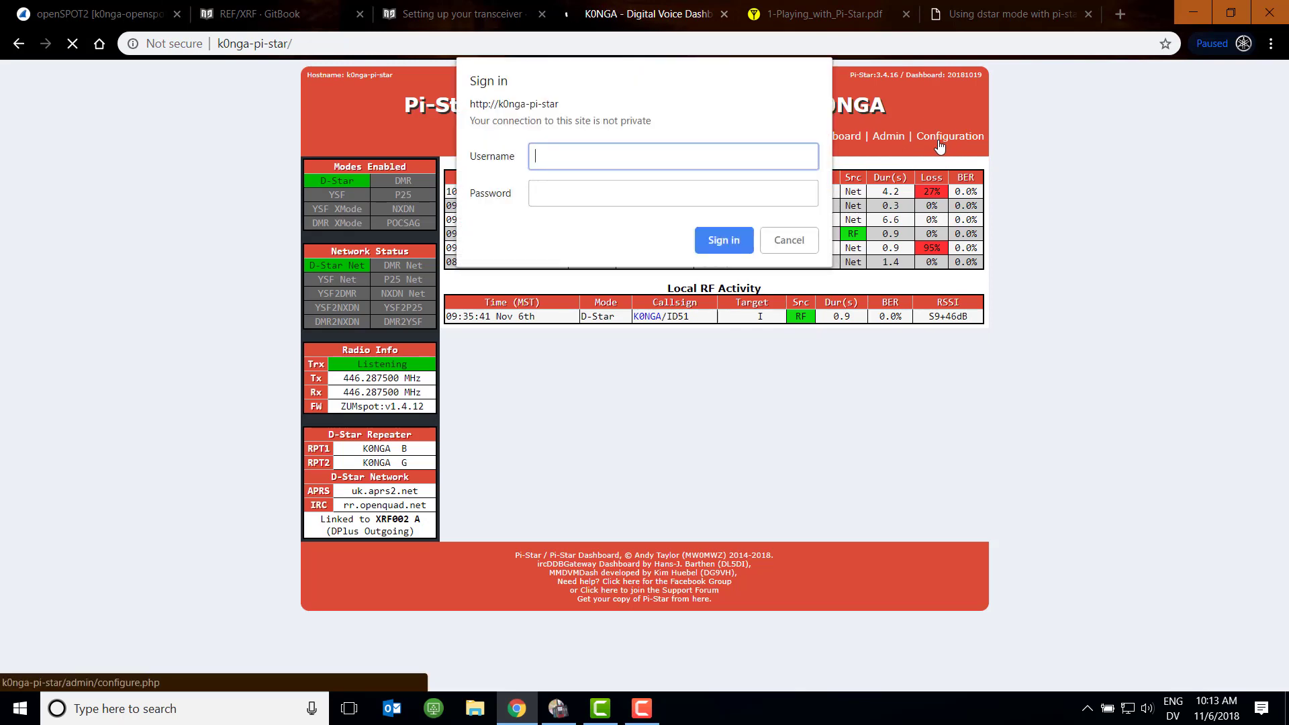
click(722, 240)
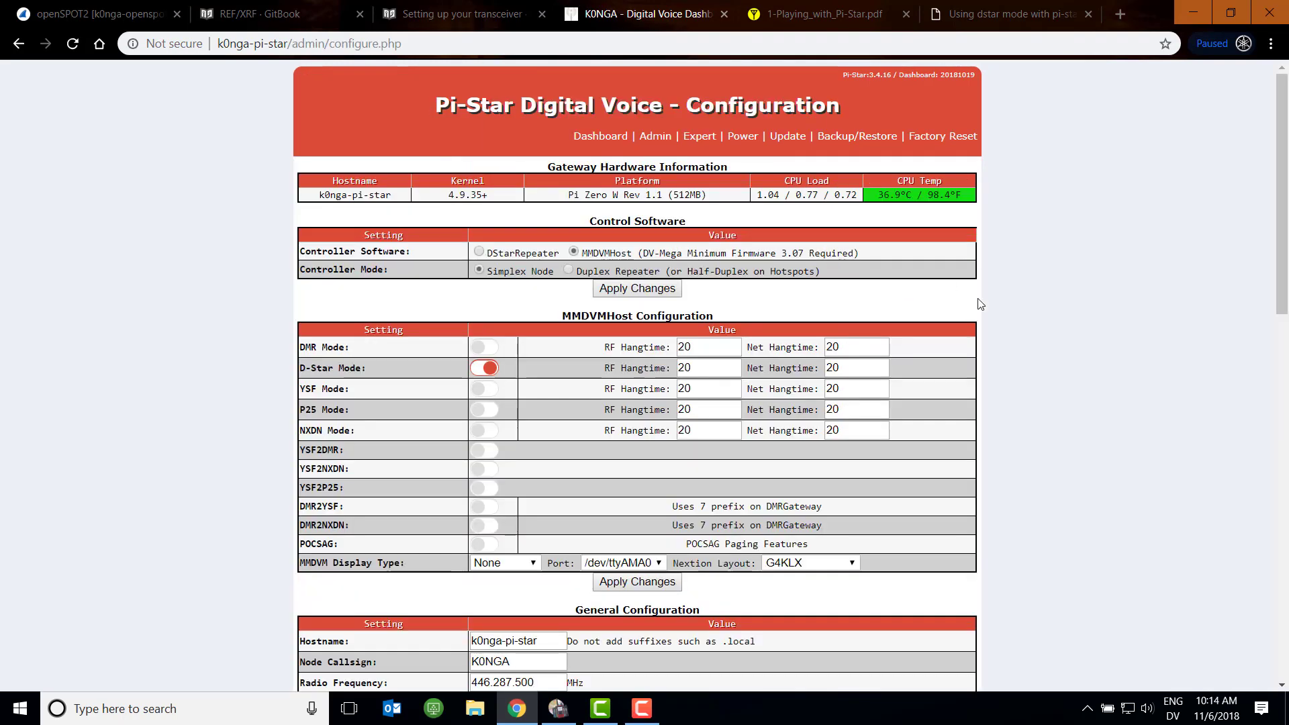
scroll(down, 3)
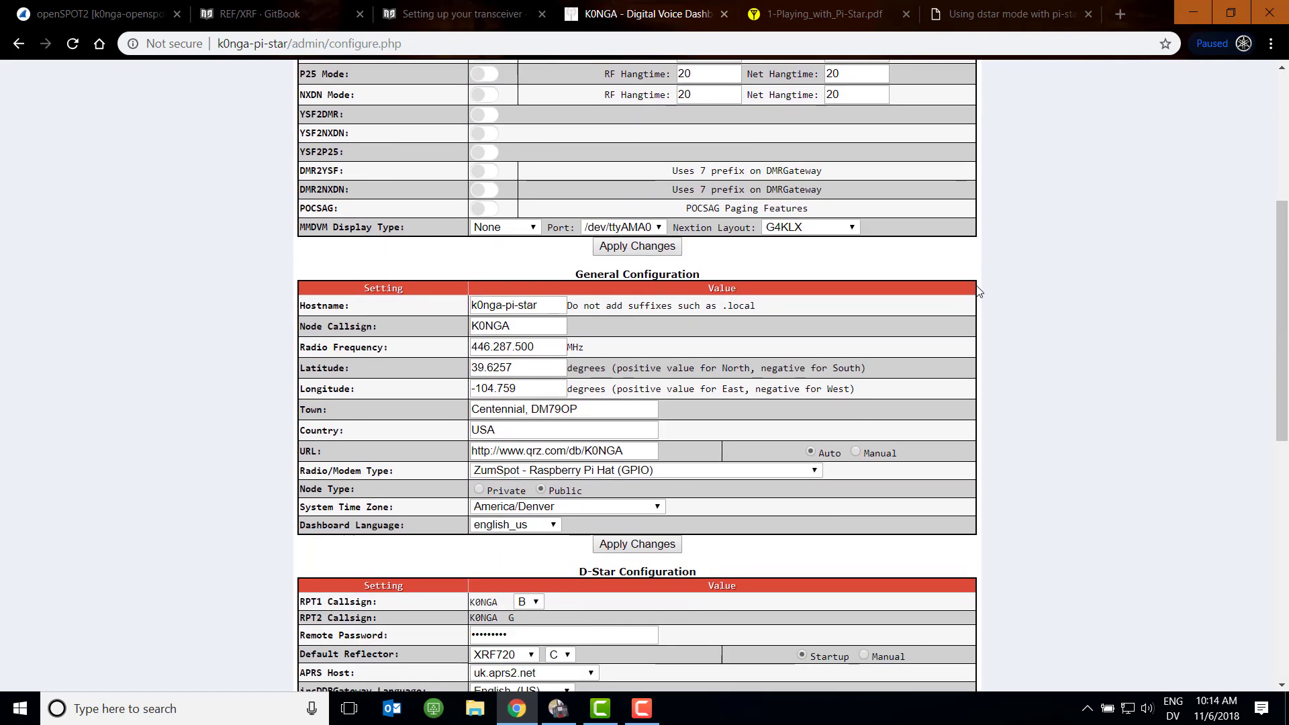
scroll(down, 3)
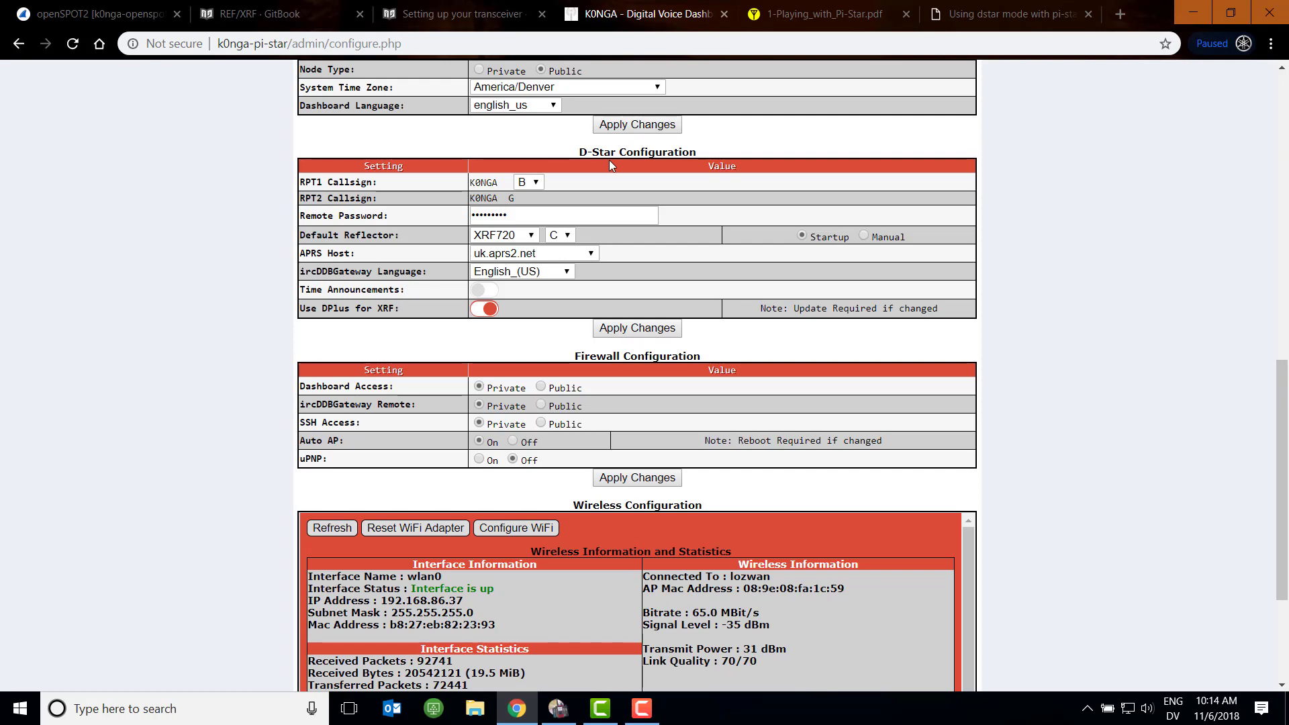
mouse_move(406, 181)
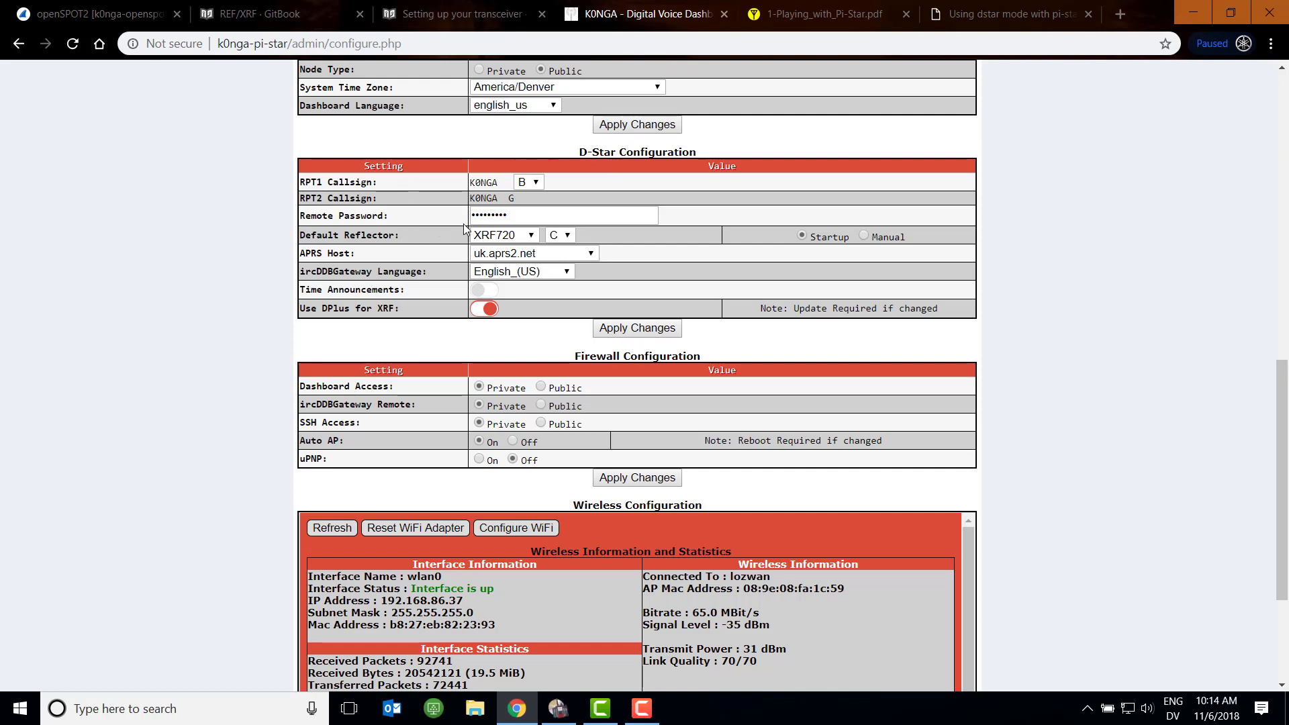
mouse_move(474, 259)
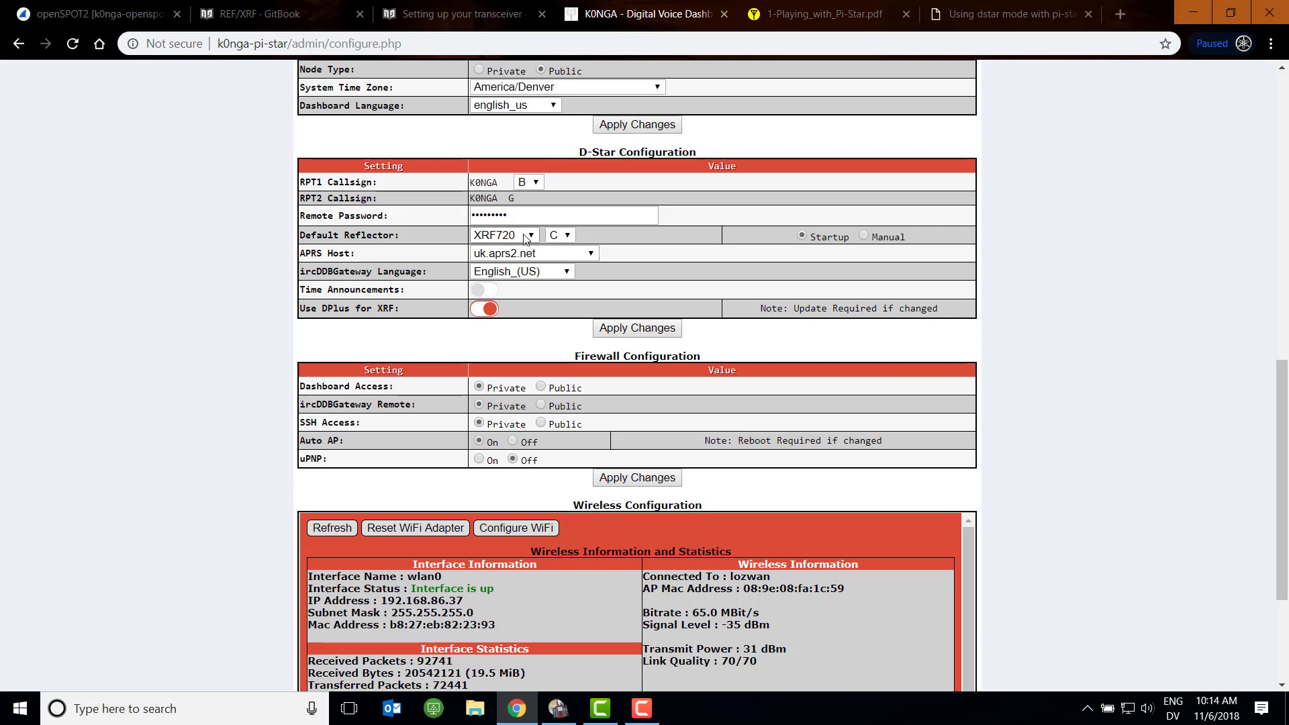
Change the D-Star APRS host from uk.aprs2.net to arkansas.aprs2.net
click(533, 254)
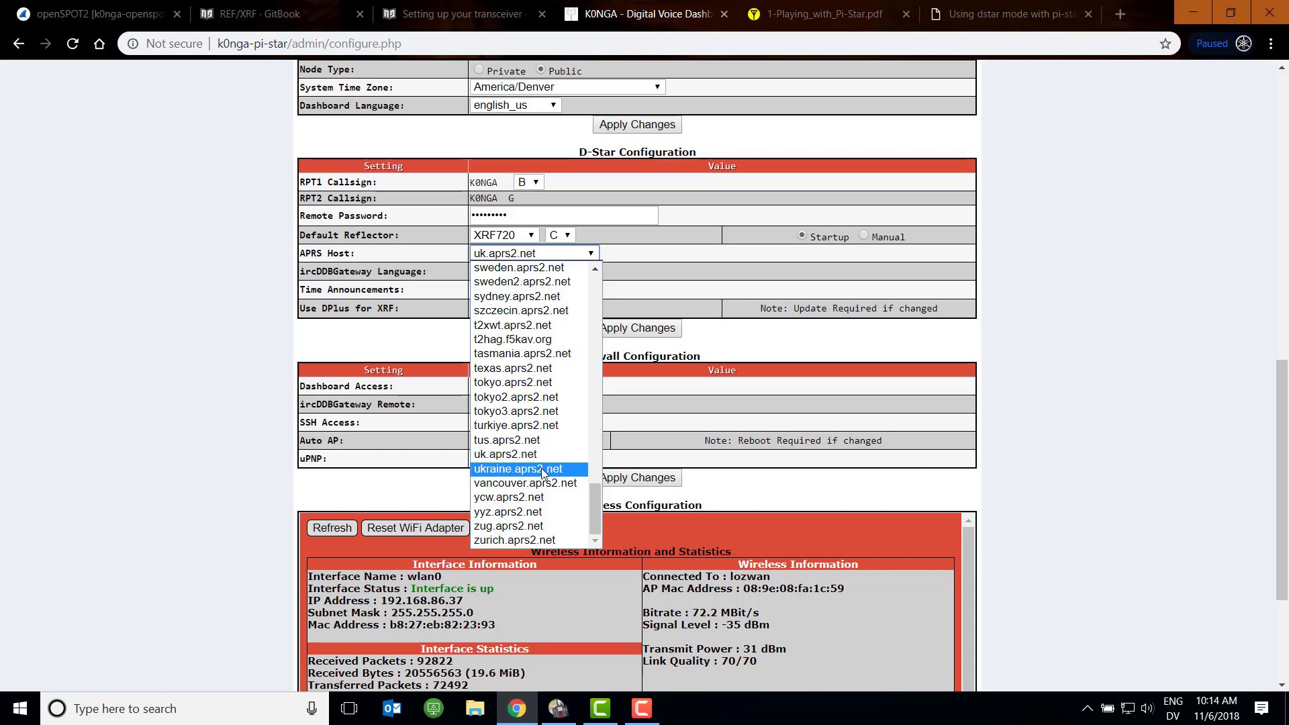
mouse_move(505, 454)
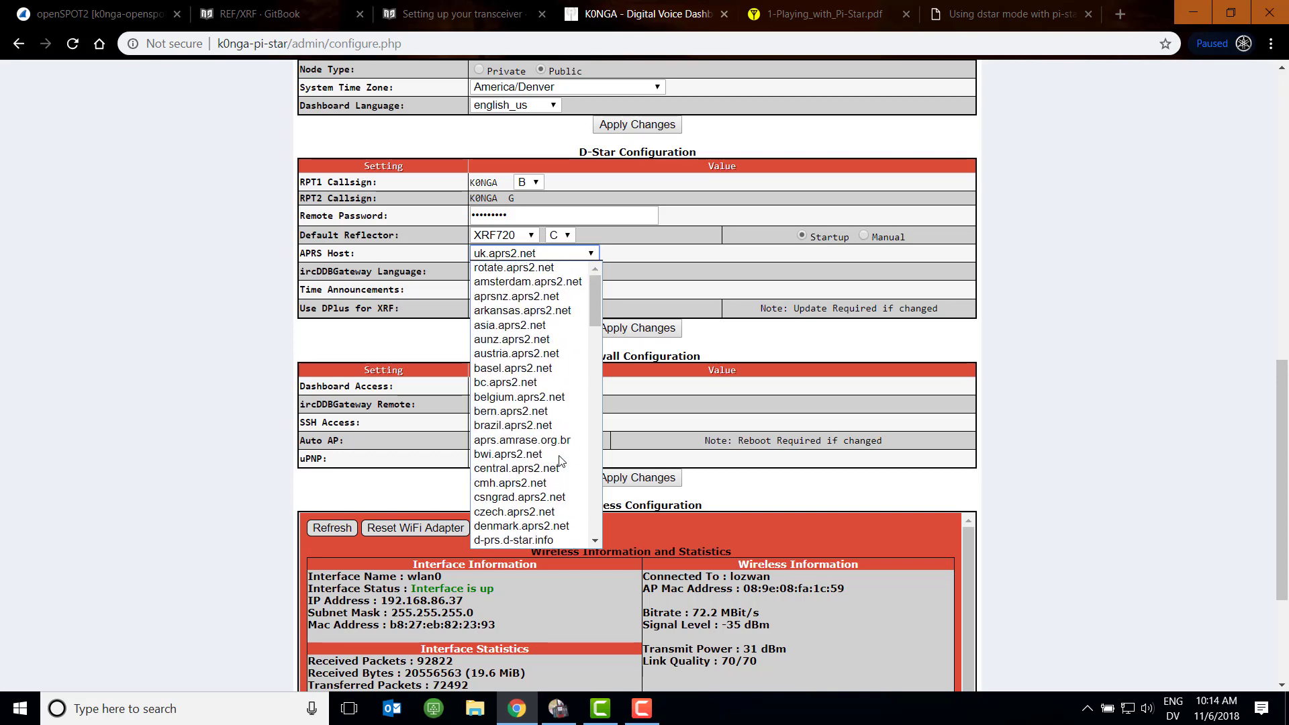
mouse_move(521, 440)
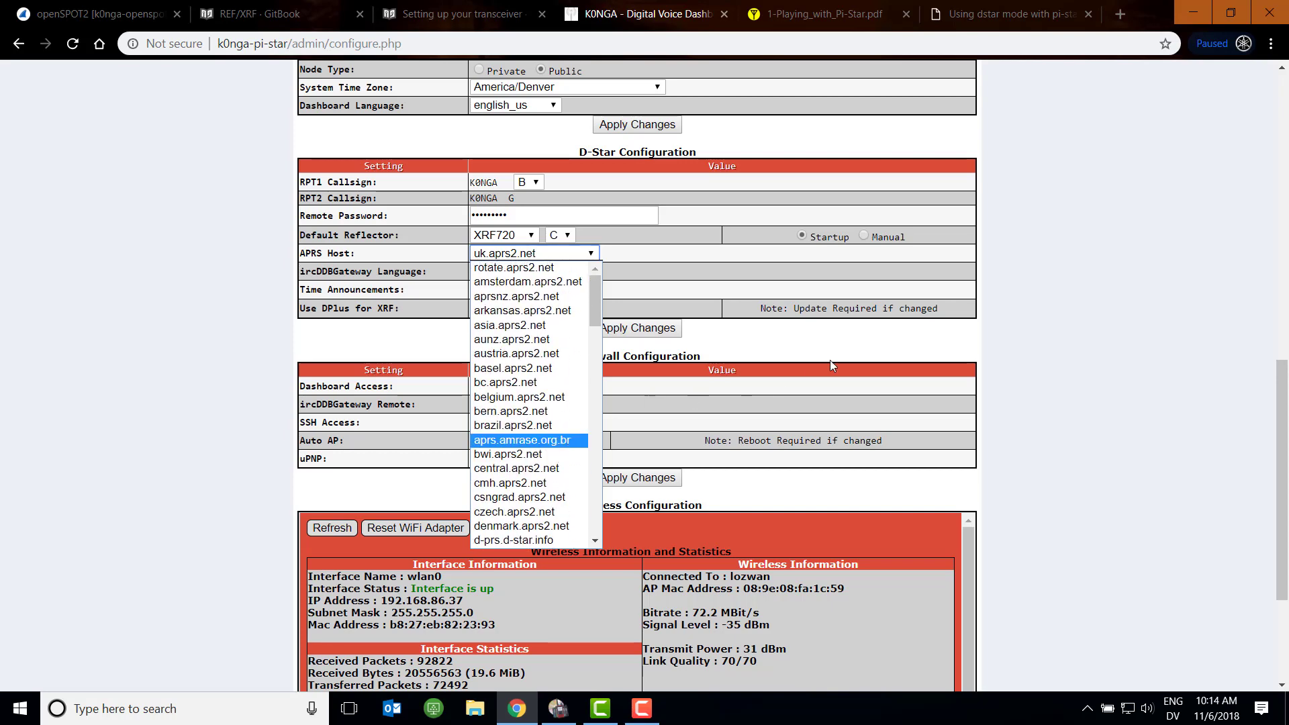
mouse_move(552, 325)
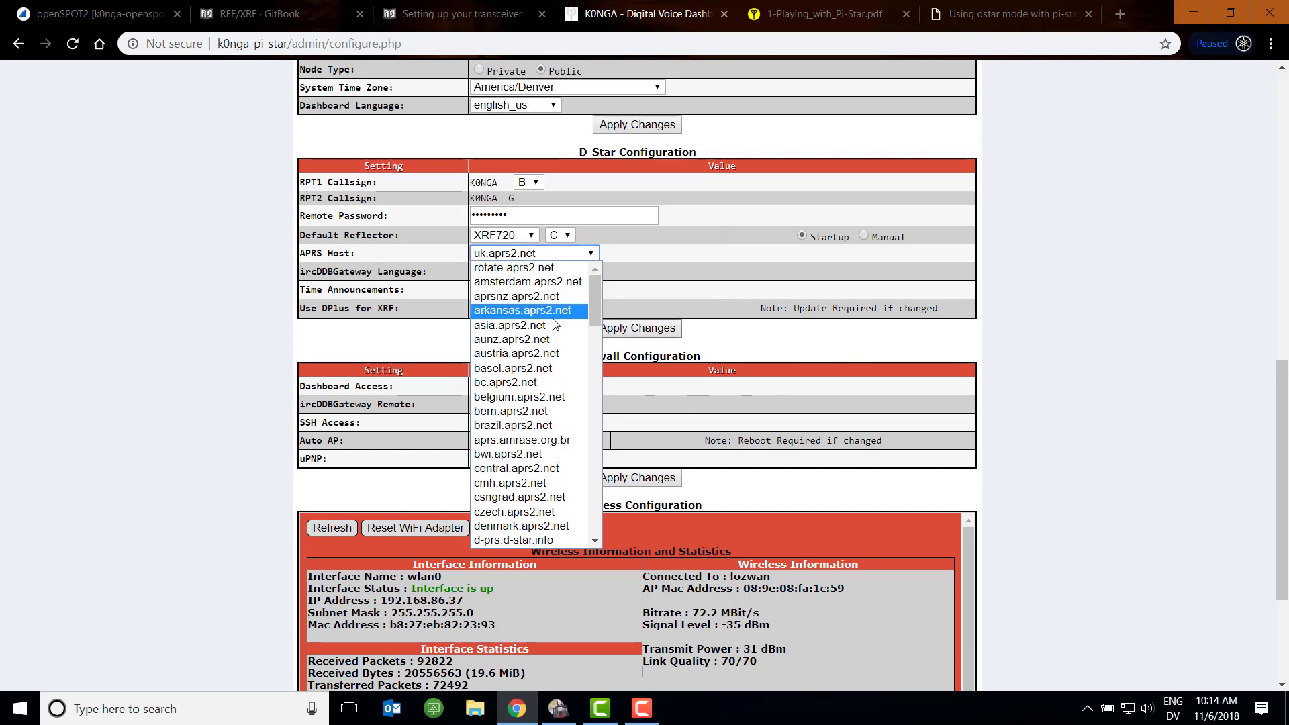
click(522, 310)
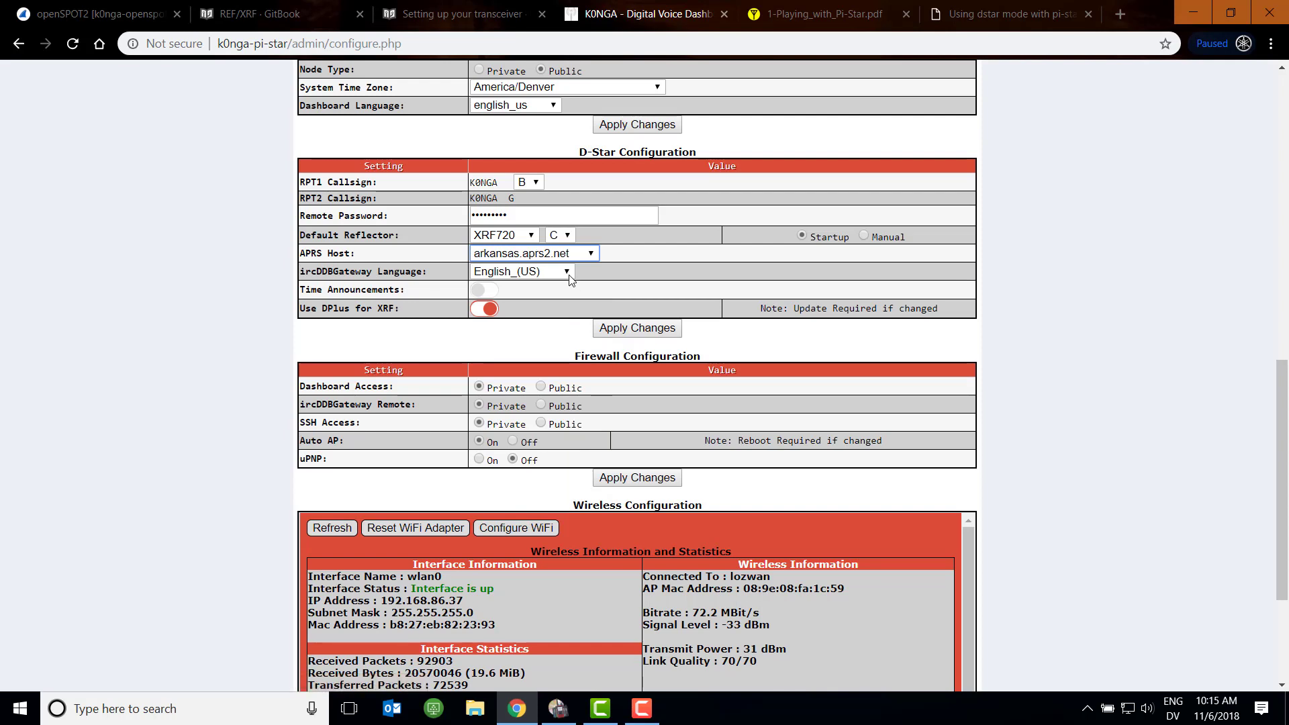
click(521, 271)
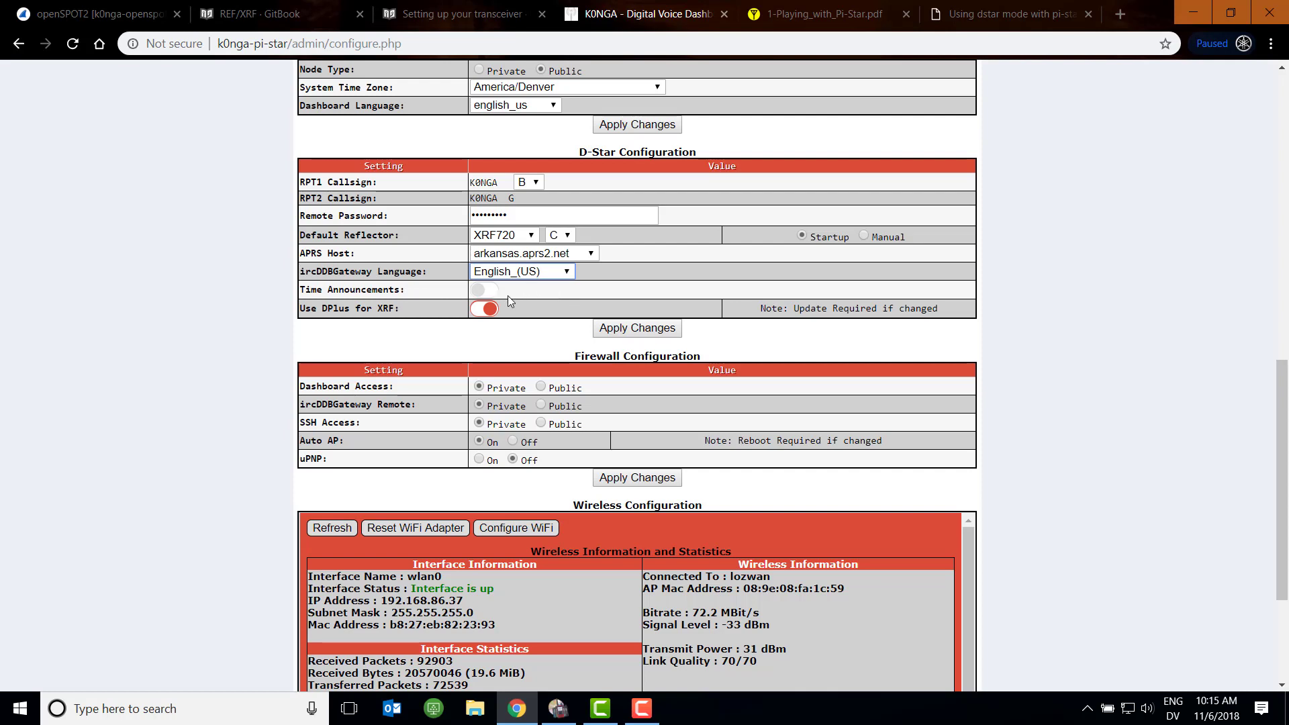
mouse_move(576, 302)
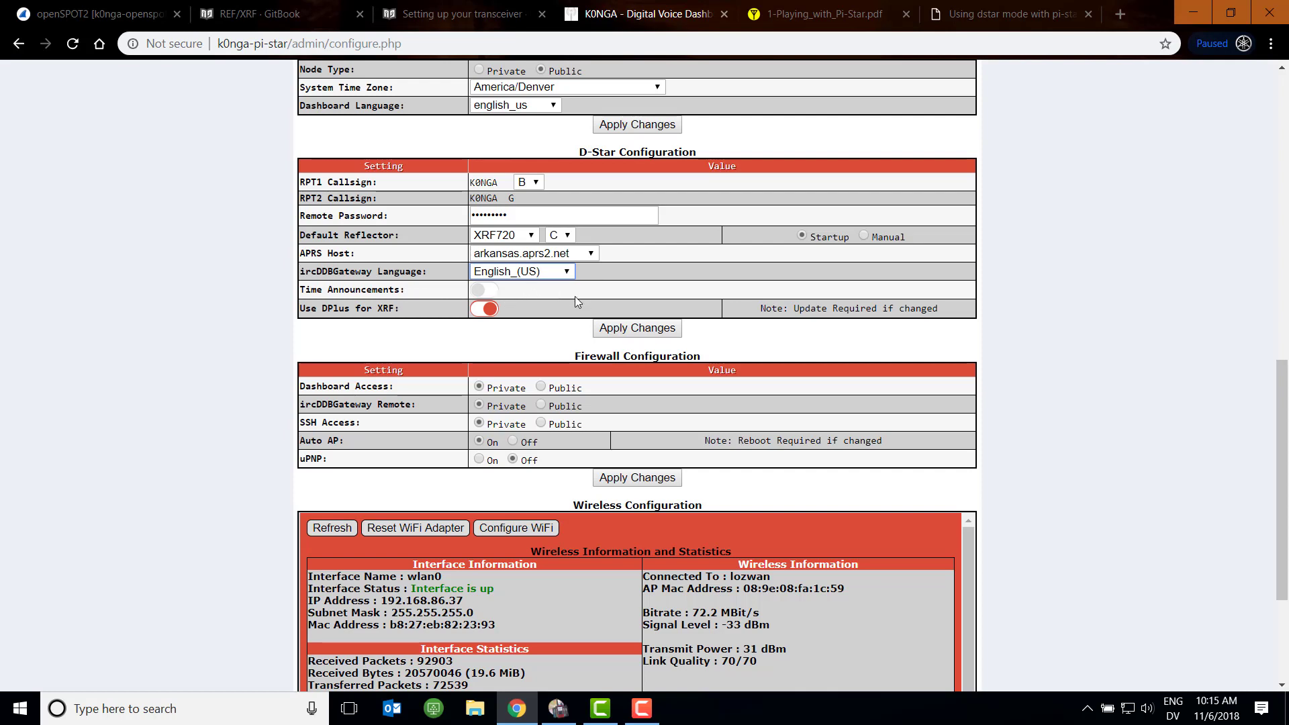
mouse_move(518, 314)
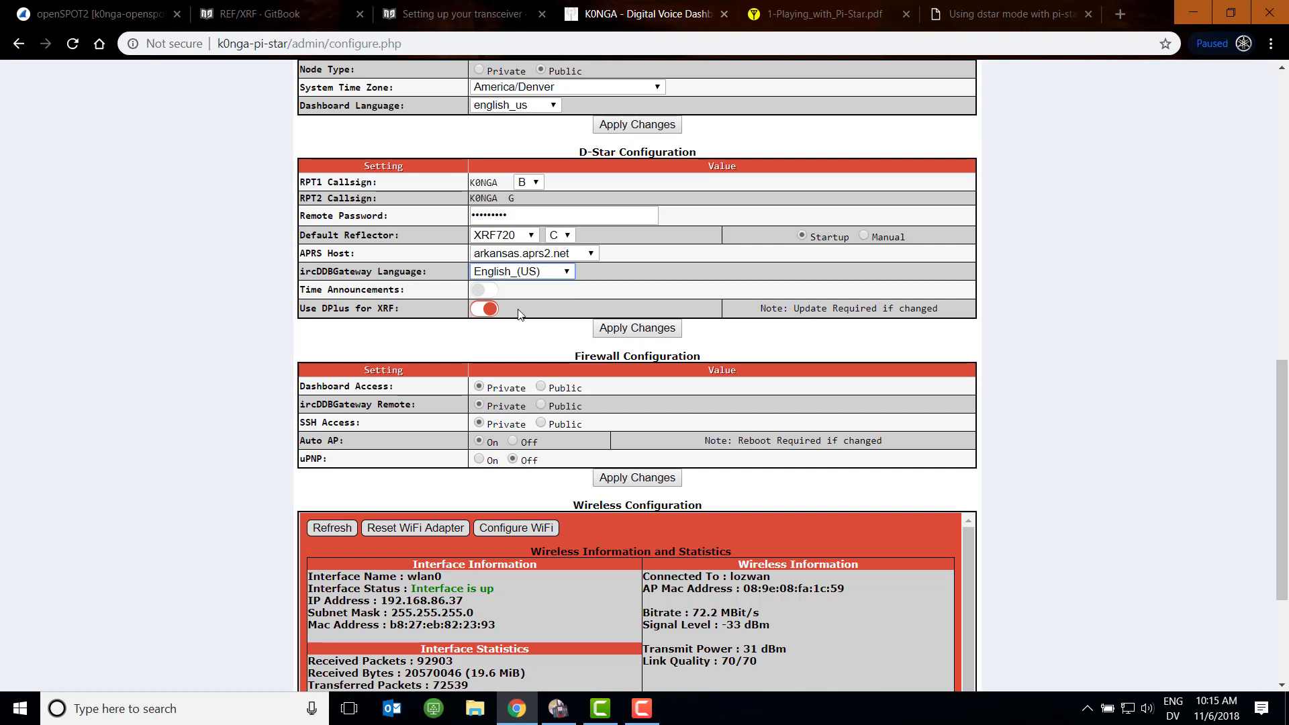
mouse_move(802, 323)
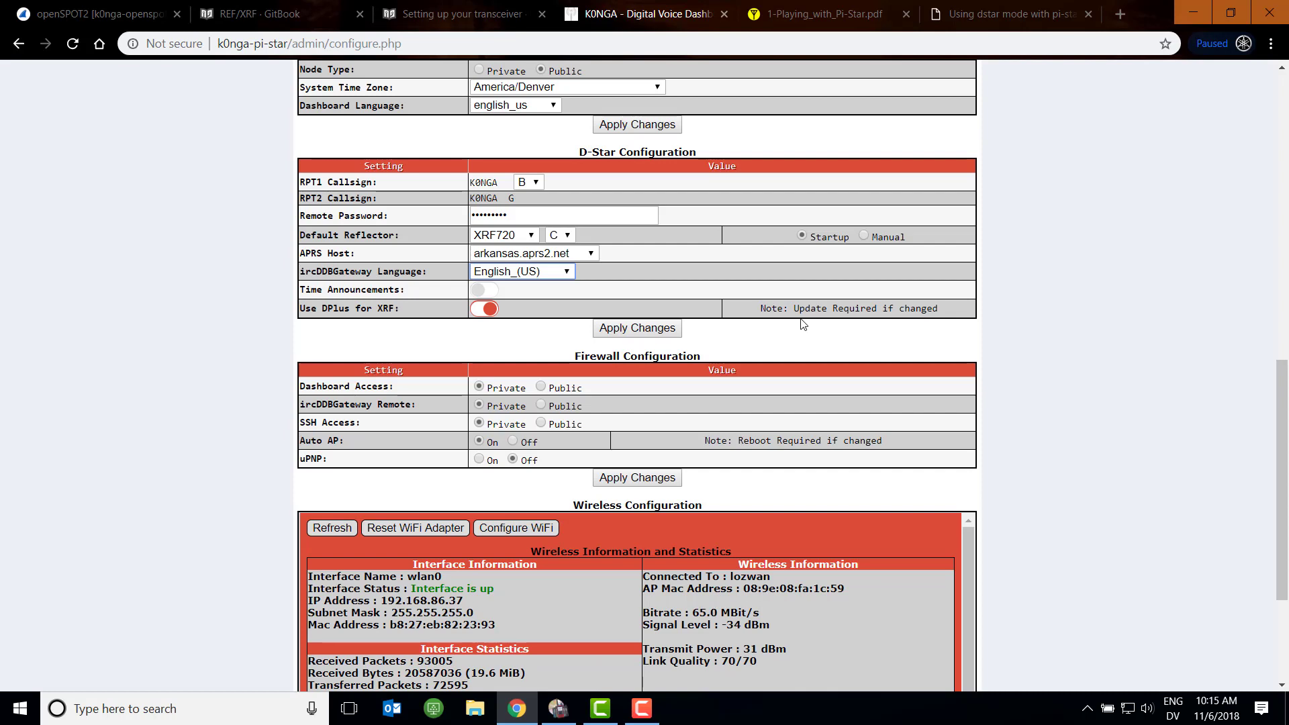
mouse_move(694, 204)
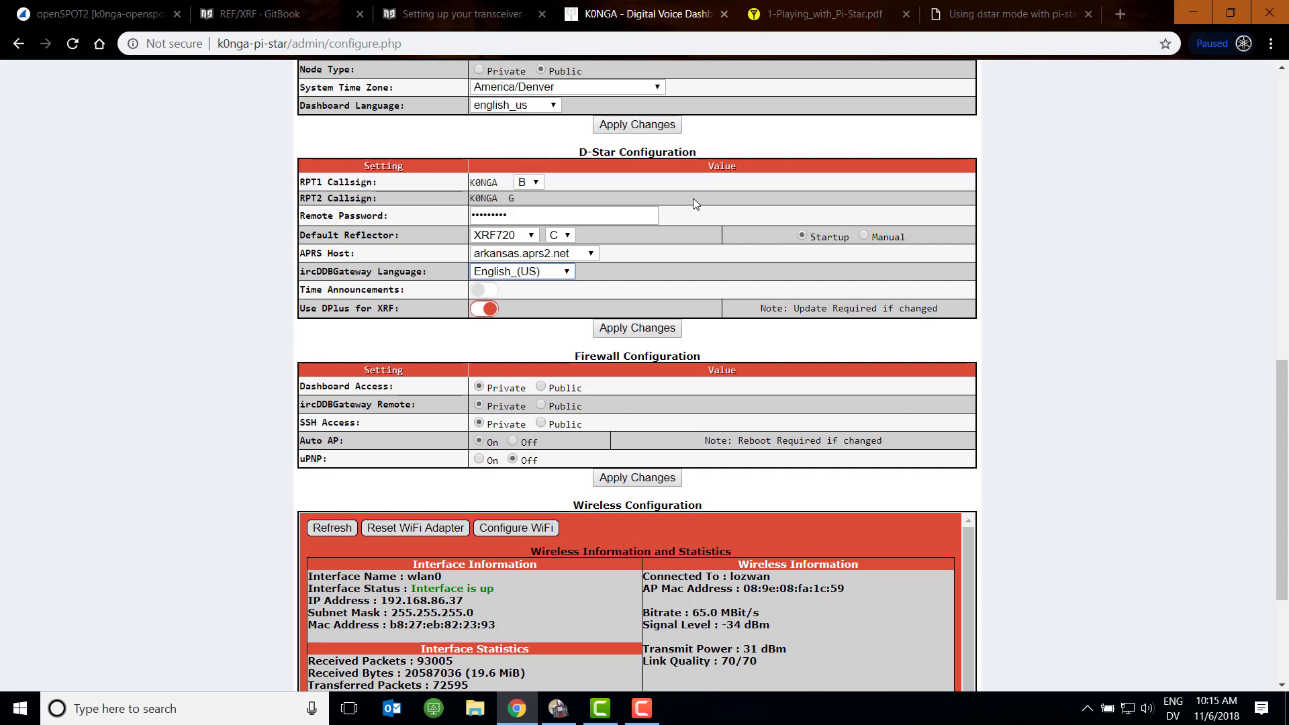
mouse_move(813, 14)
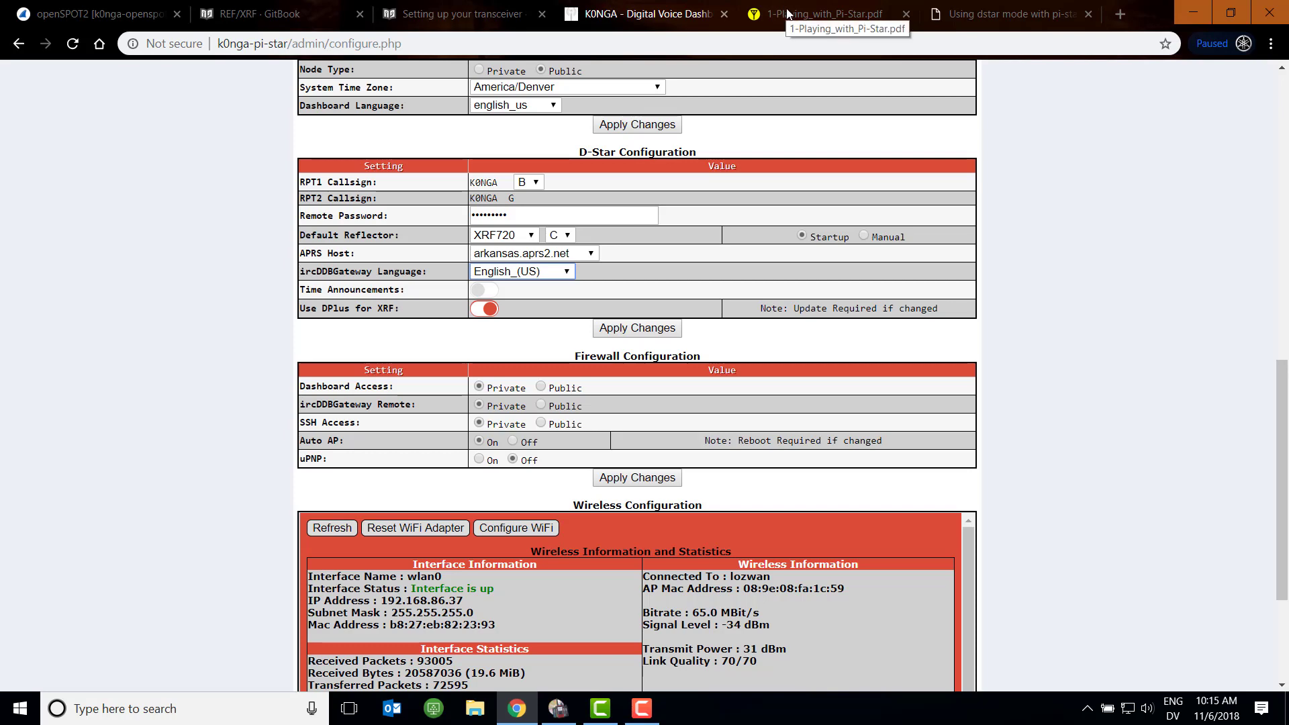
View the Pi-Star guide's D-Star Configuration notes from RPT1 through Use DPlus for XRF
click(822, 13)
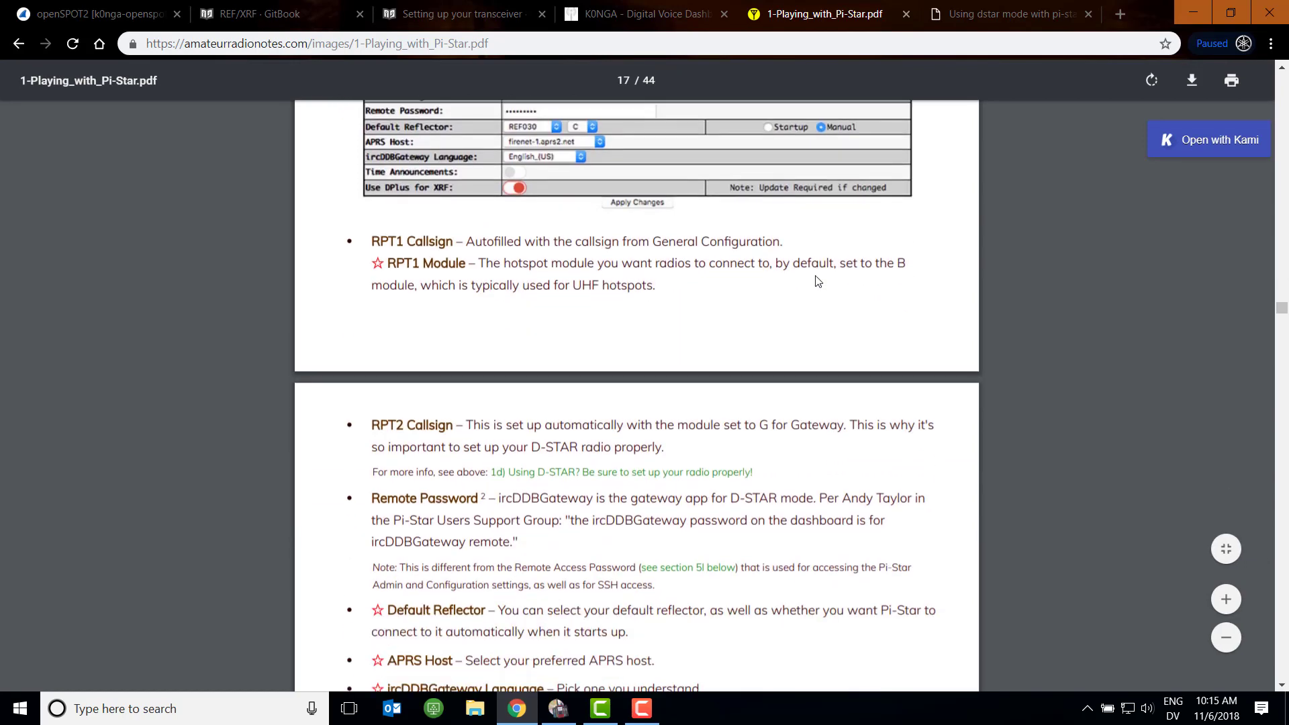
scroll(down, 3)
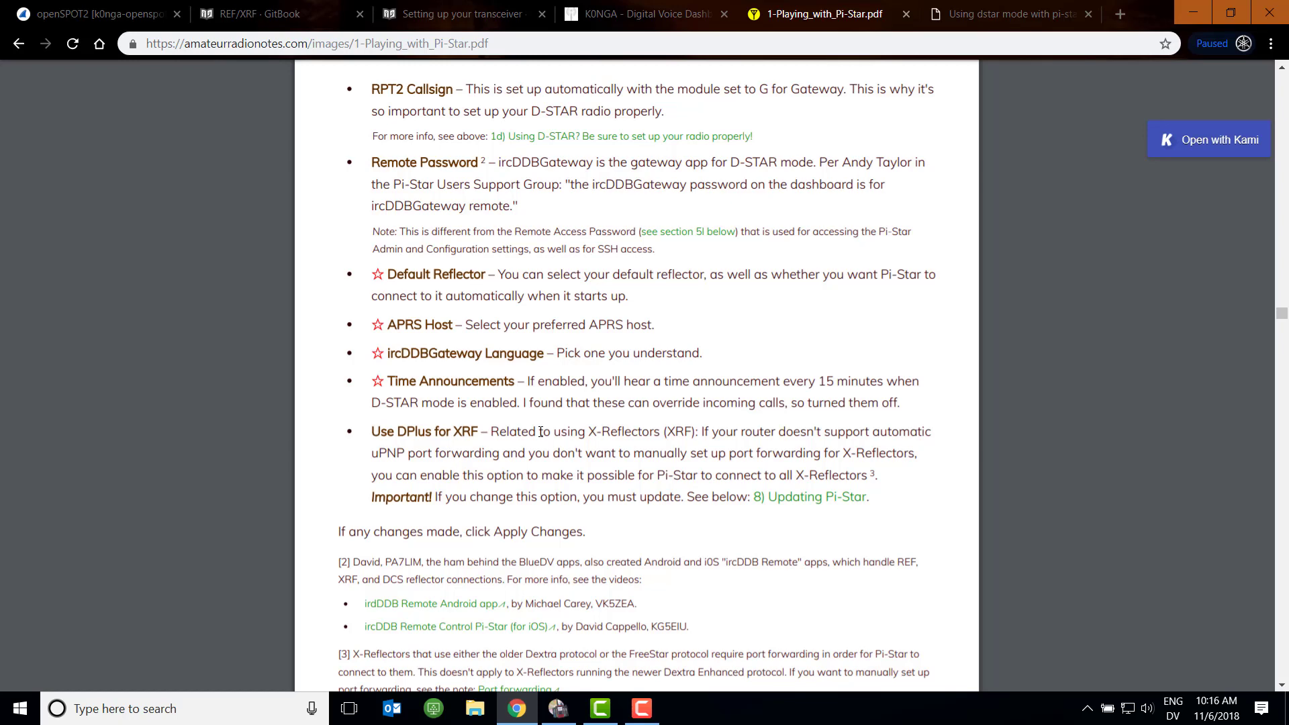
mouse_move(336, 214)
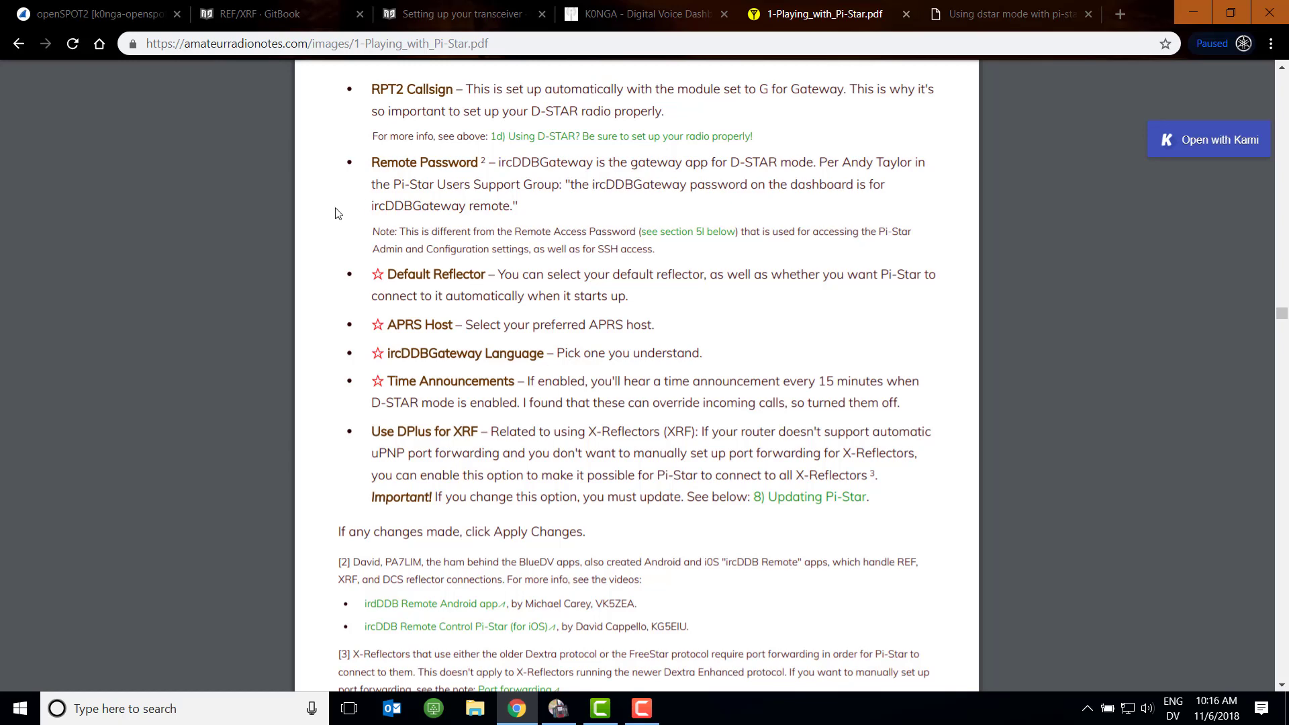
Show the hotspot's D-Star settings with RPT1/RPT2 callsigns and default reflector XRF720 C
click(642, 13)
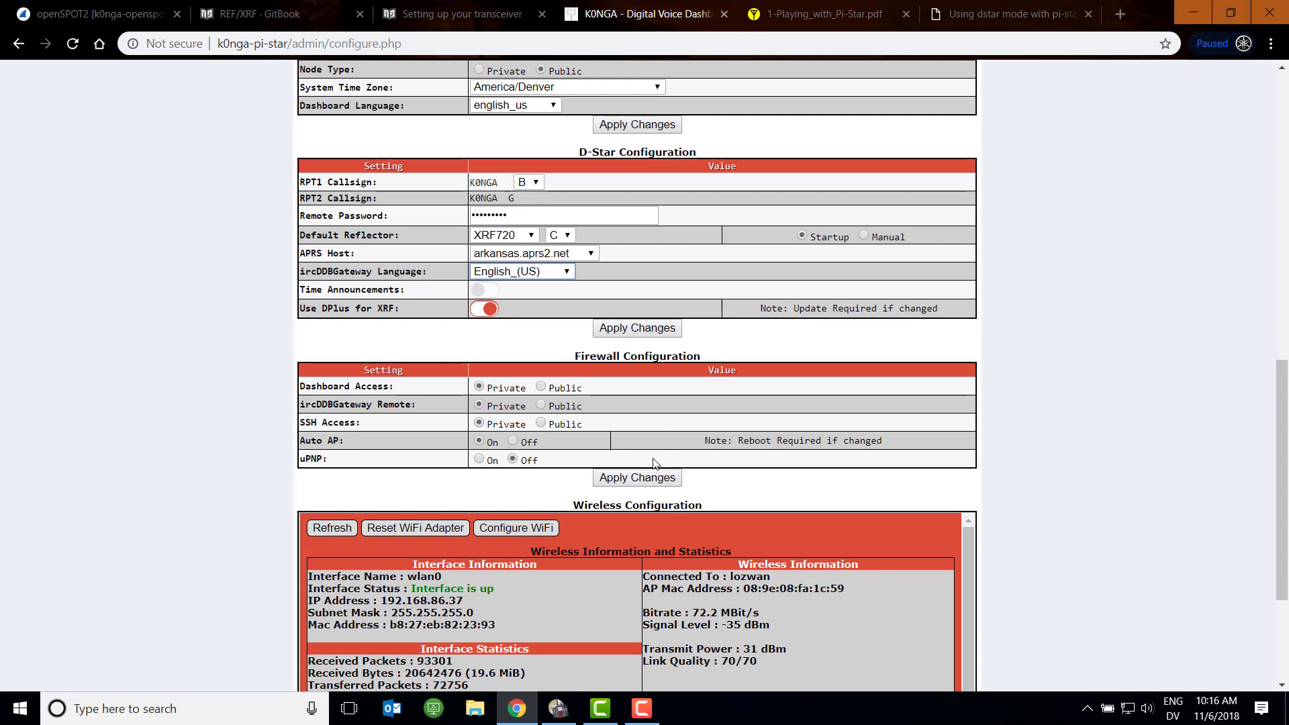
mouse_move(485, 342)
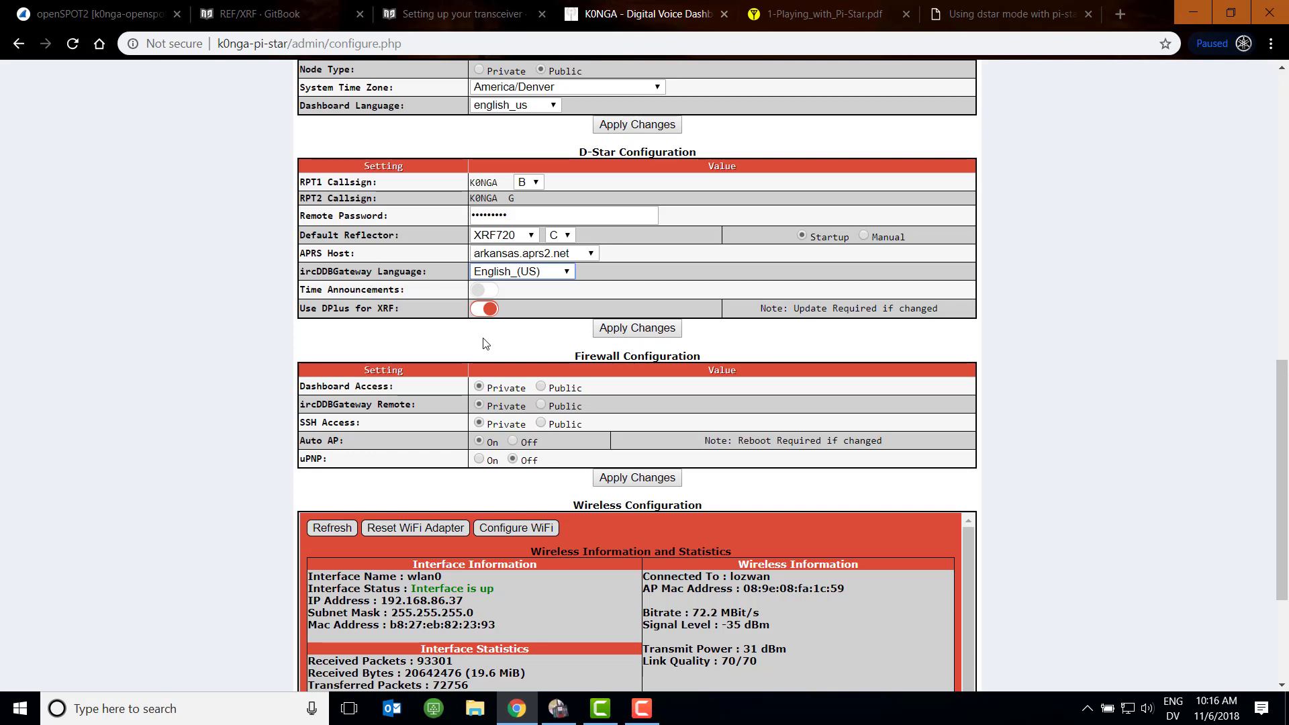
mouse_move(658, 265)
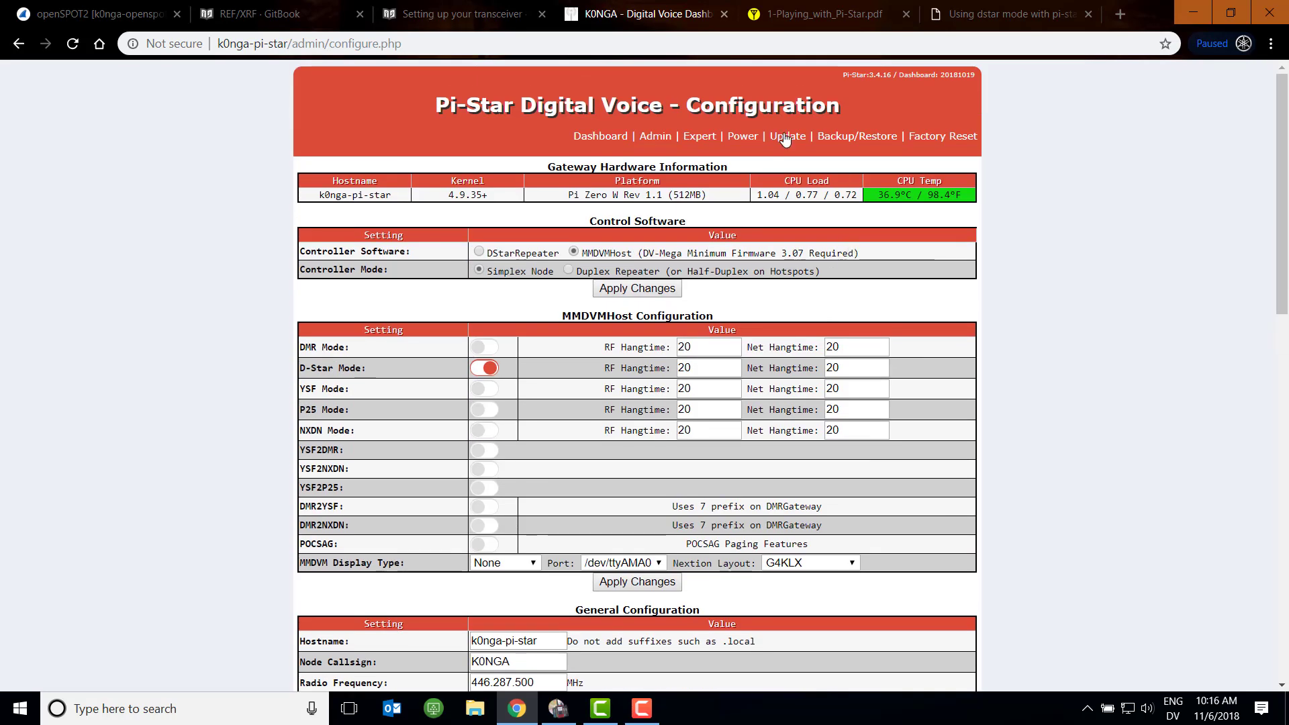
scroll(down, 3)
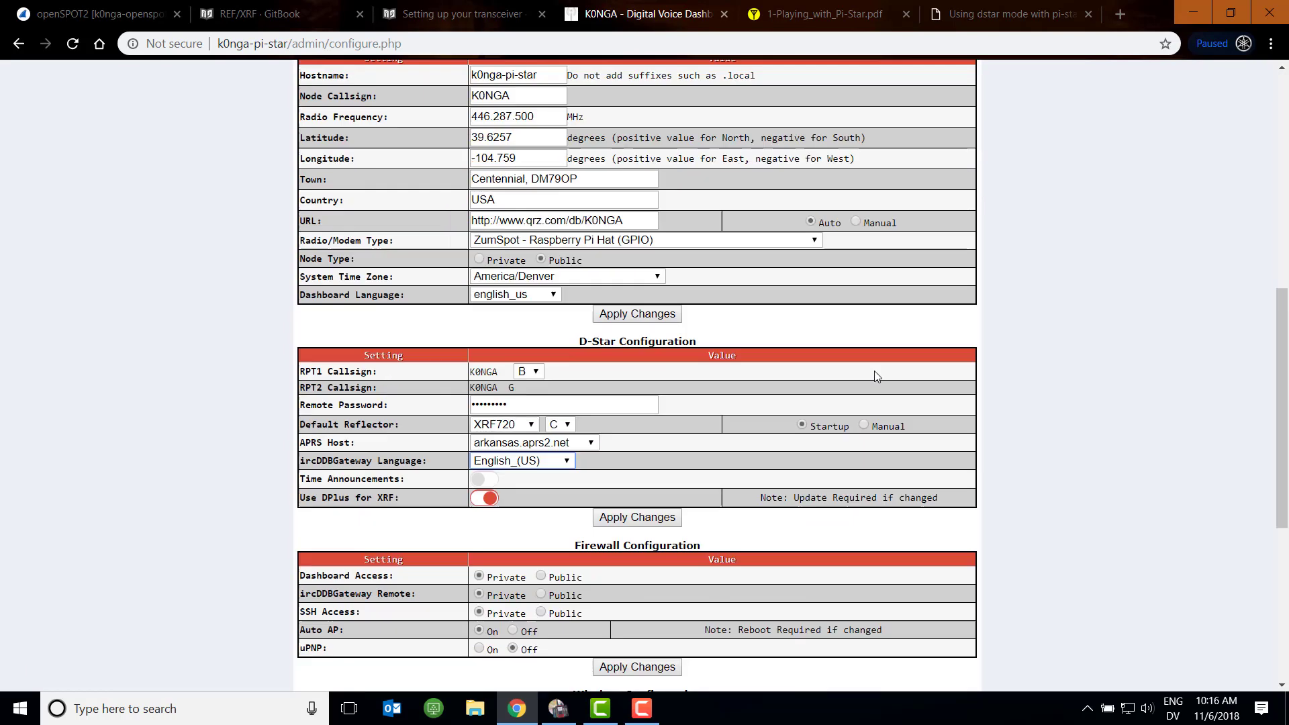
scroll(down, 3)
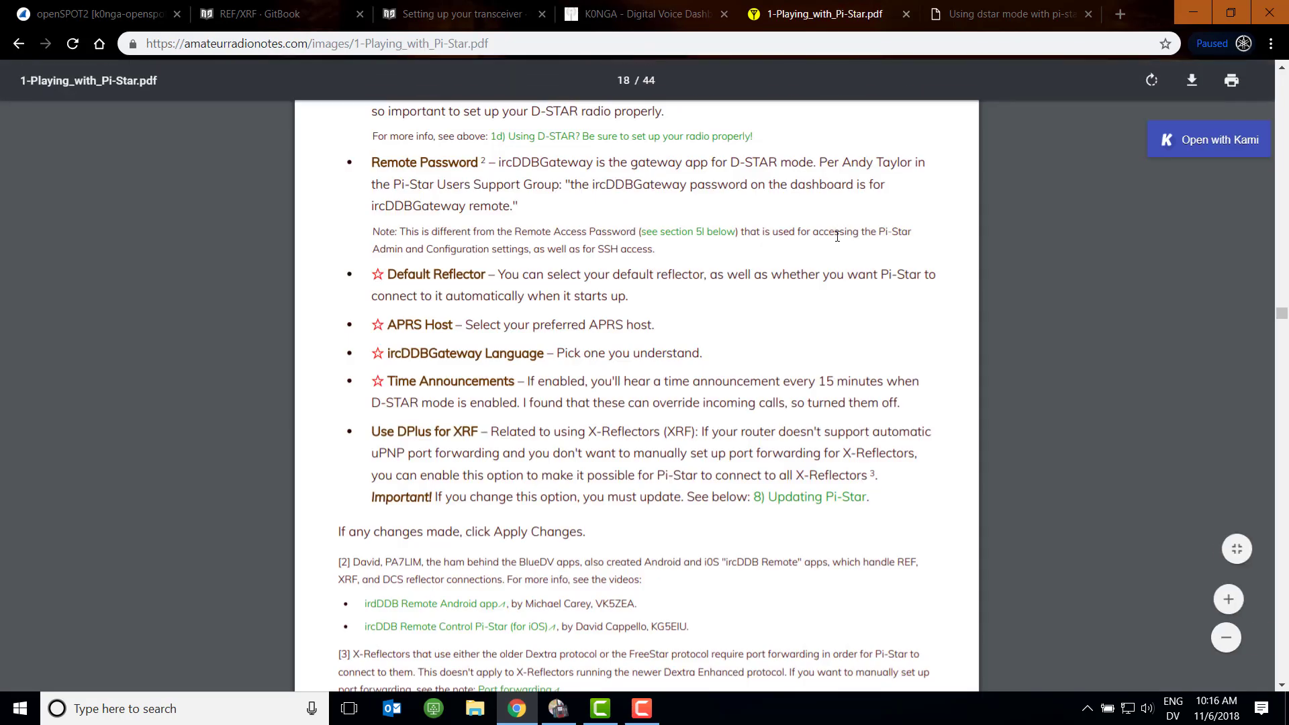
click(646, 14)
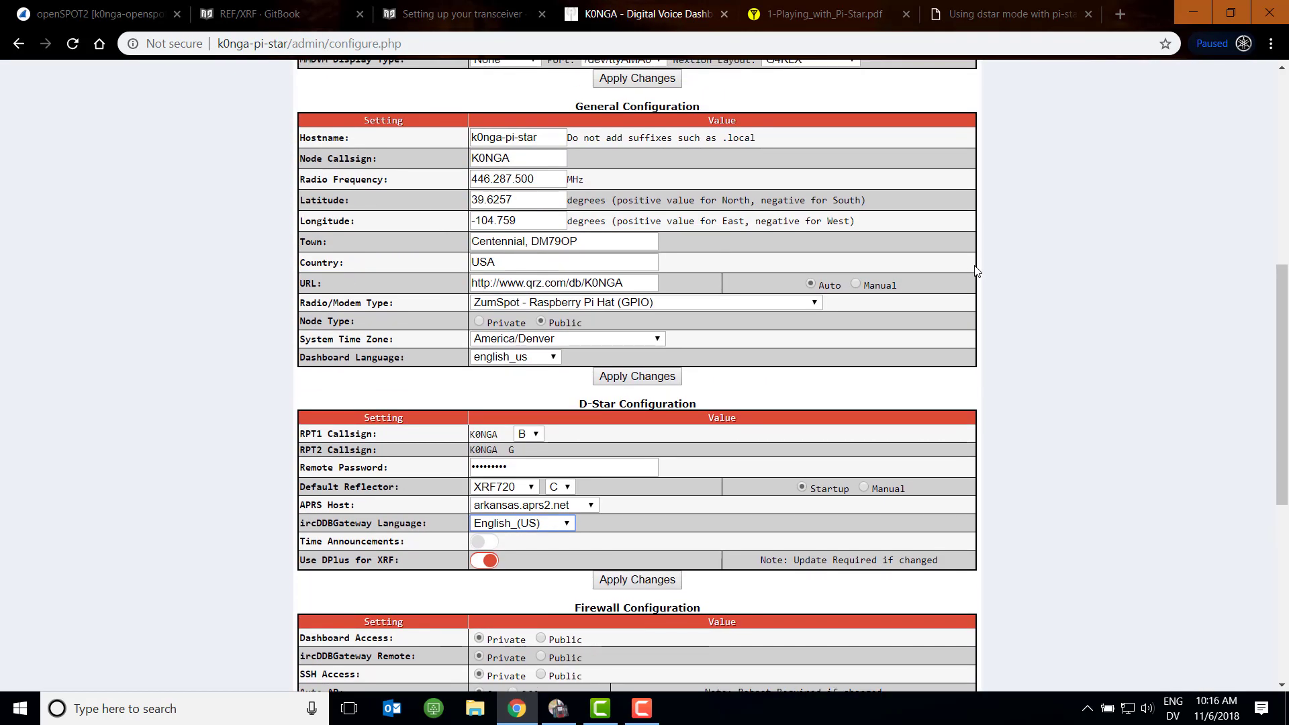
scroll(down, 3)
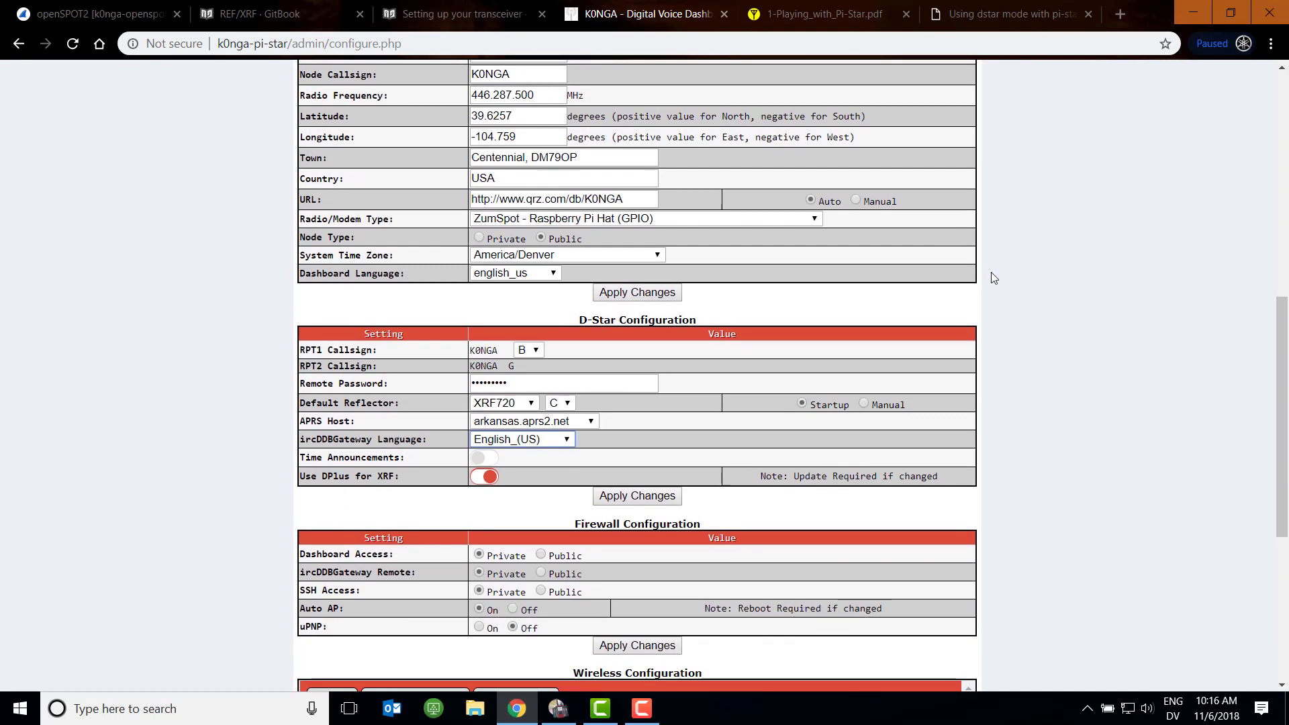
mouse_move(542, 335)
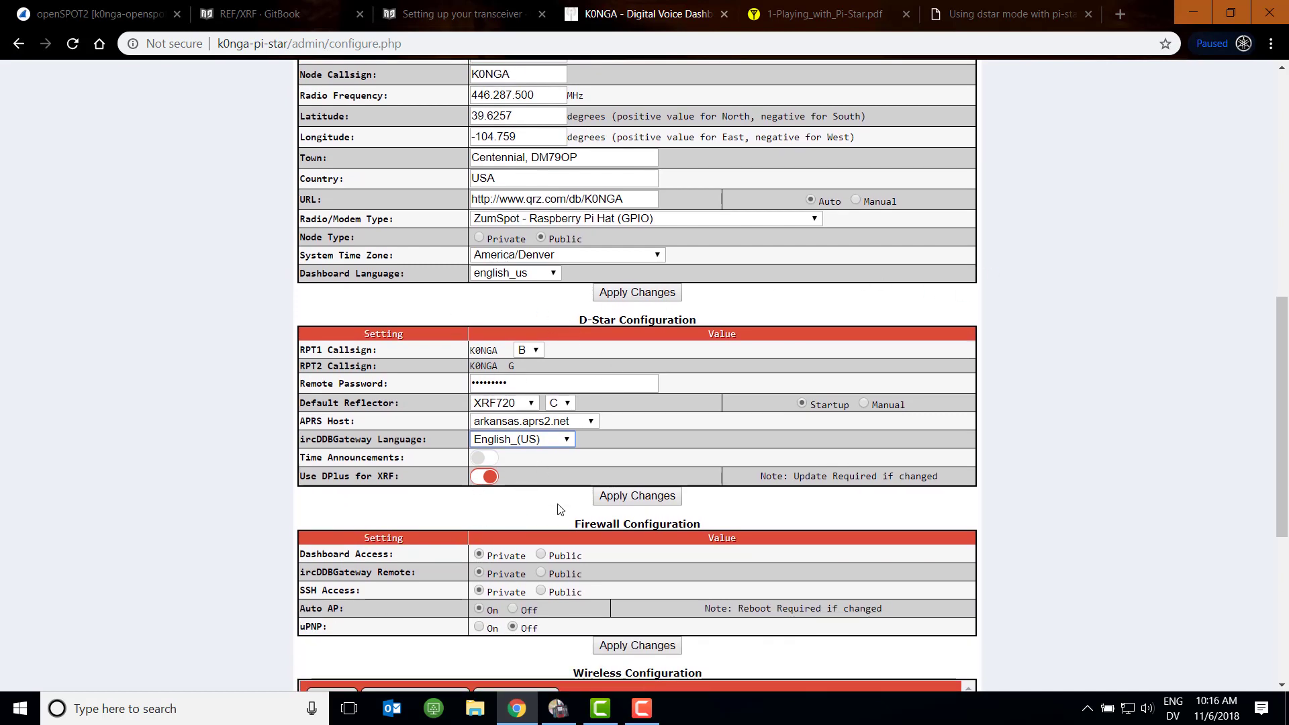
Show the openSPOT2 Connectors page with REF/XRF linked to XRF720 module C, callsign K0NGA
click(94, 13)
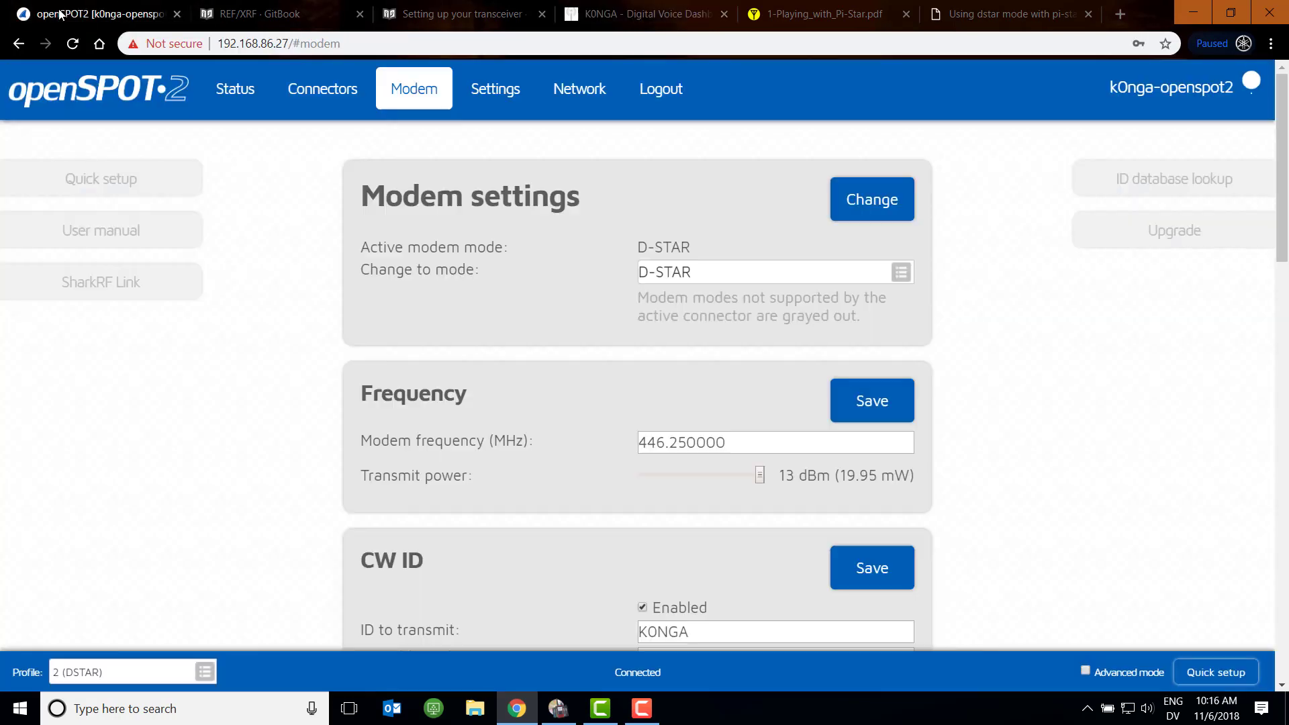
click(321, 88)
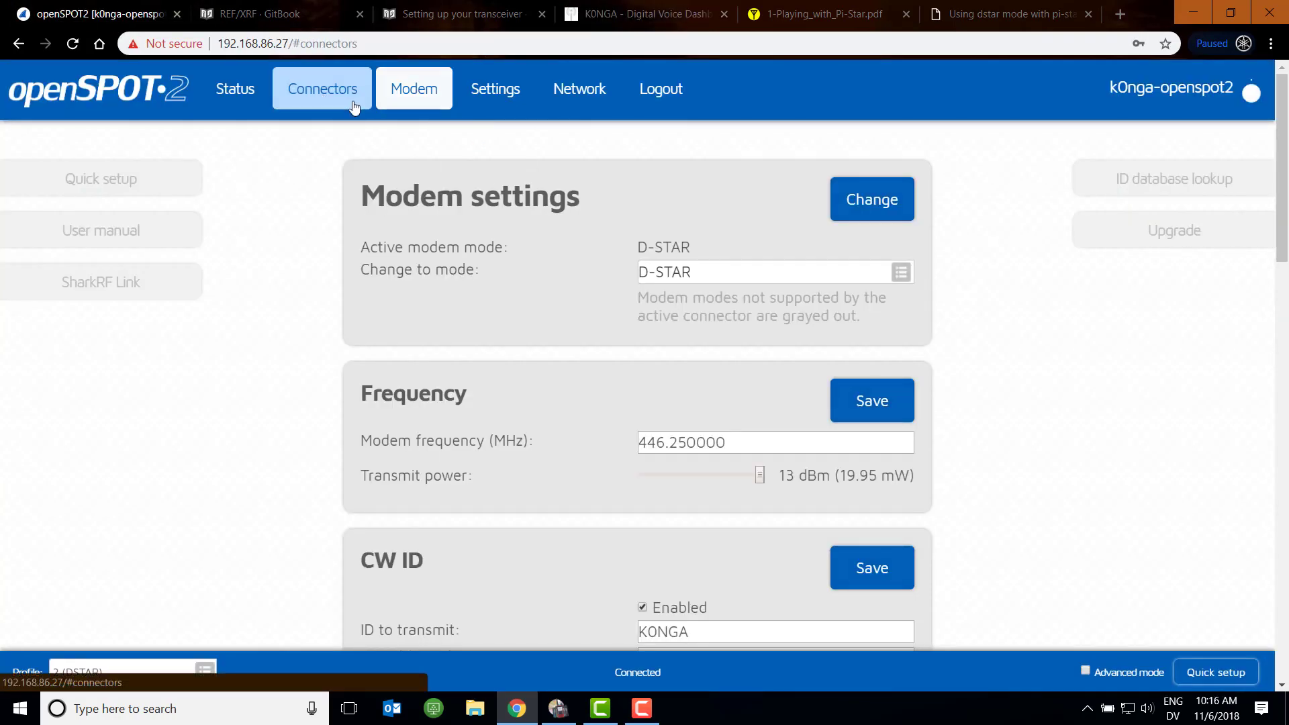
click(321, 89)
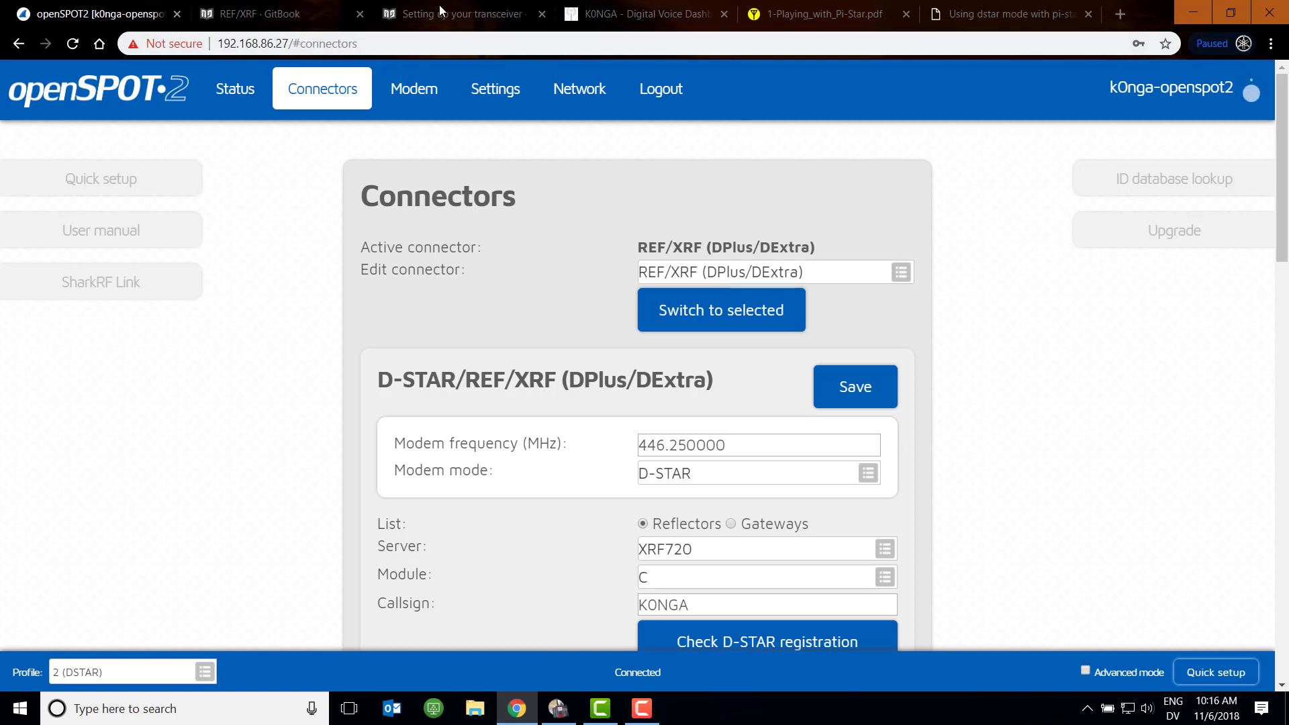
View the manual's D-STAR radio setup section on URCALL and RPT1/RPT2 settings
click(461, 14)
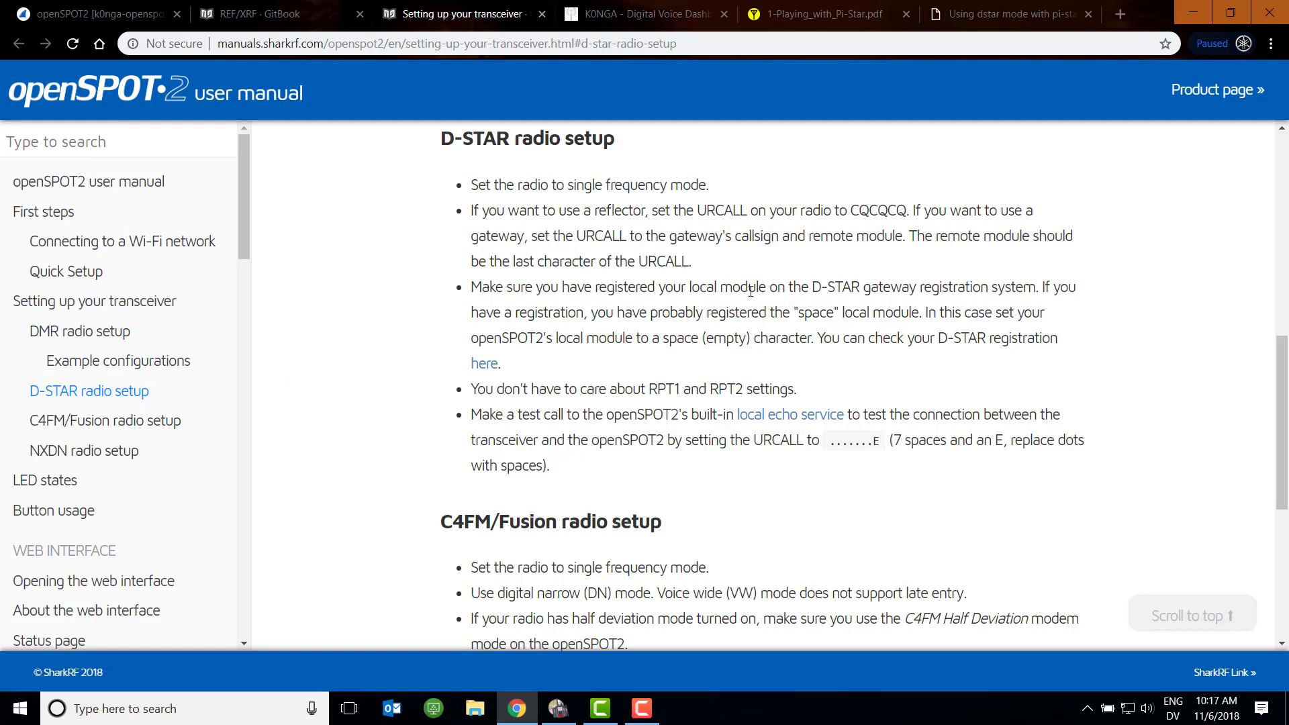
mouse_move(753, 290)
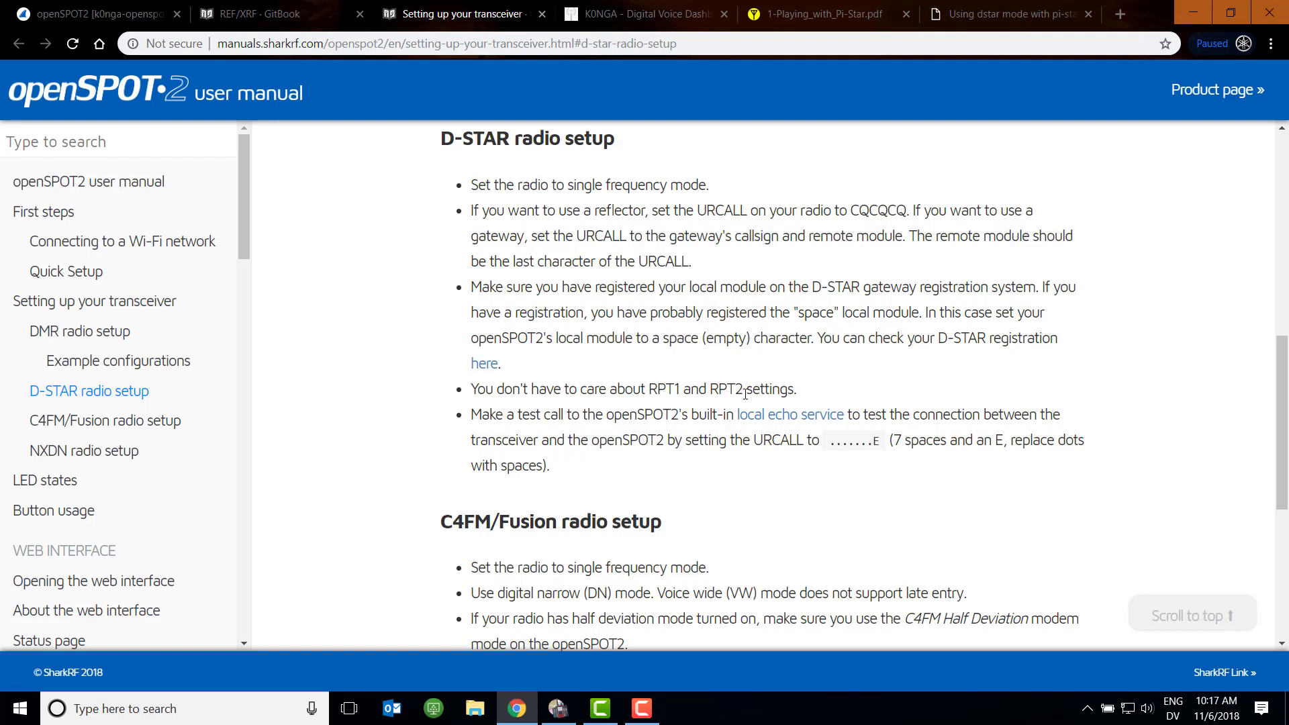
mouse_move(804, 390)
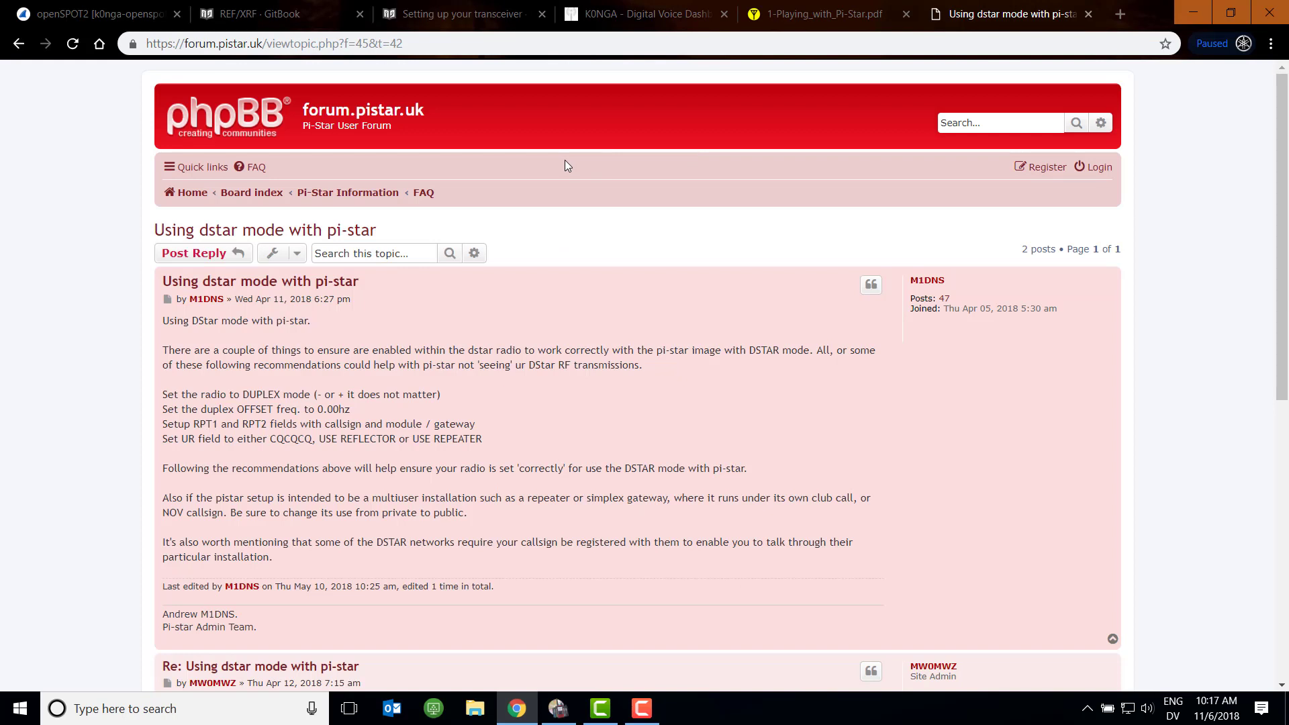
mouse_move(256, 170)
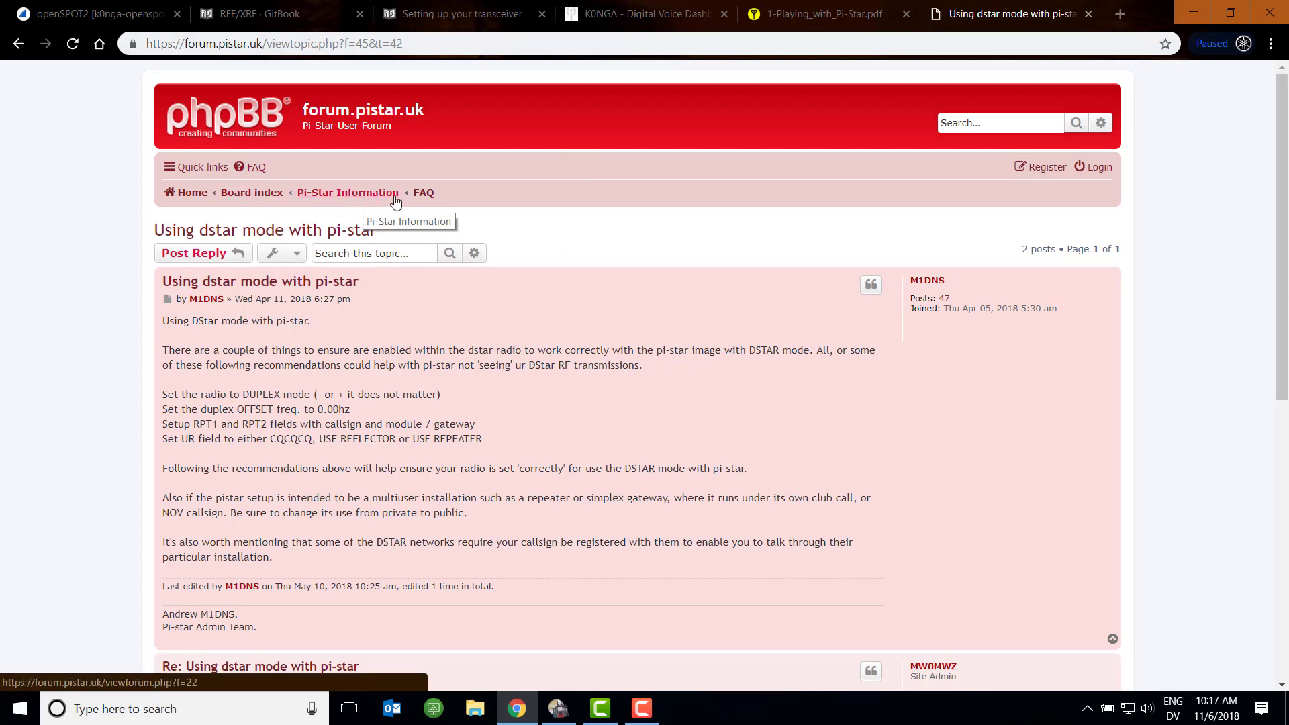
mouse_move(423, 192)
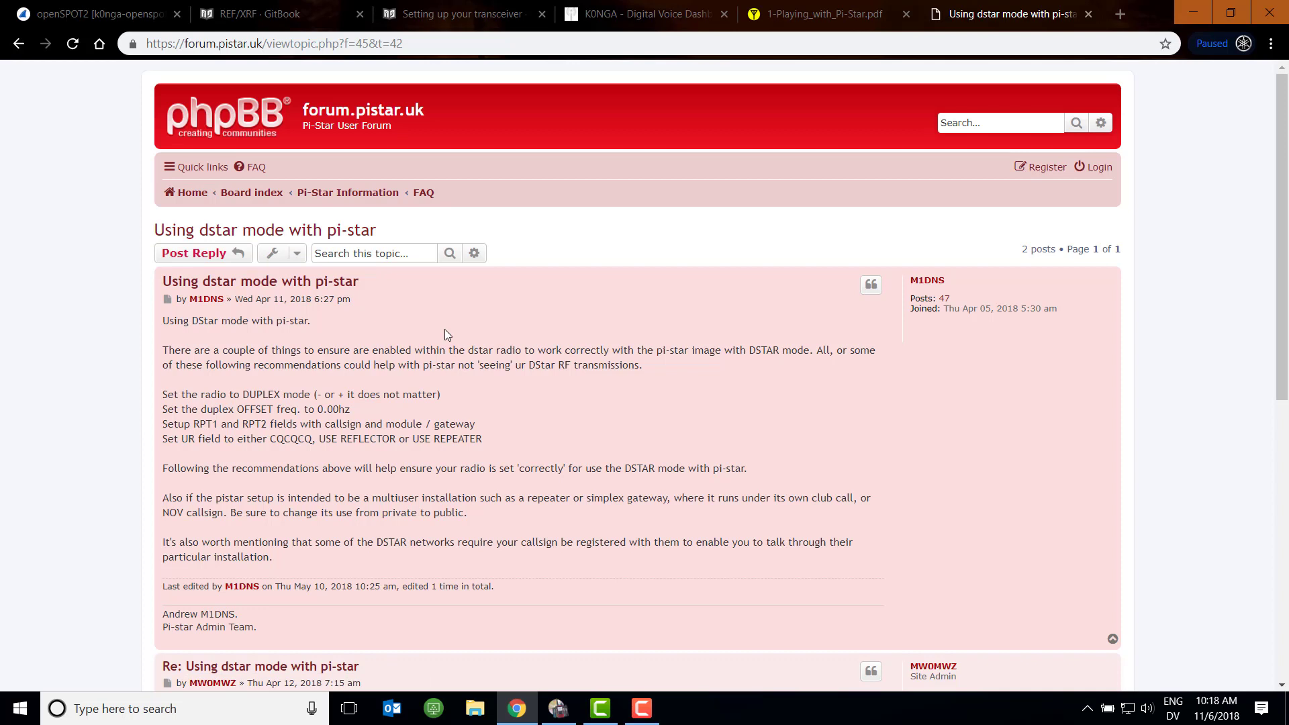
Read the forum post's duplex, offset, RPT1/RPT2 and UR field recommendations
scroll(down, 3)
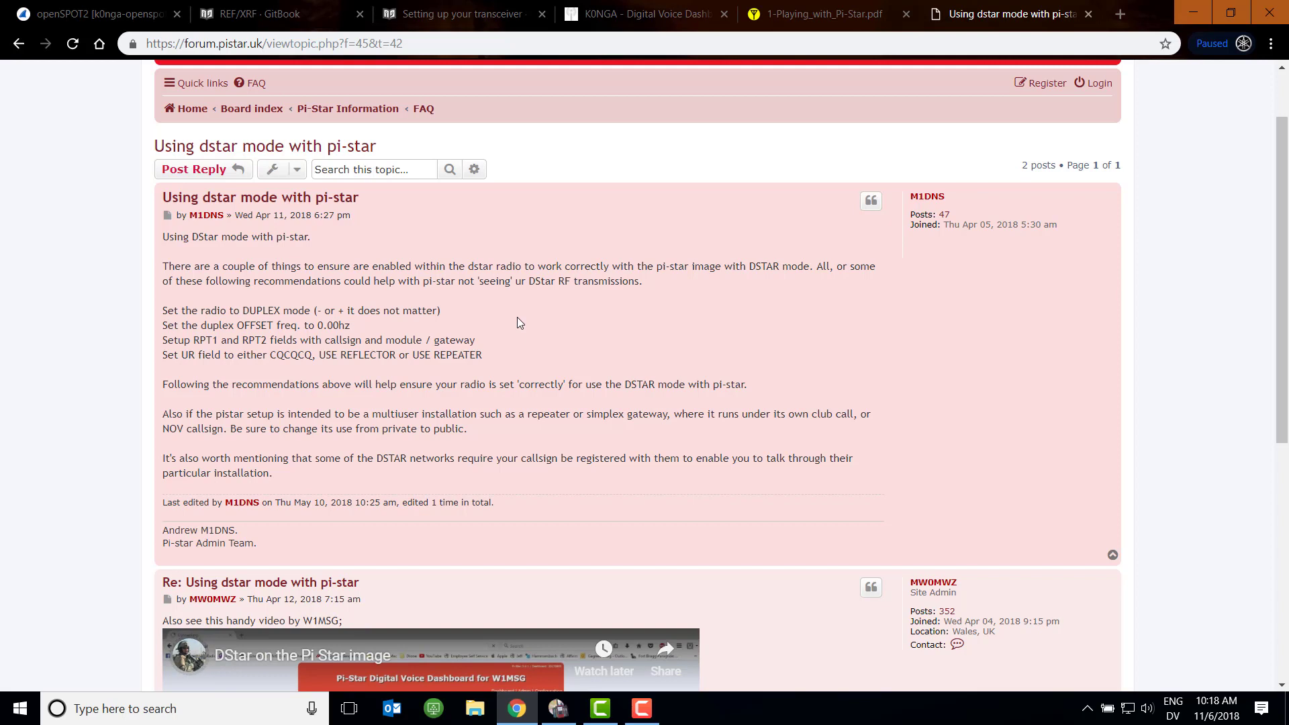
mouse_move(483, 284)
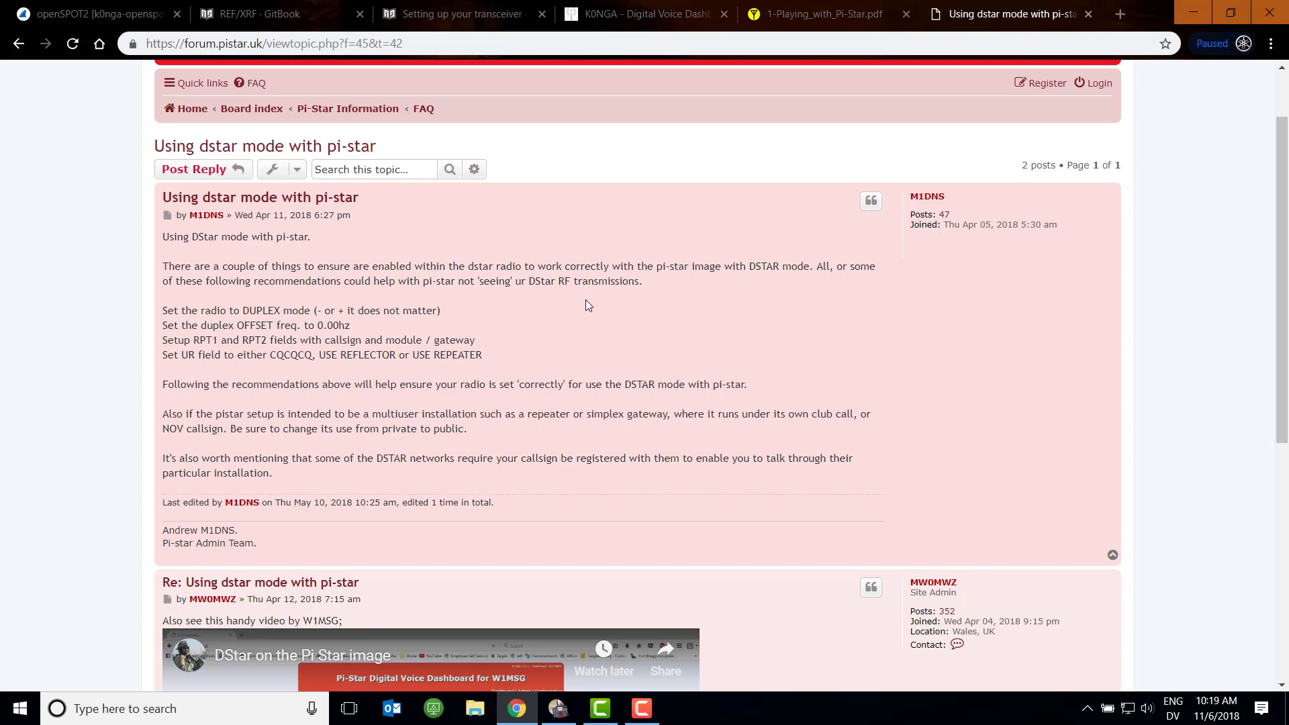
mouse_move(408, 13)
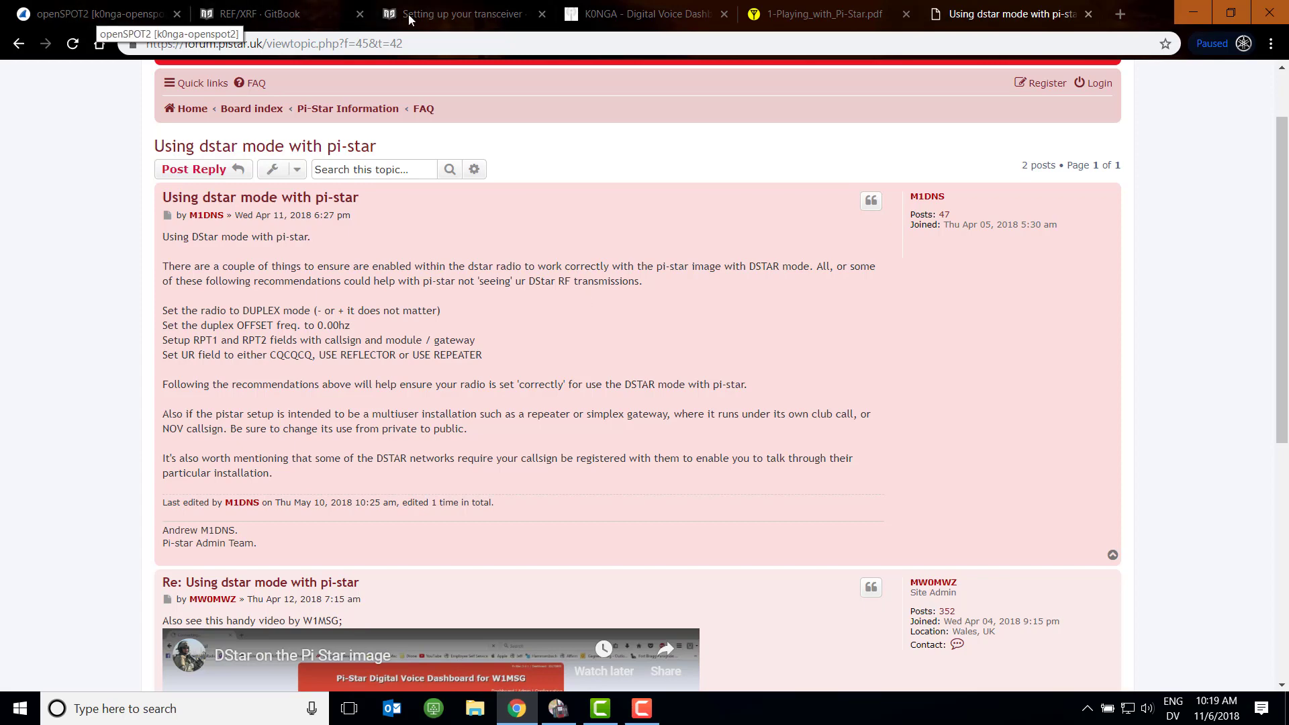
Glance back at the SharkRF transceiver setup page, then switch to the ID-51Plus Programmer
click(460, 13)
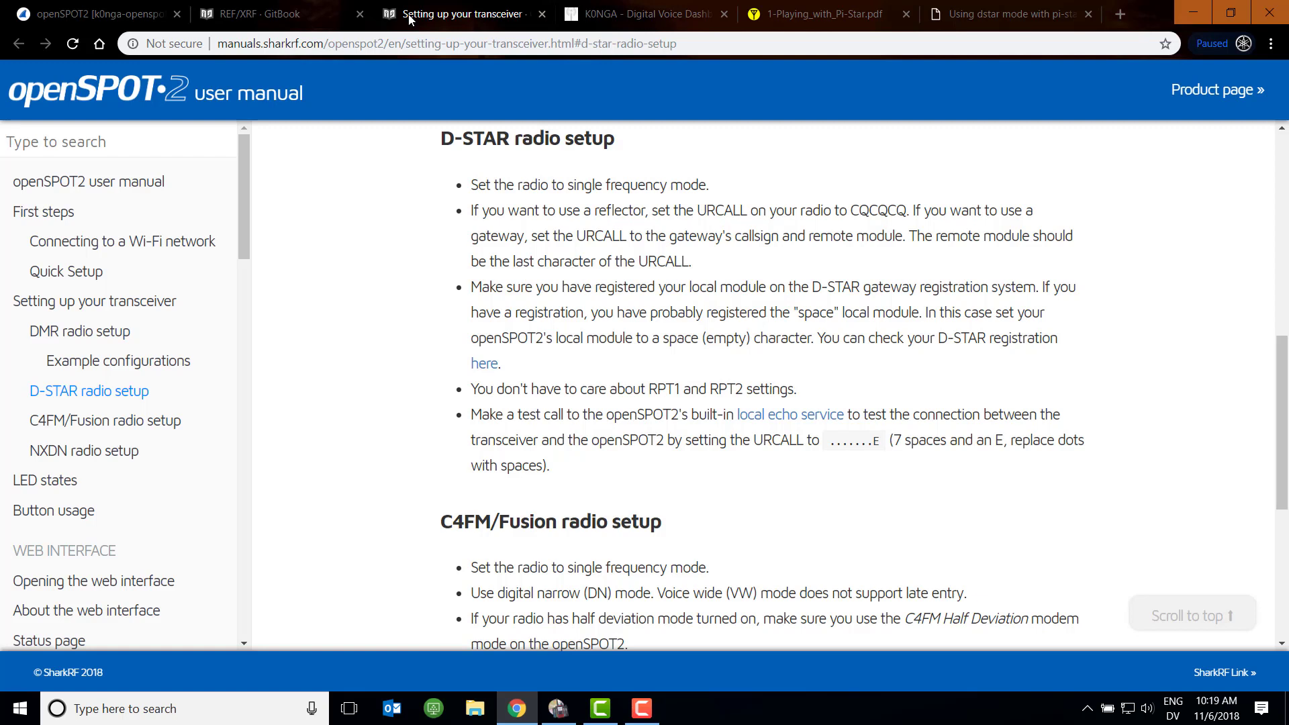
key(alt+tab)
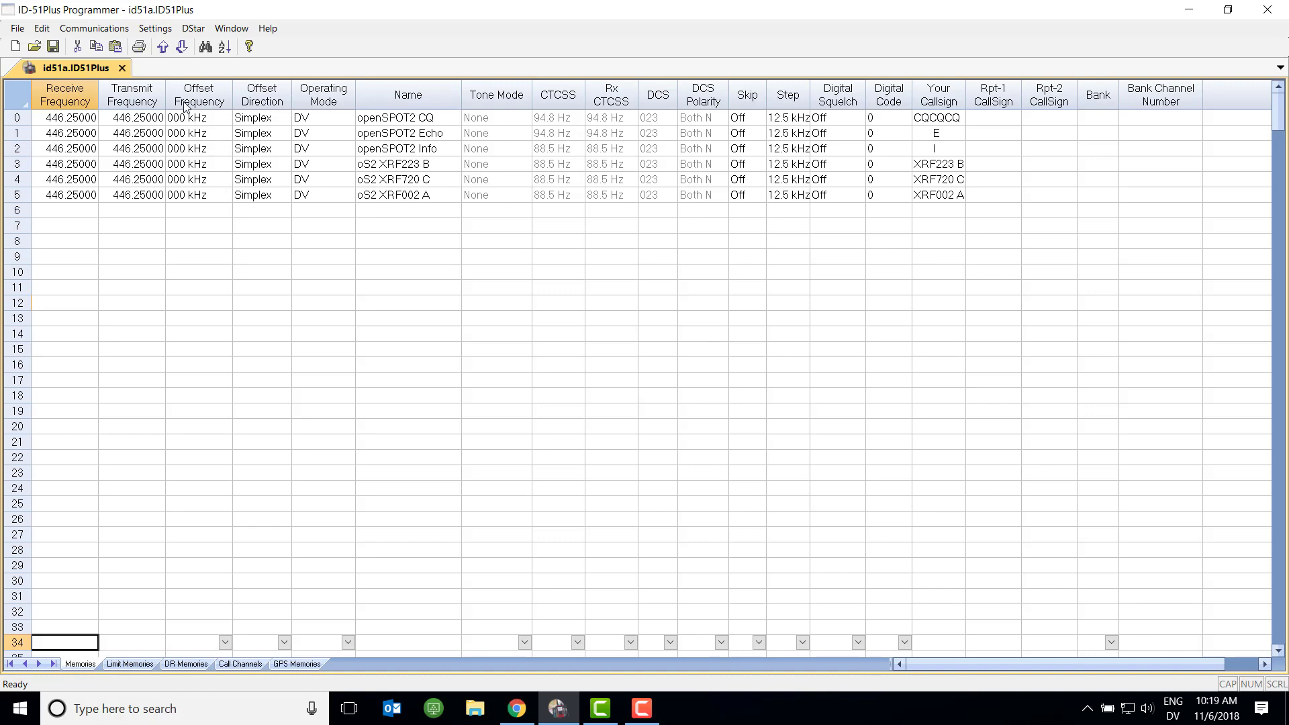
mouse_move(263, 122)
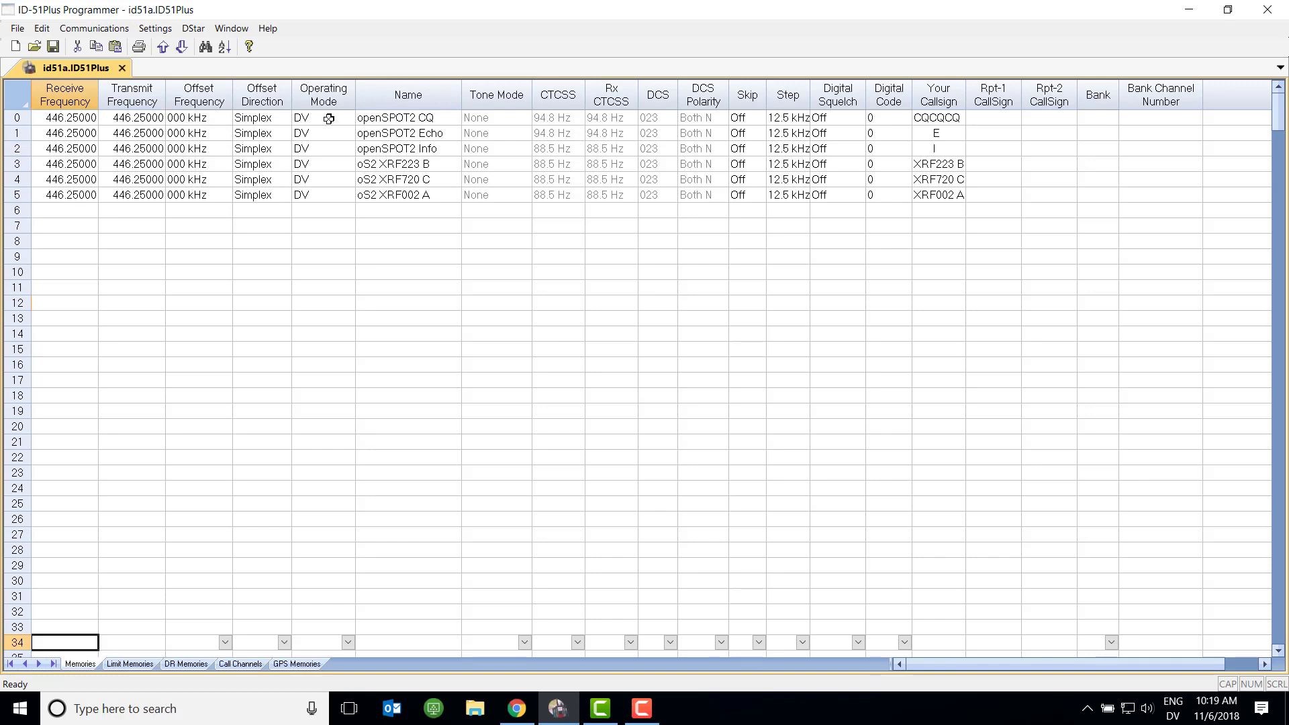
mouse_move(348, 118)
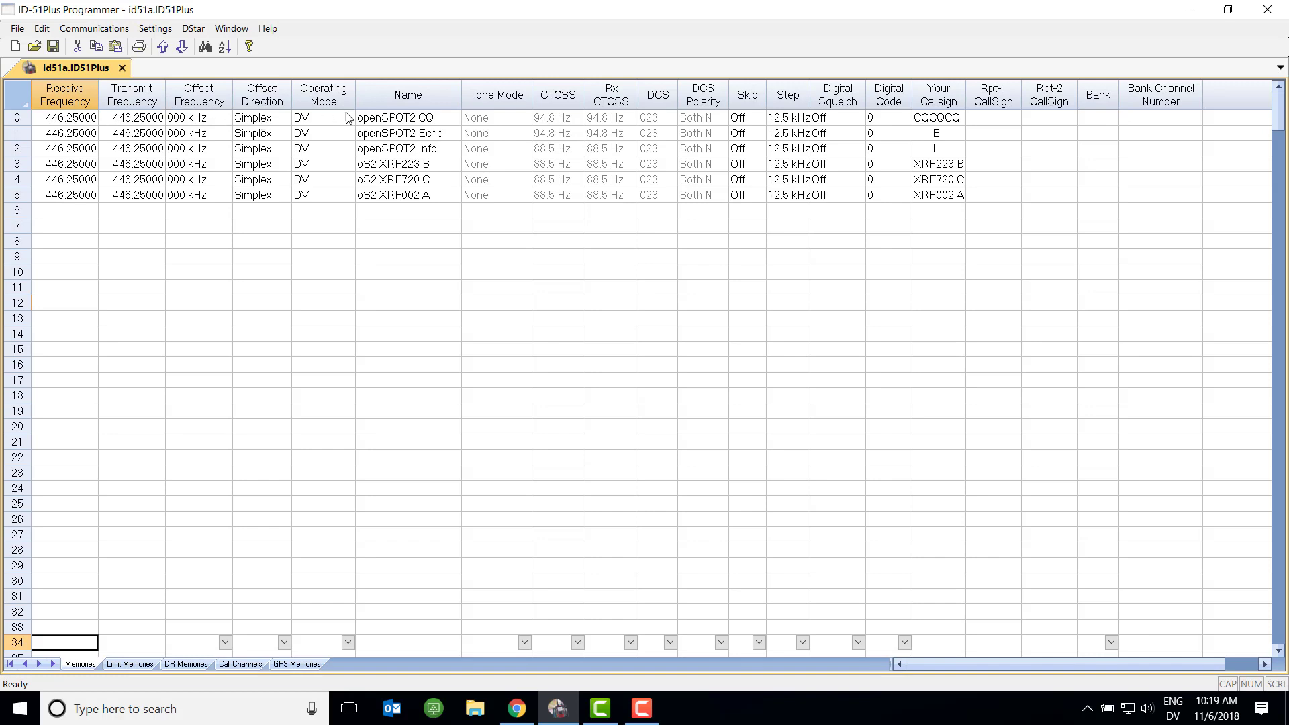
mouse_move(808, 118)
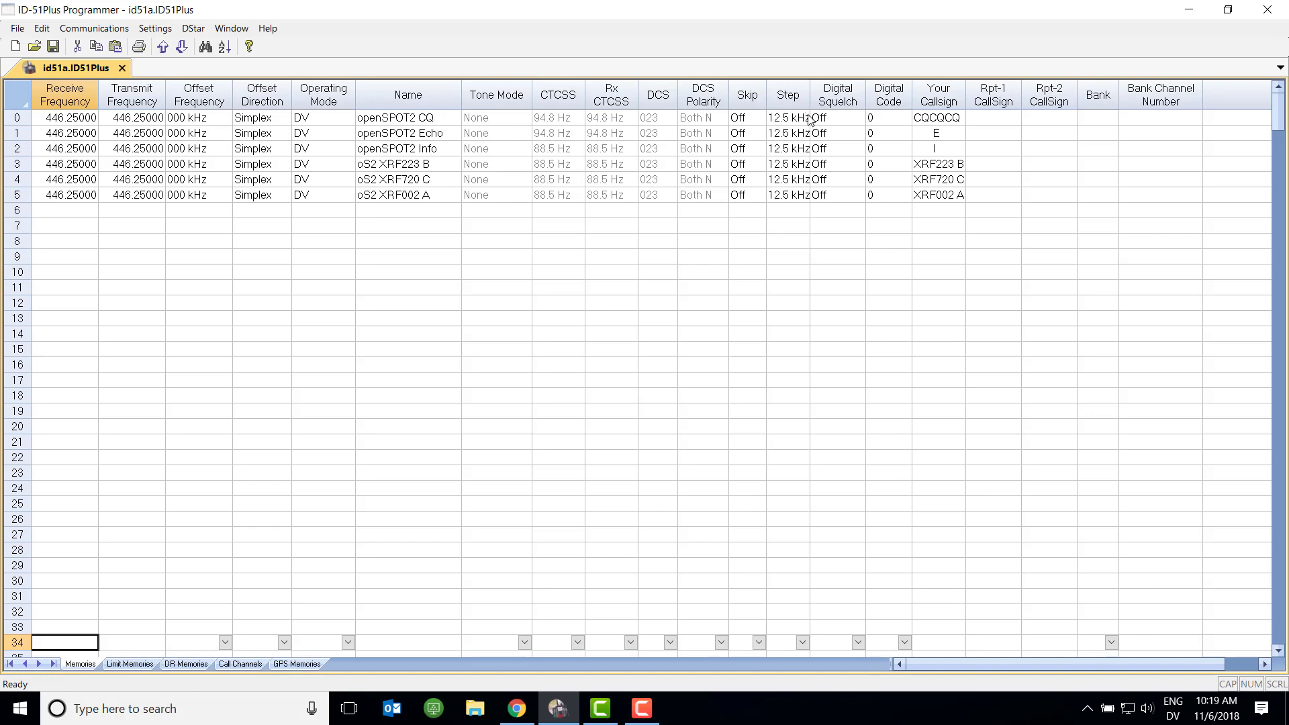
mouse_move(814, 122)
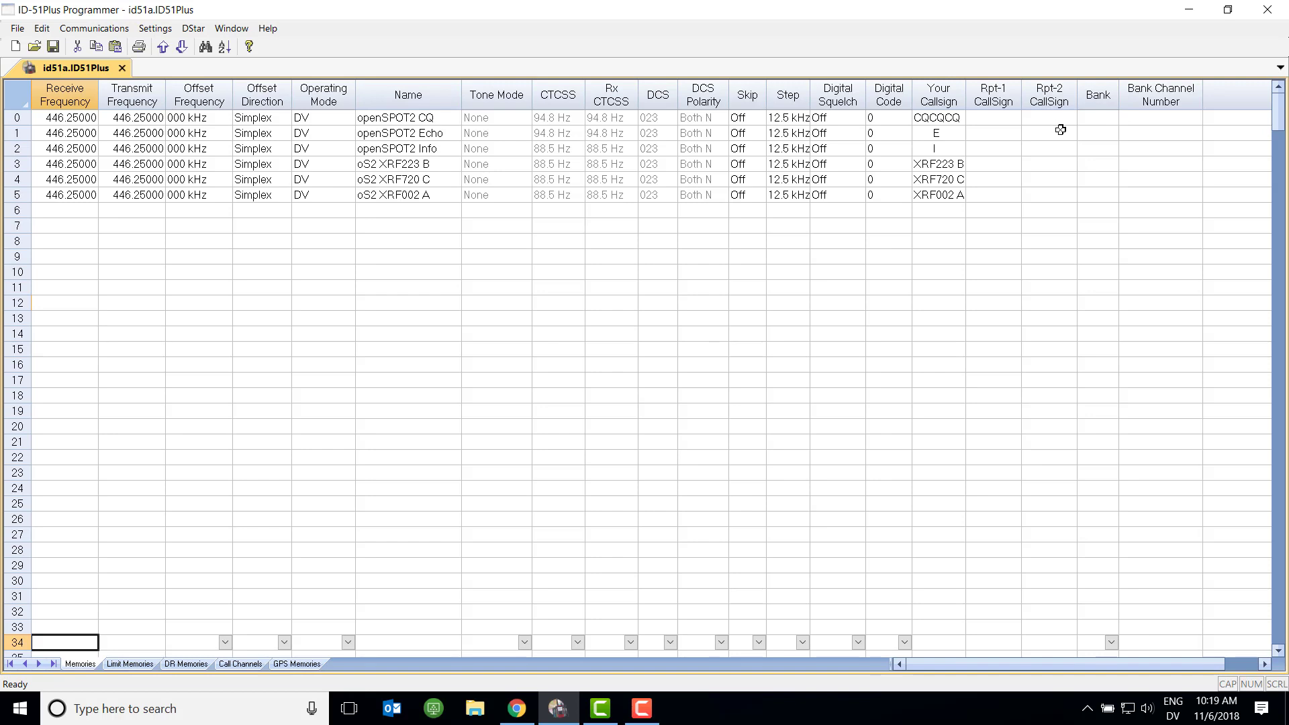
mouse_move(1005, 130)
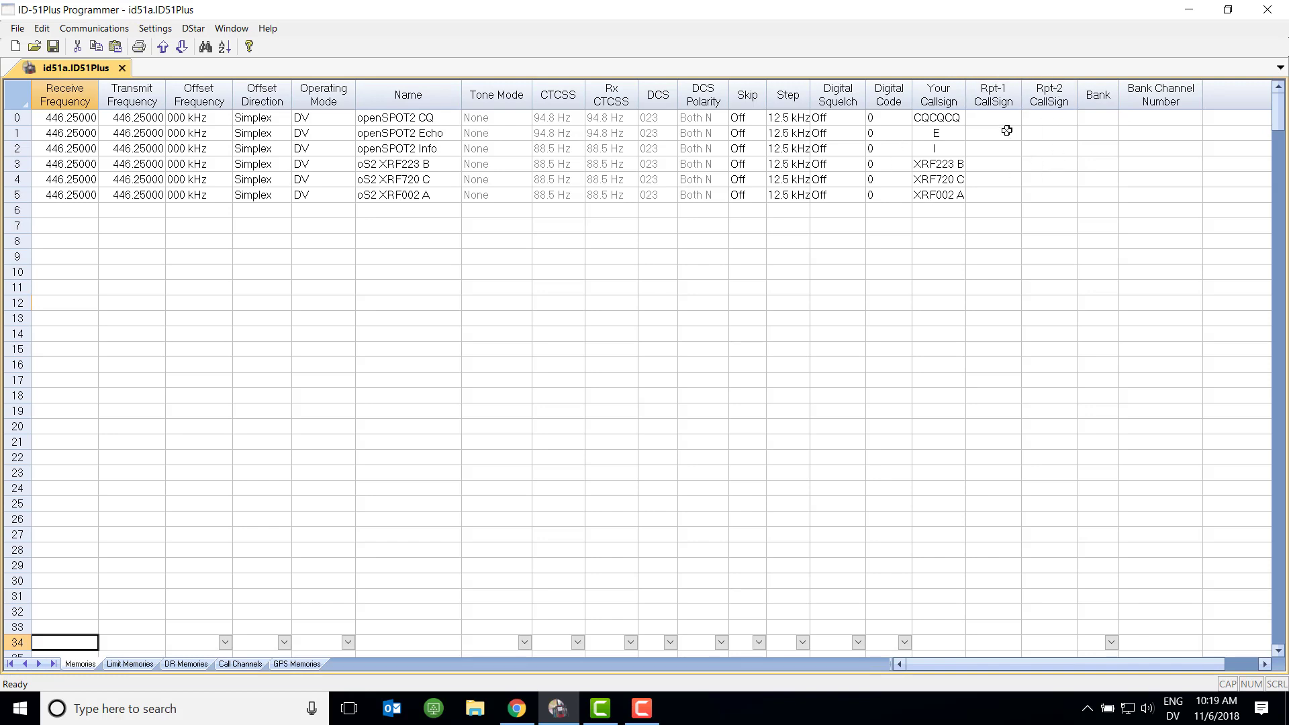
mouse_move(1015, 141)
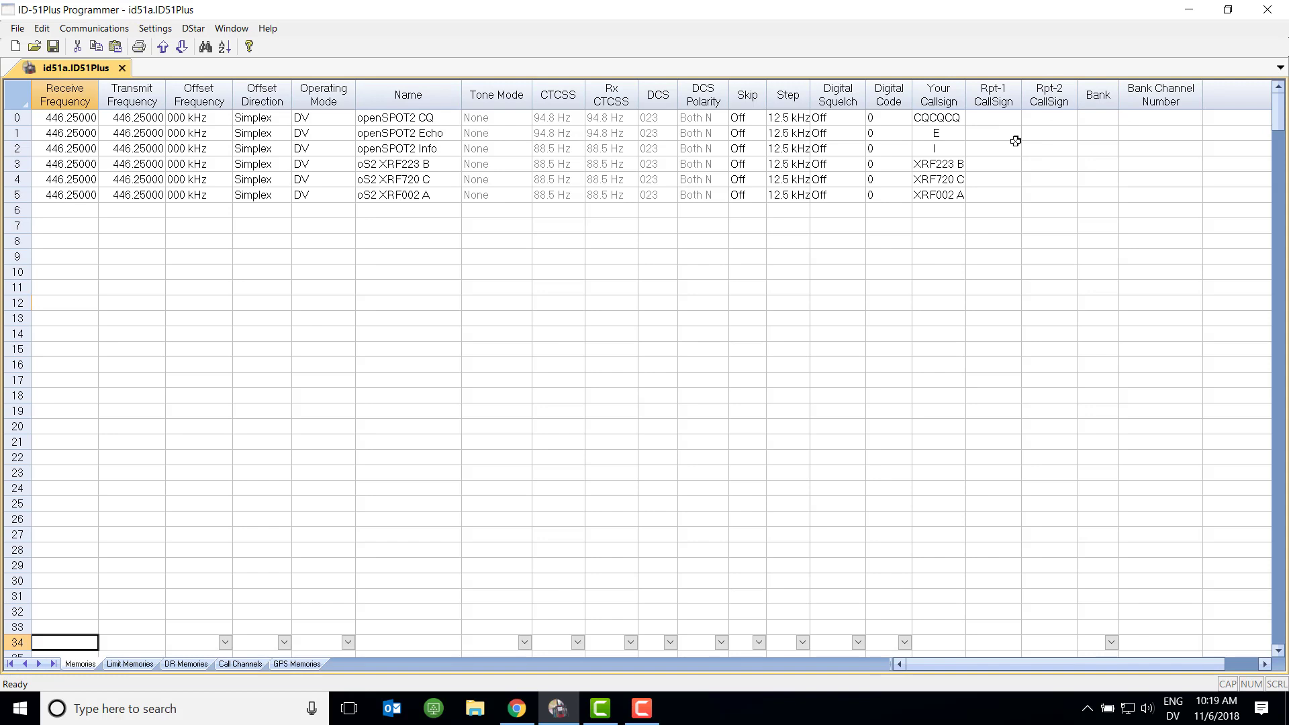
mouse_move(998, 84)
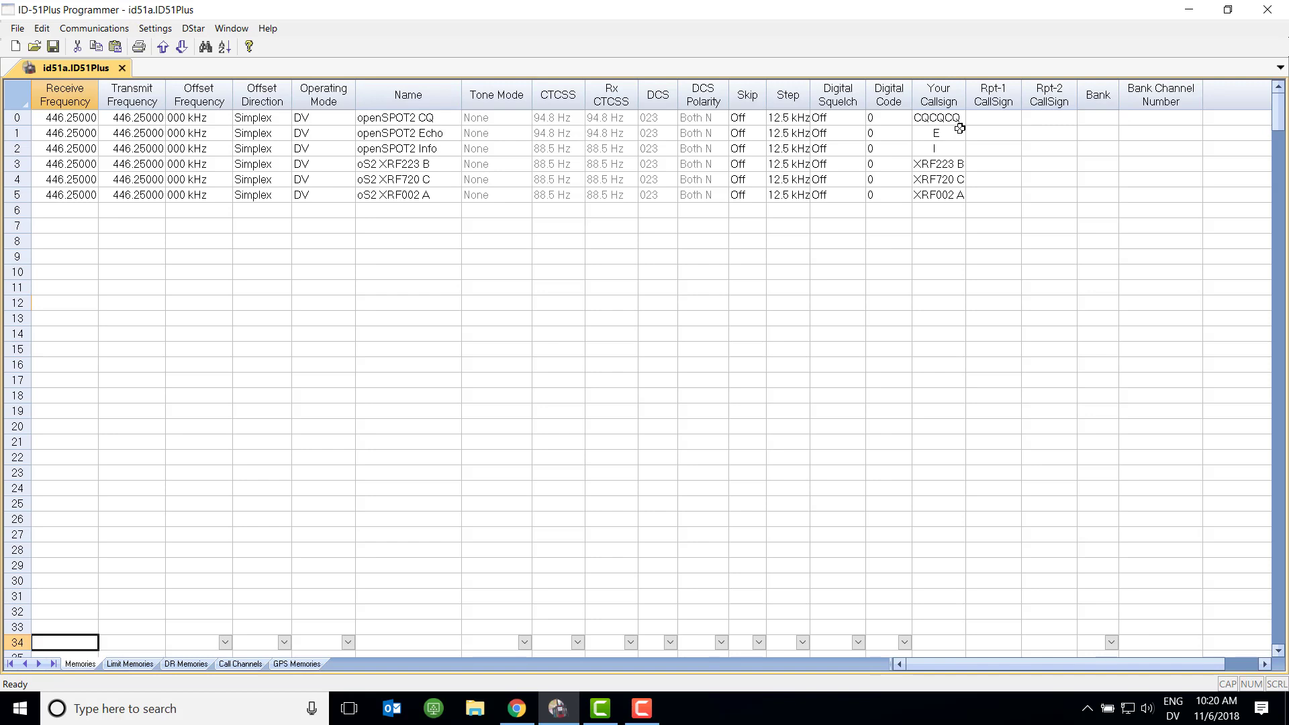
mouse_move(954, 135)
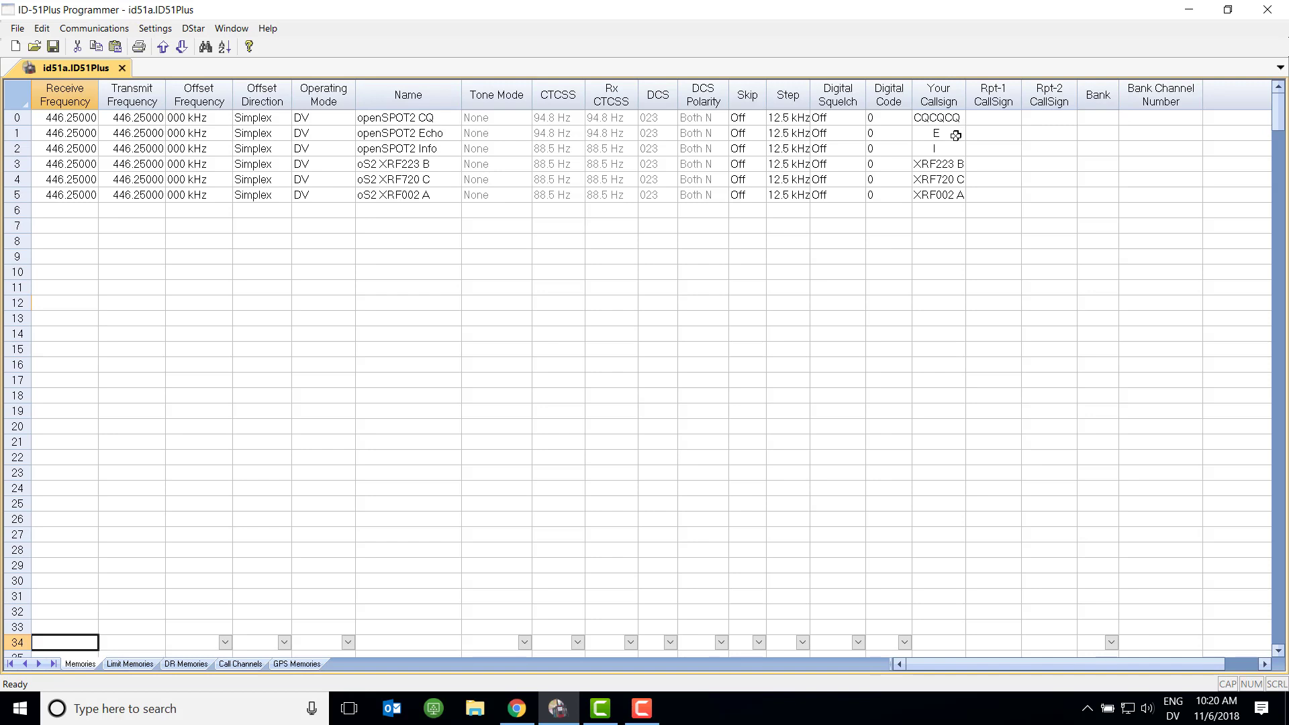
mouse_move(947, 155)
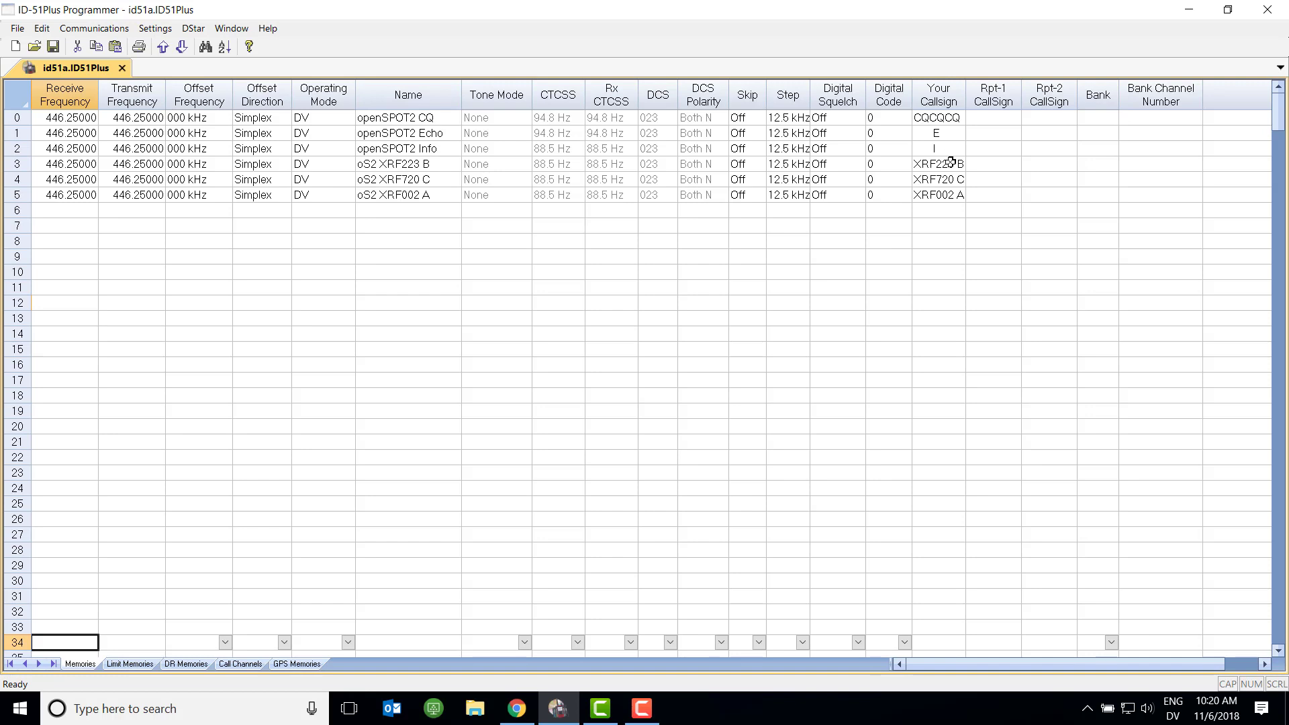
mouse_move(953, 176)
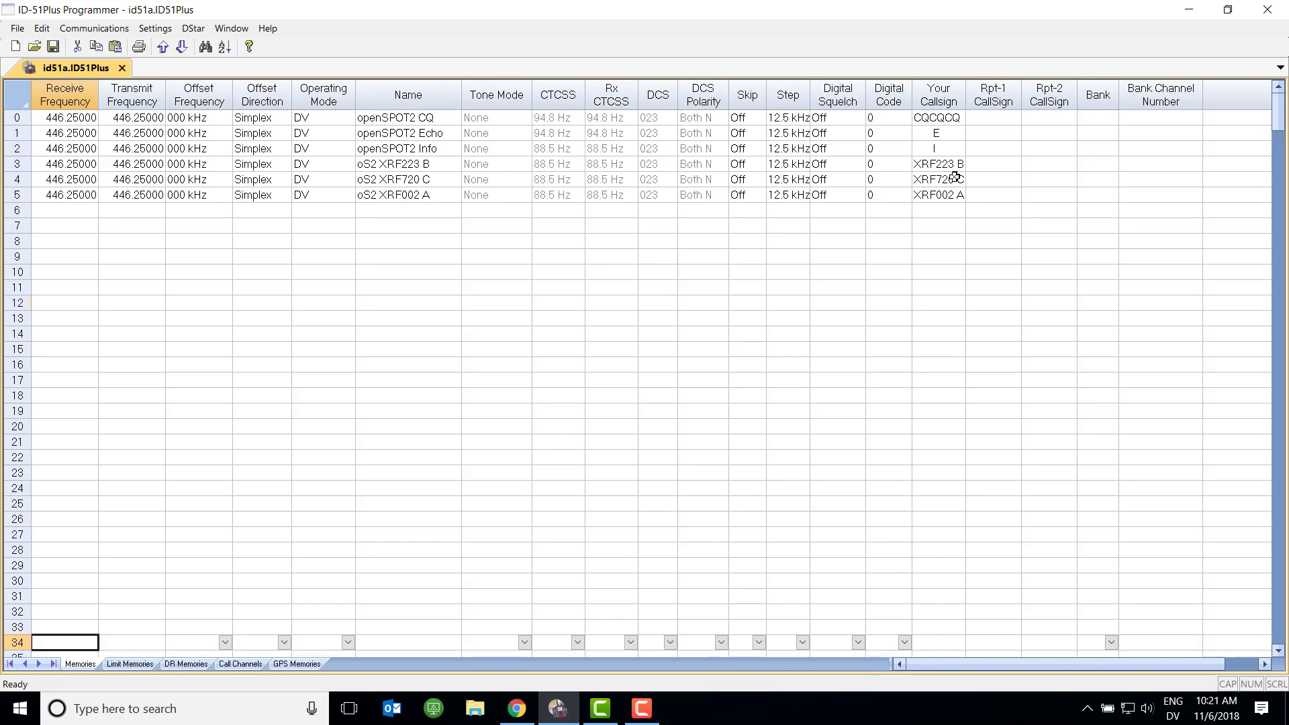
click(515, 708)
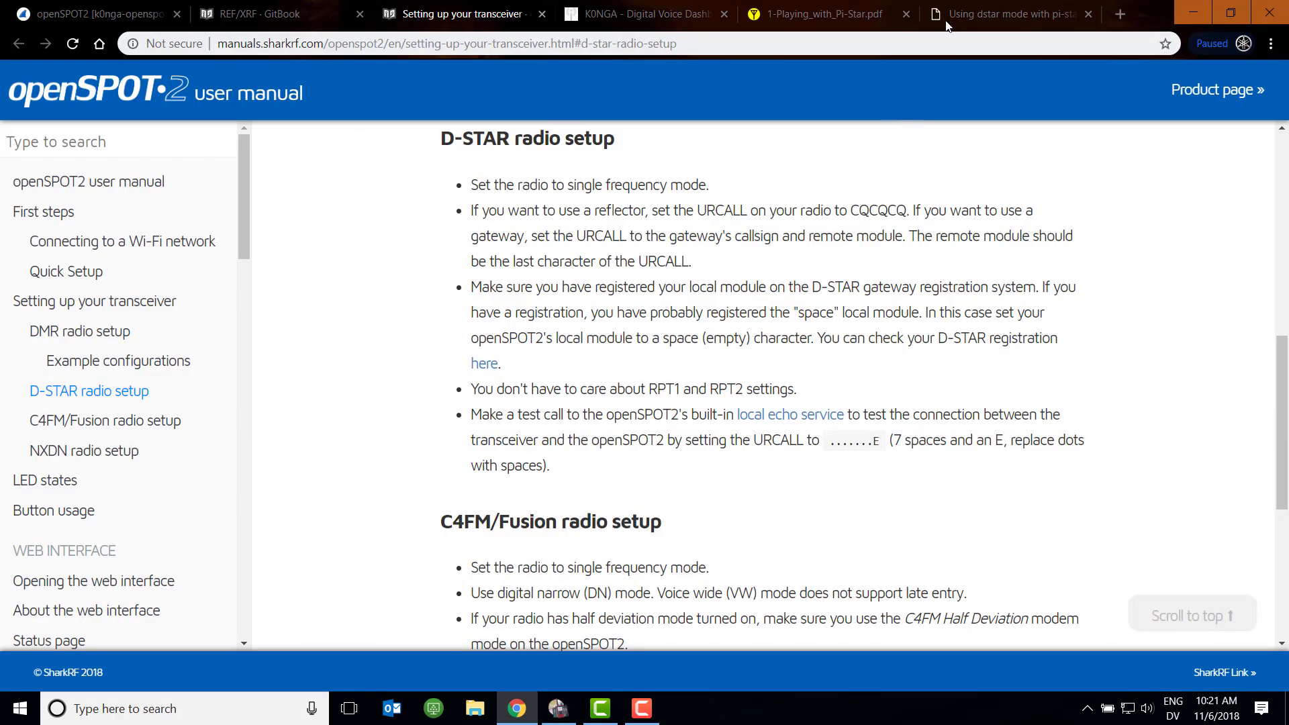
click(1003, 13)
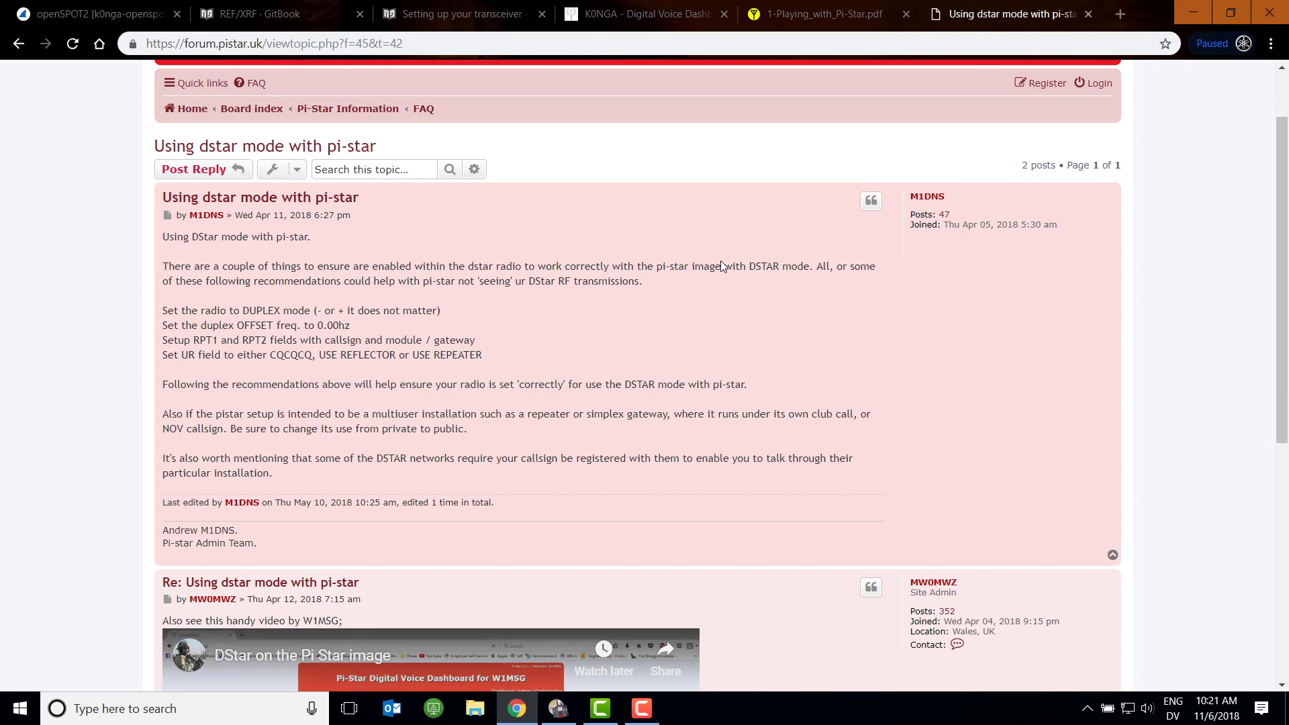
key(alt+tab)
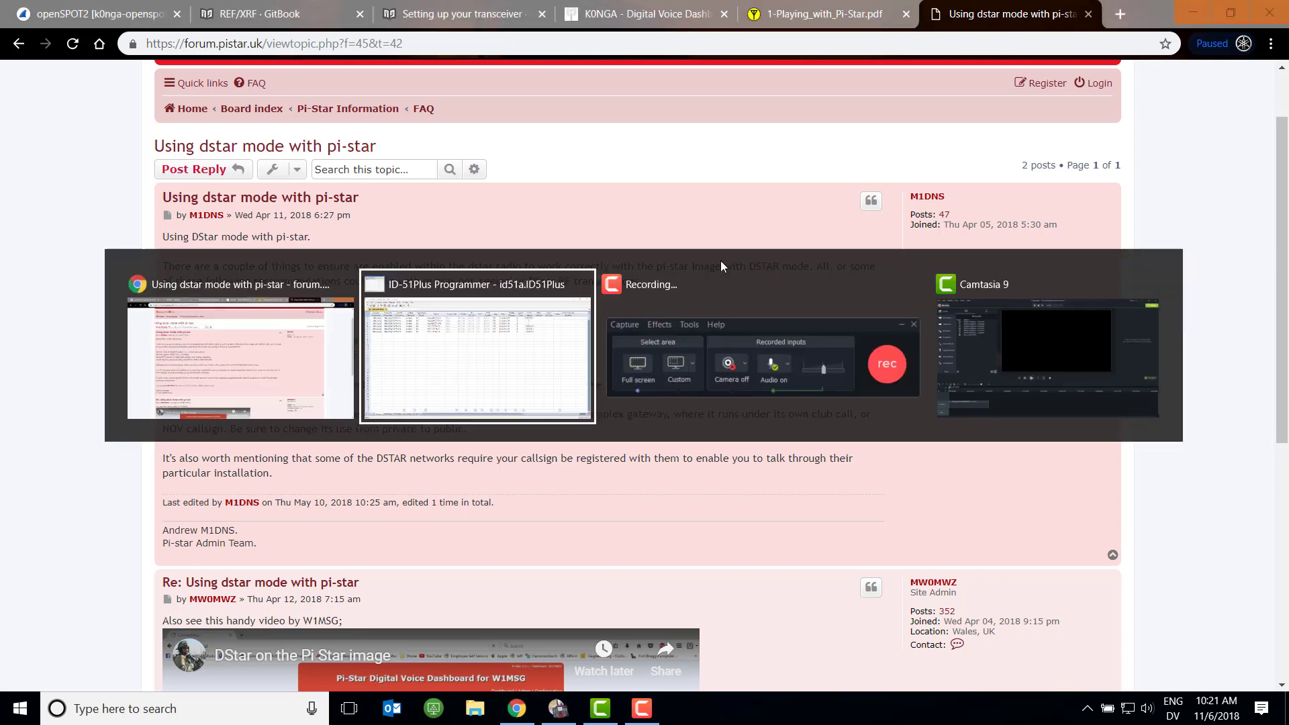
click(475, 347)
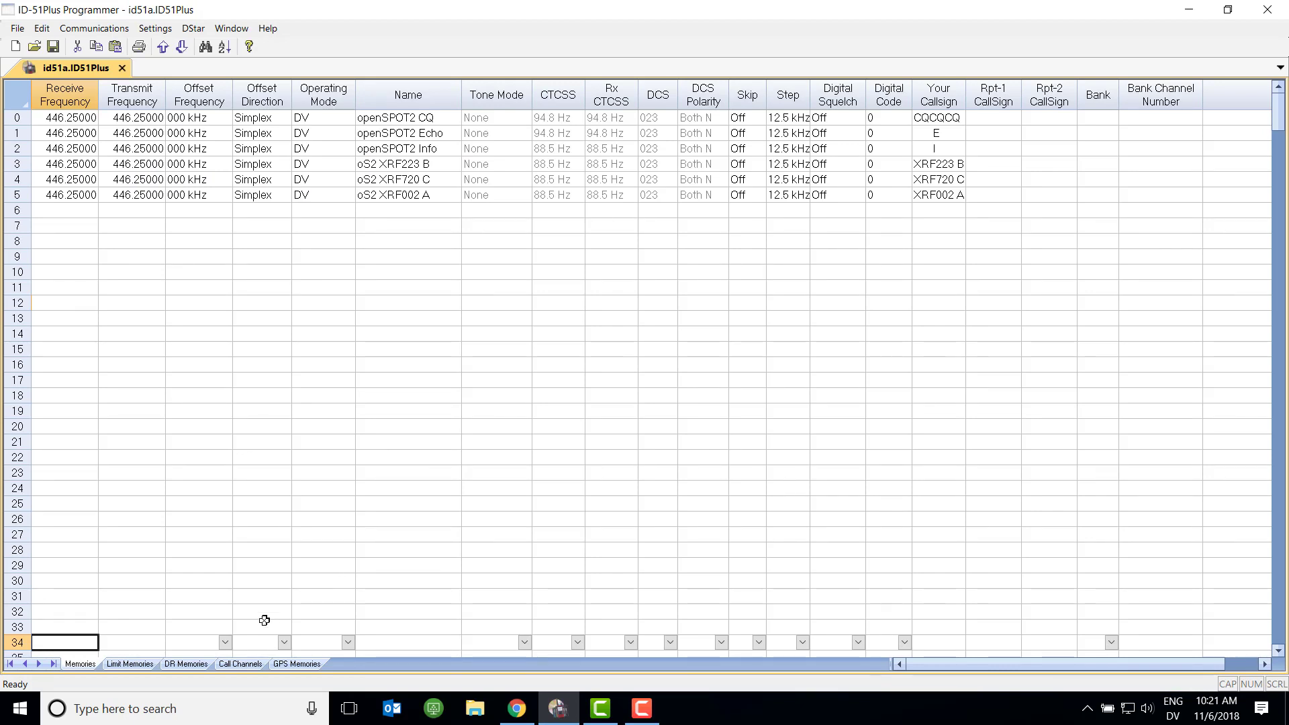
Show the DR Memories sheet with entry 681 K0NGA ZUMspot, DV, 446.2875 MHz
click(185, 663)
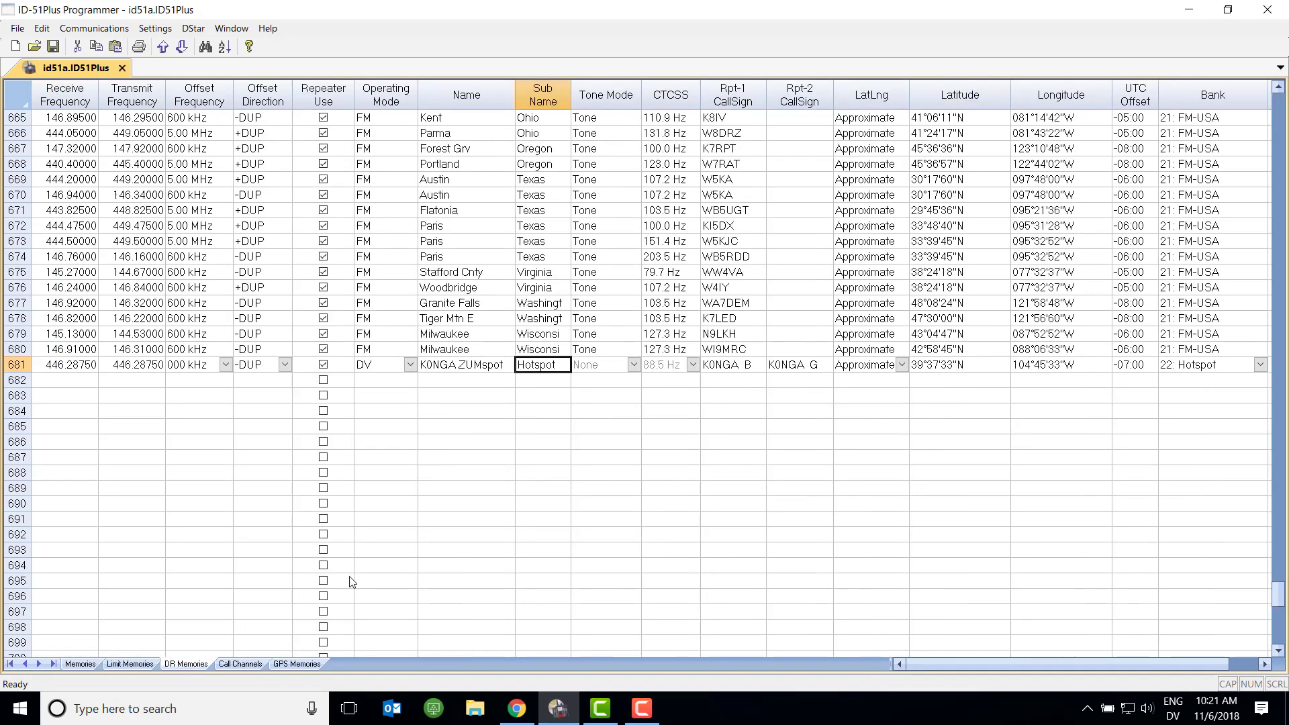
mouse_move(923, 420)
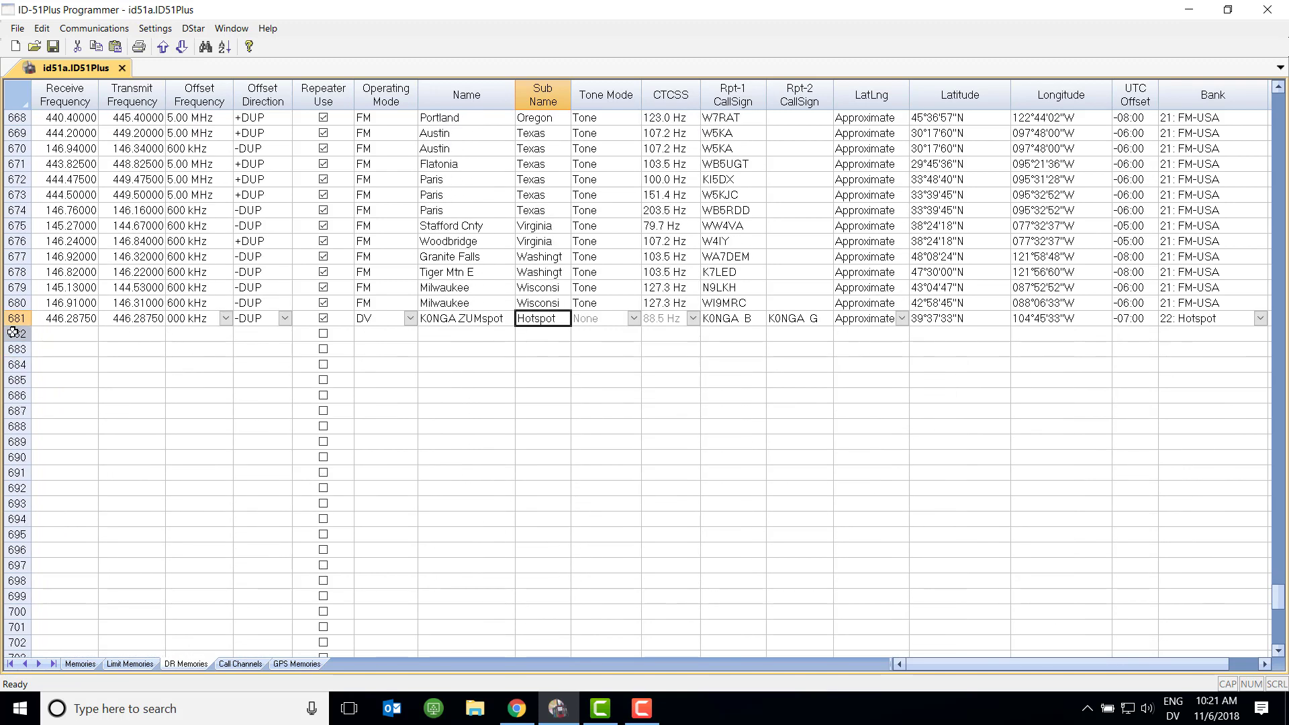
mouse_move(122, 325)
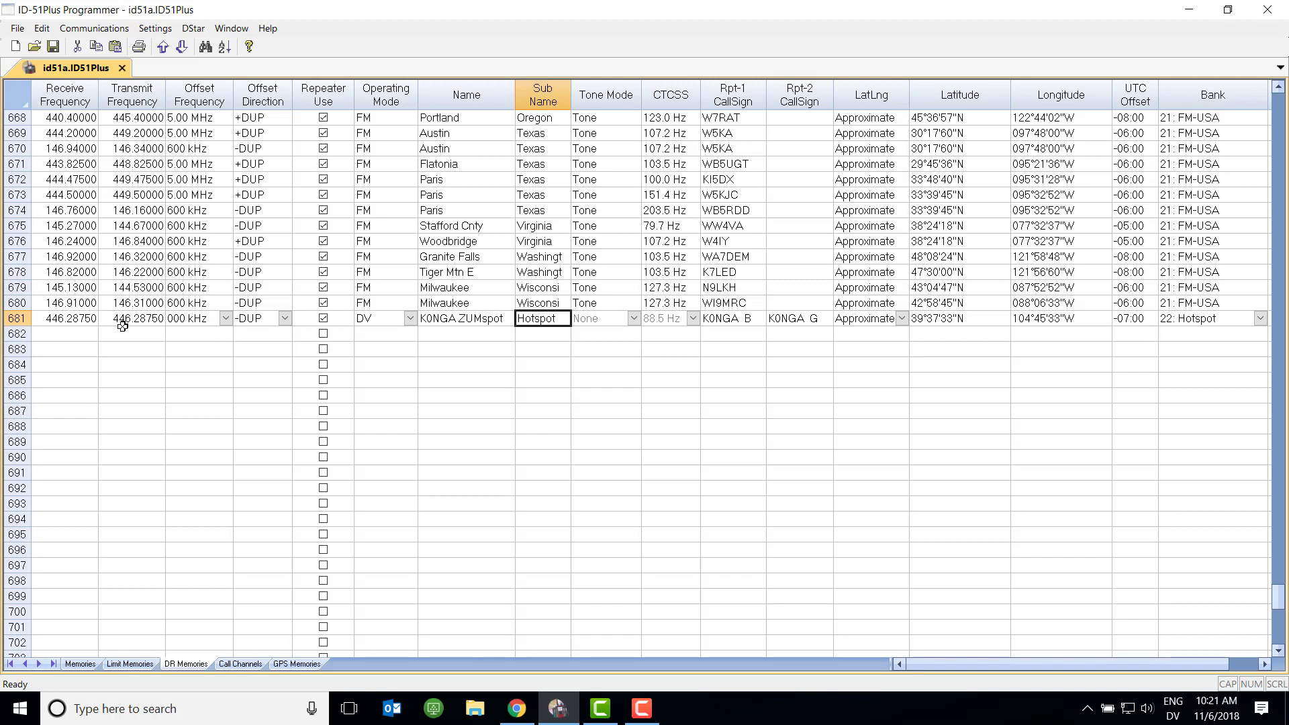
mouse_move(264, 324)
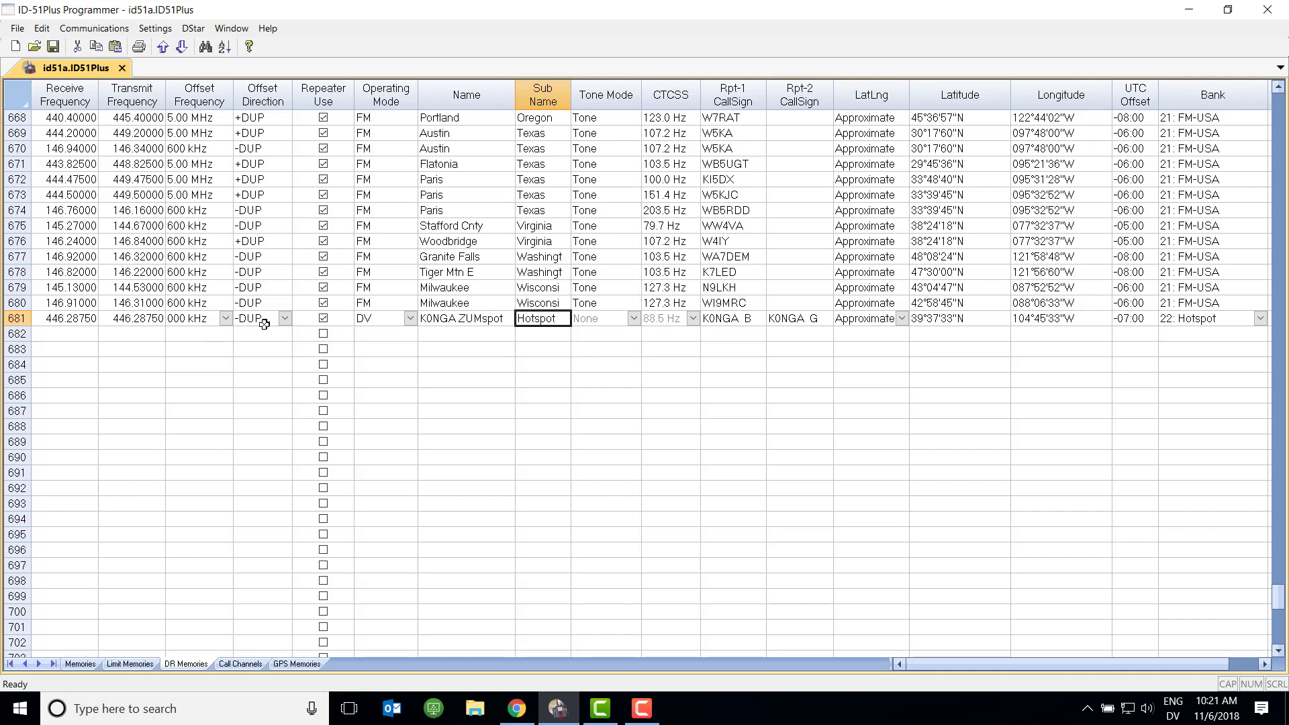
mouse_move(262, 324)
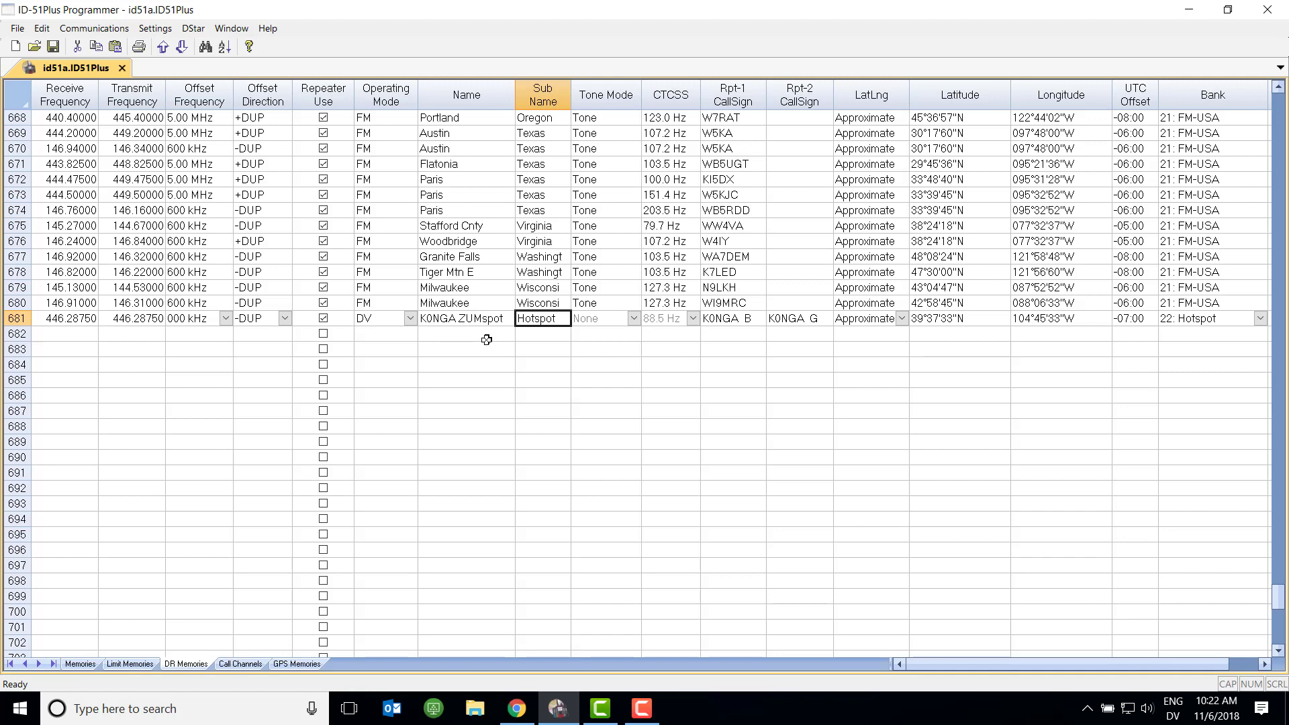
mouse_move(1012, 402)
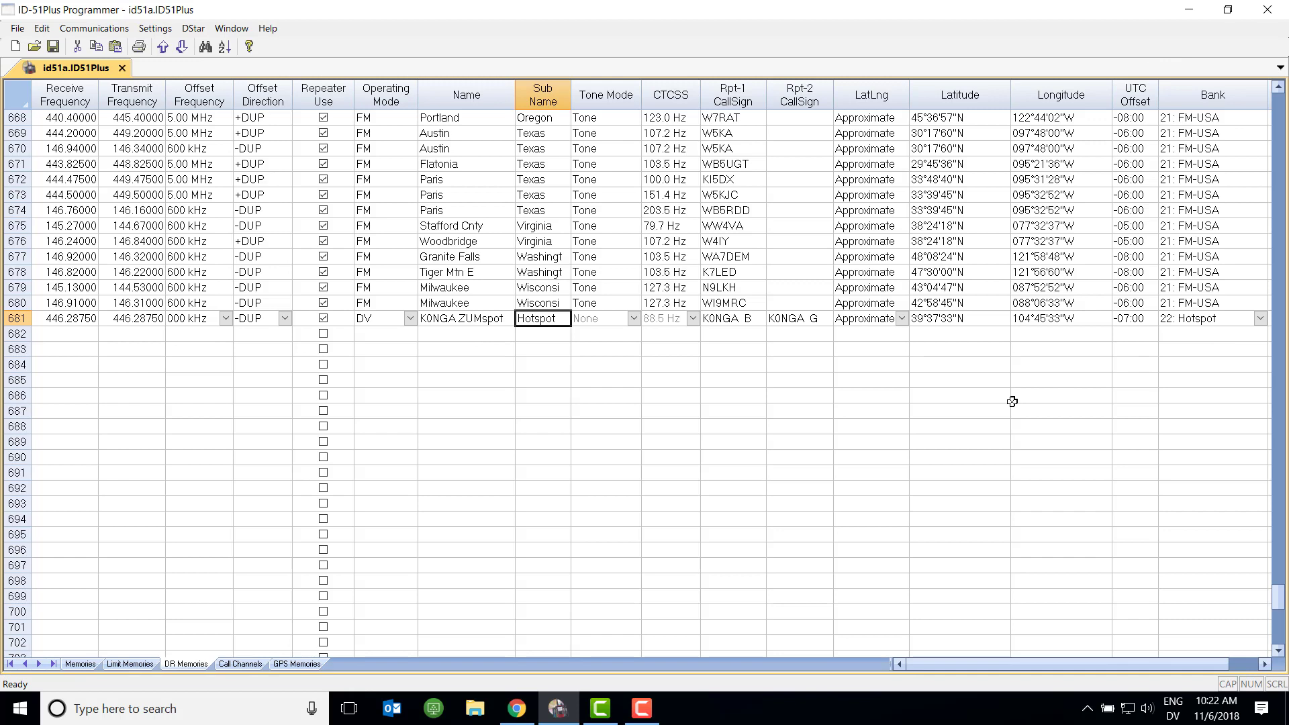
mouse_move(748, 104)
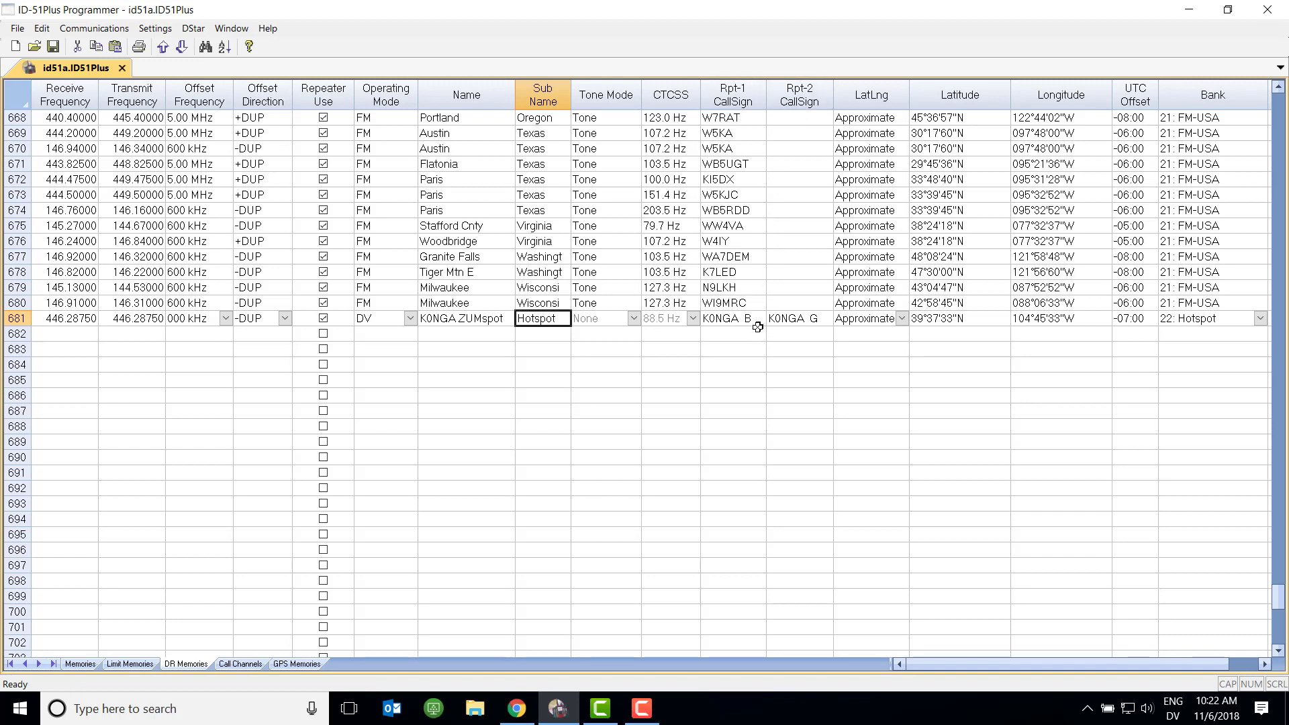
mouse_move(792, 272)
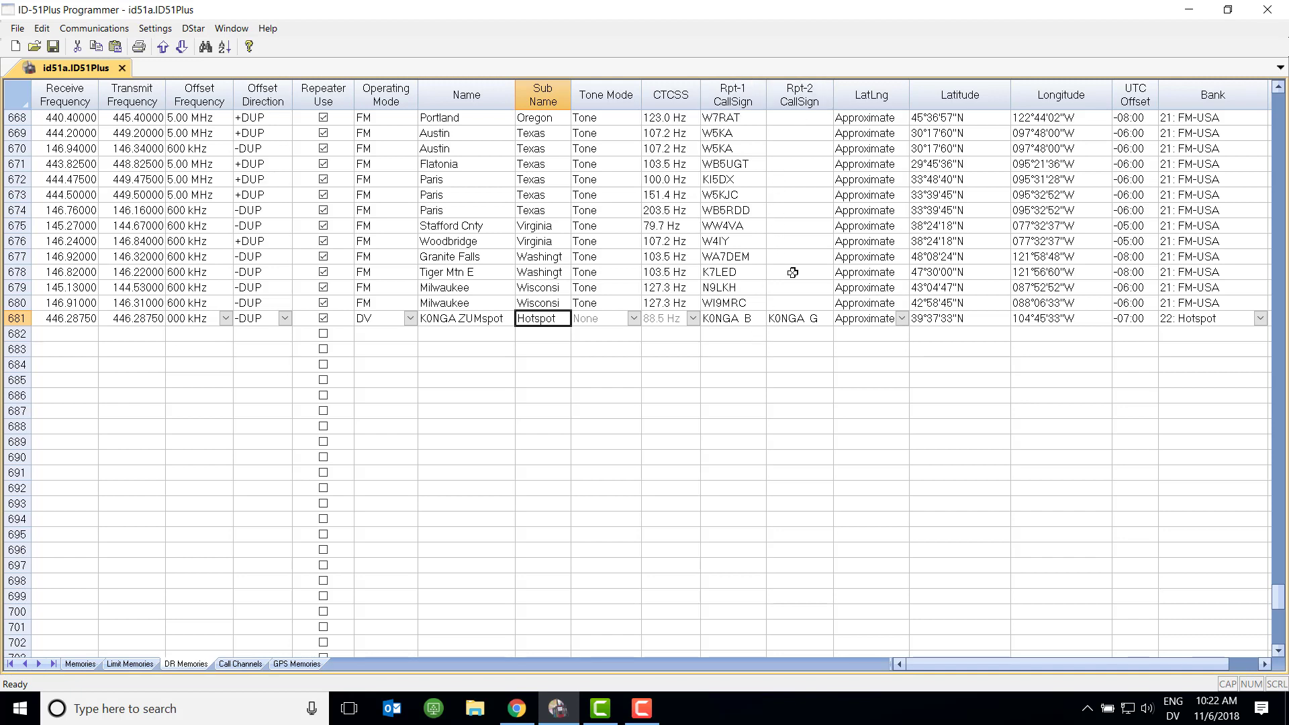
click(515, 708)
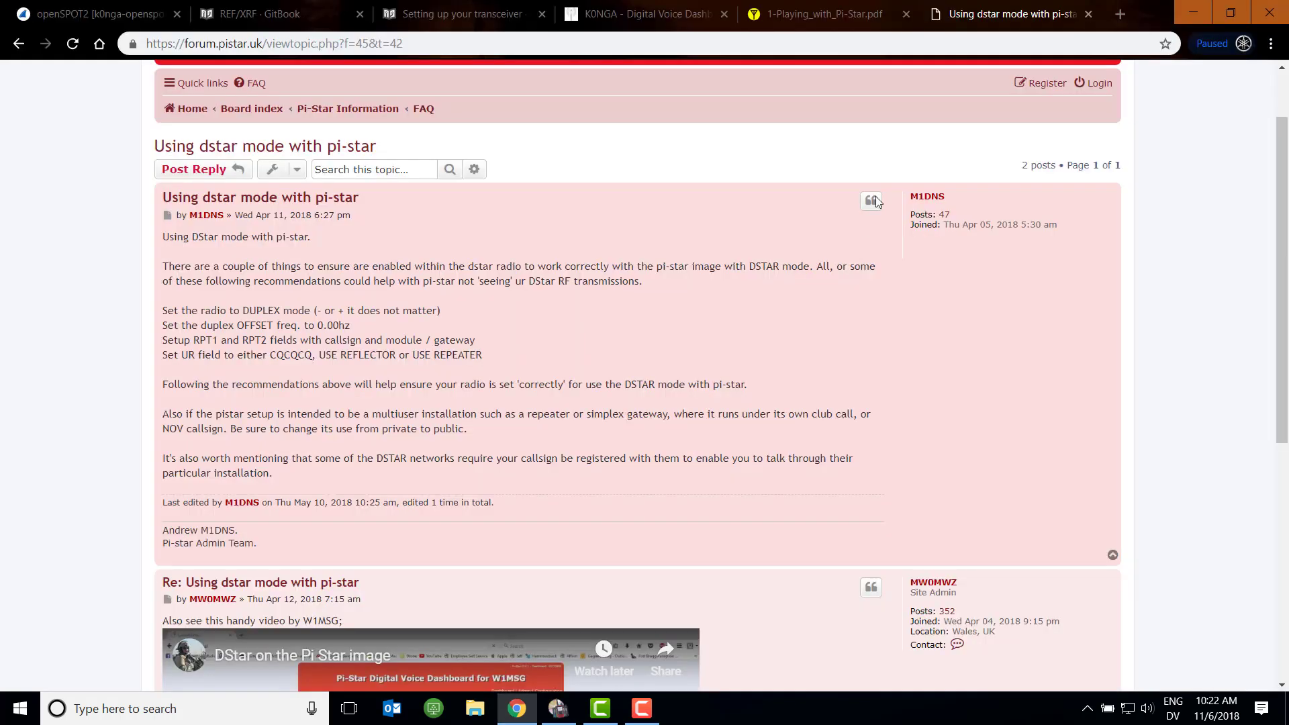
click(642, 13)
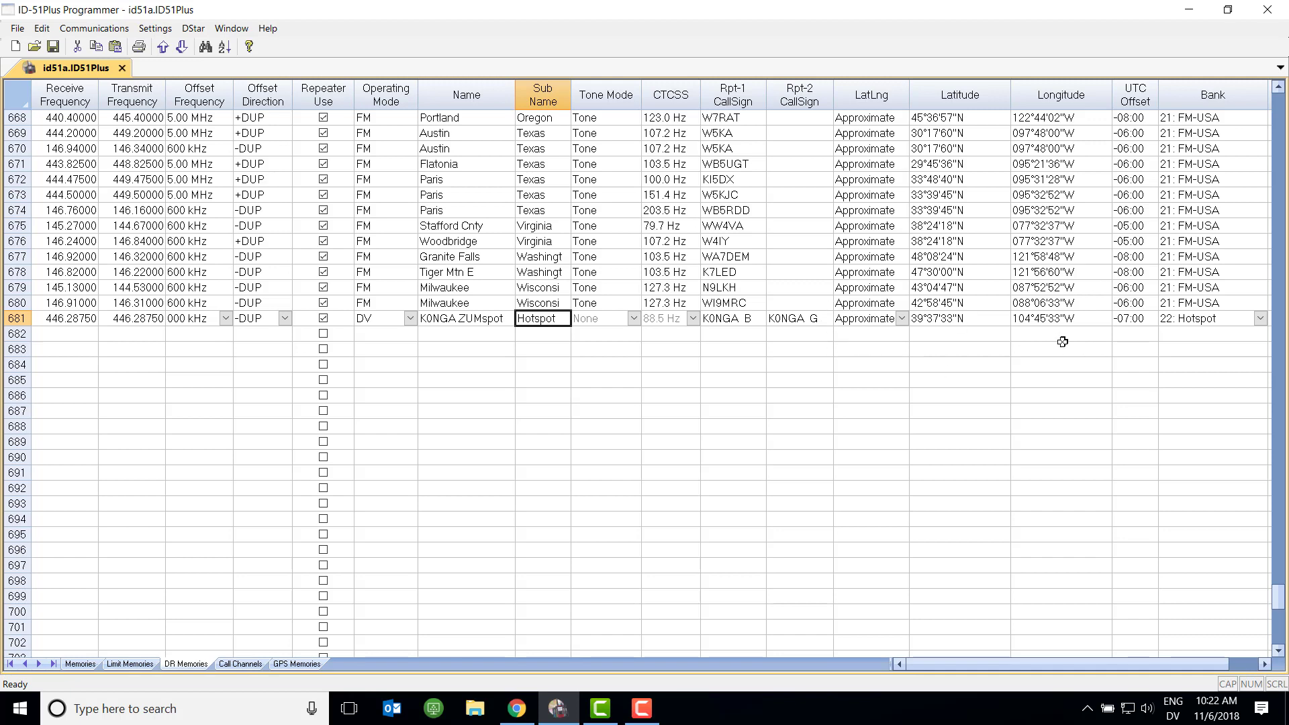
mouse_move(1103, 364)
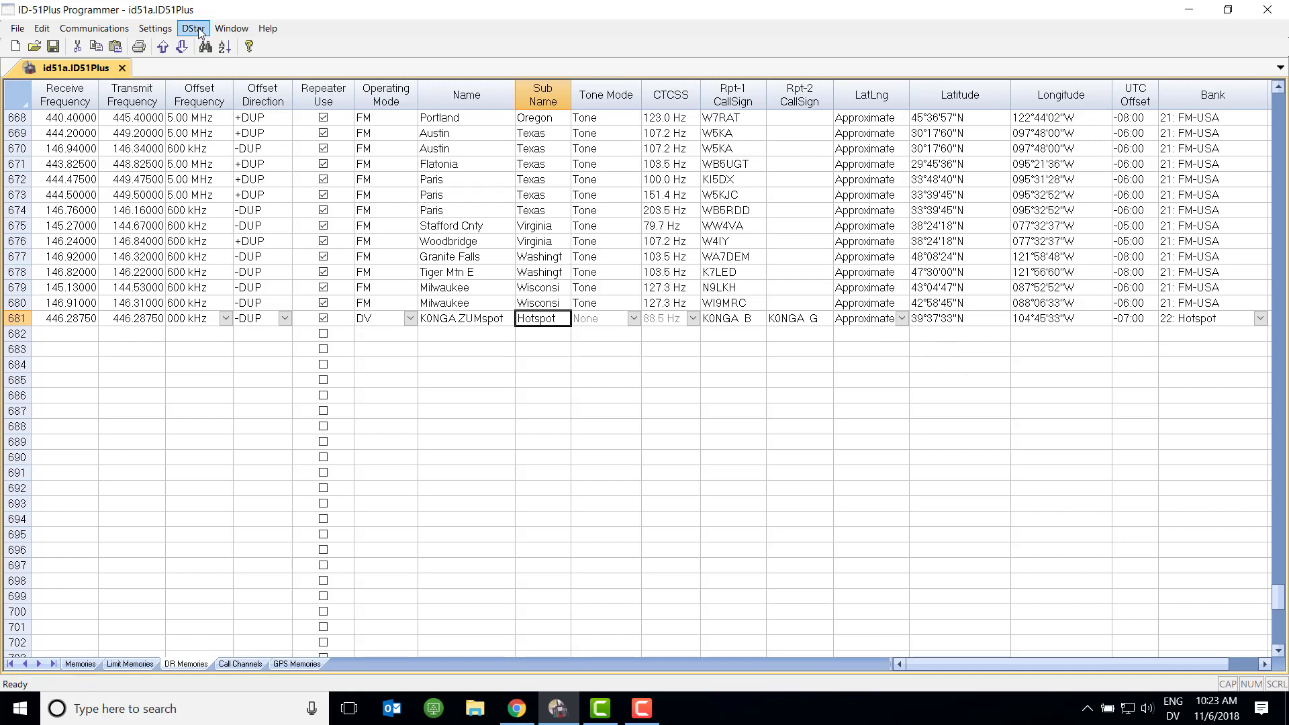
Bring up Digital (D-Star) Settings listing My Callsign K0NGA and URCALLs CQCQCQ, Echo, Info
click(192, 29)
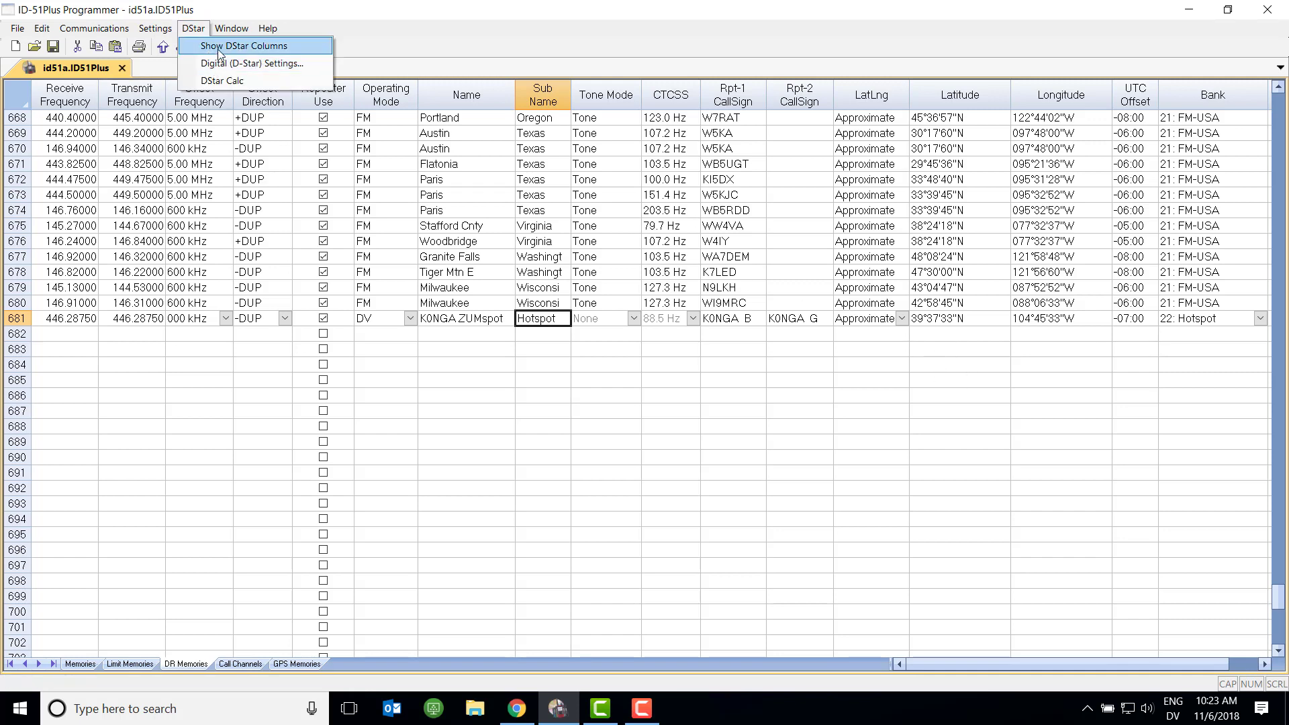
click(252, 63)
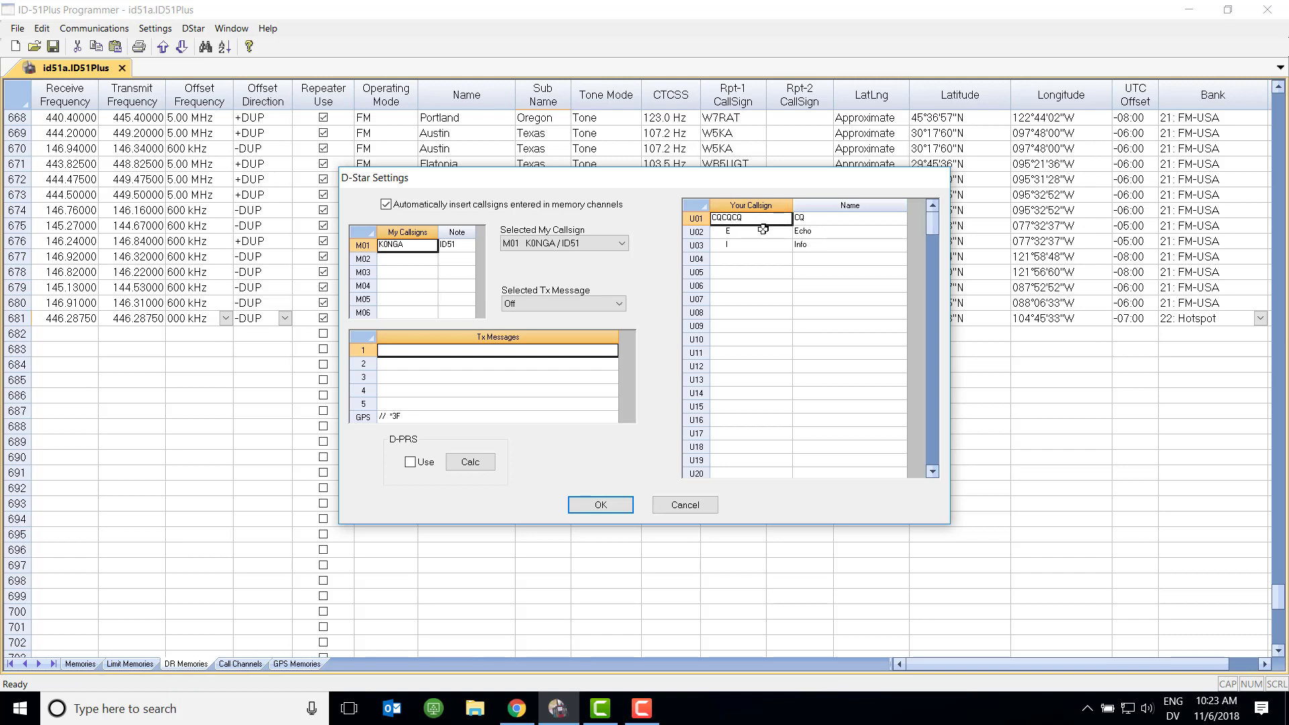
mouse_move(762, 253)
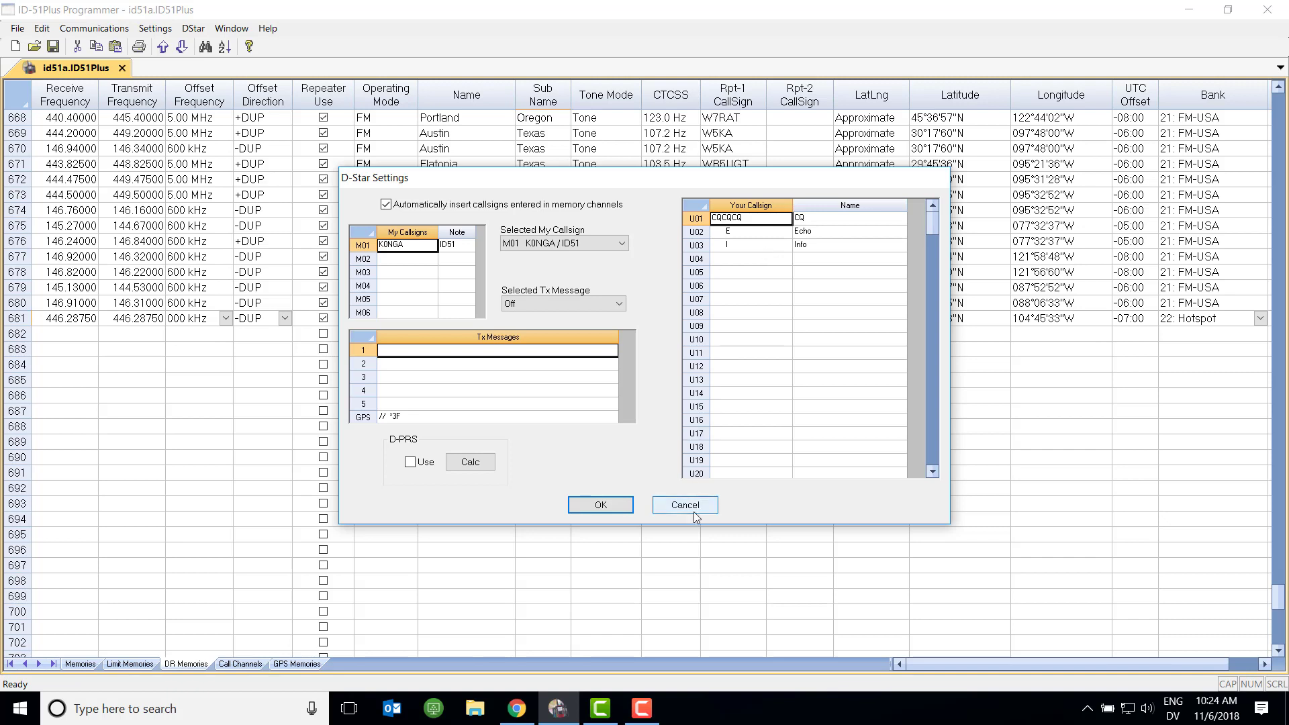
Cancel out of the D-Star Settings dialog without saving changes
click(598, 503)
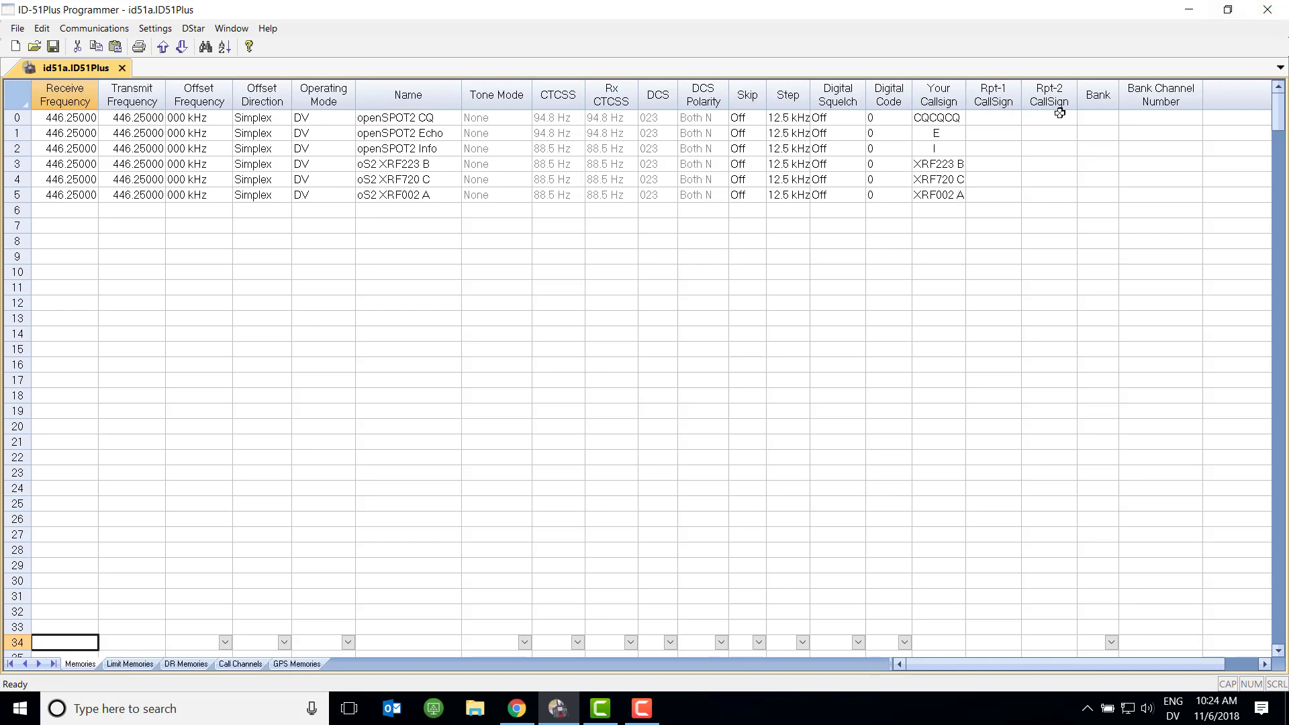
mouse_move(718, 321)
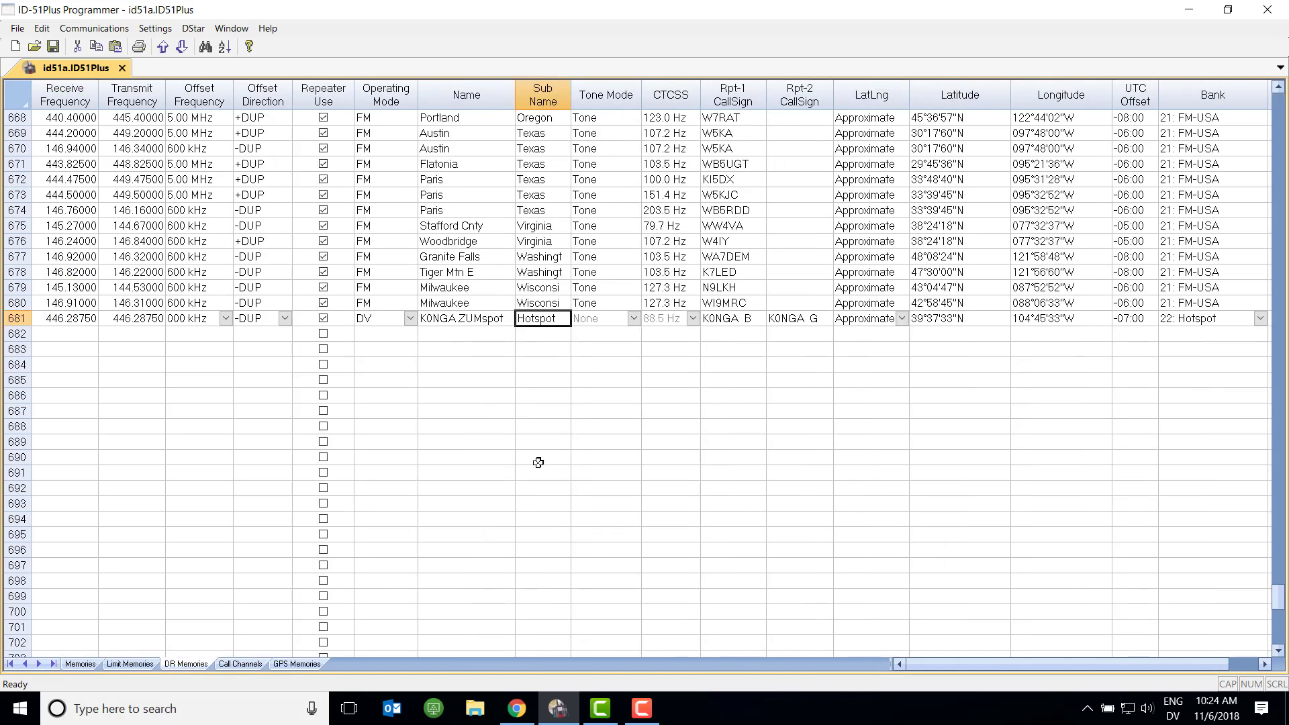
mouse_move(797, 334)
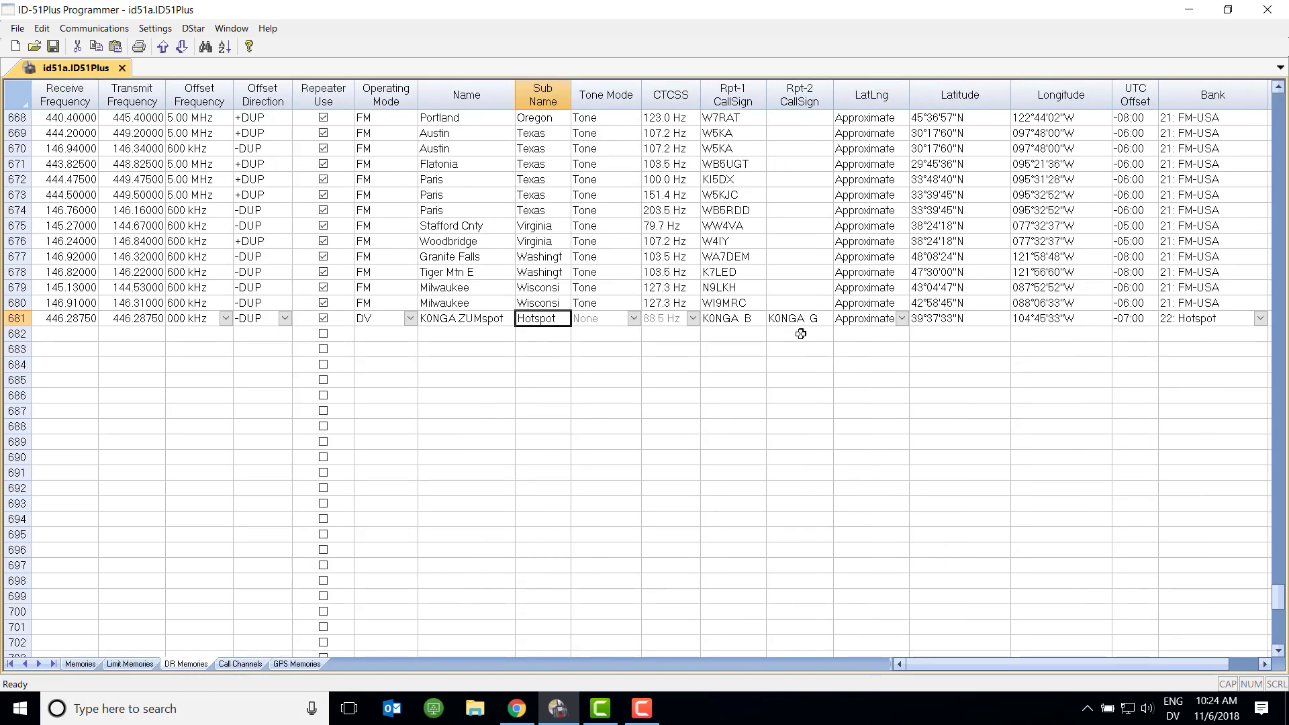